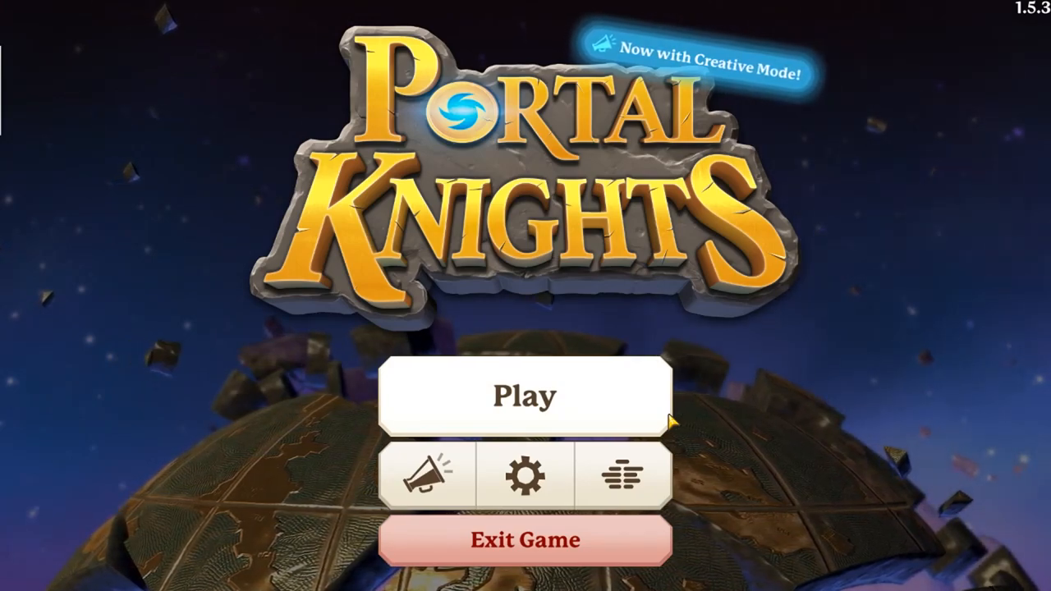
mouse_move(572, 374)
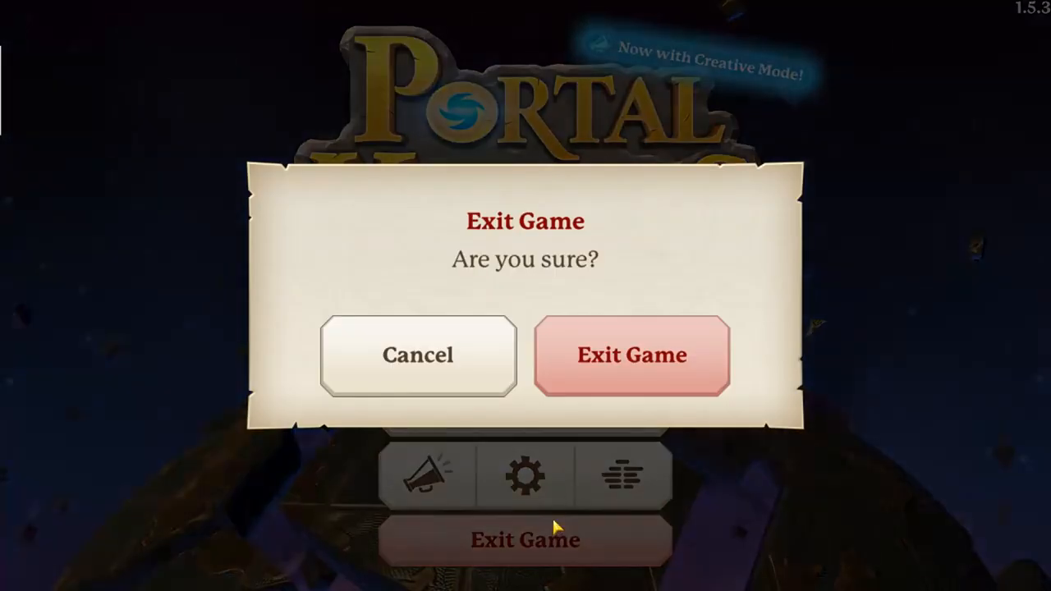
Confirm quitting Portal Knights in the 'Are you sure?' dialog
left_click(631, 355)
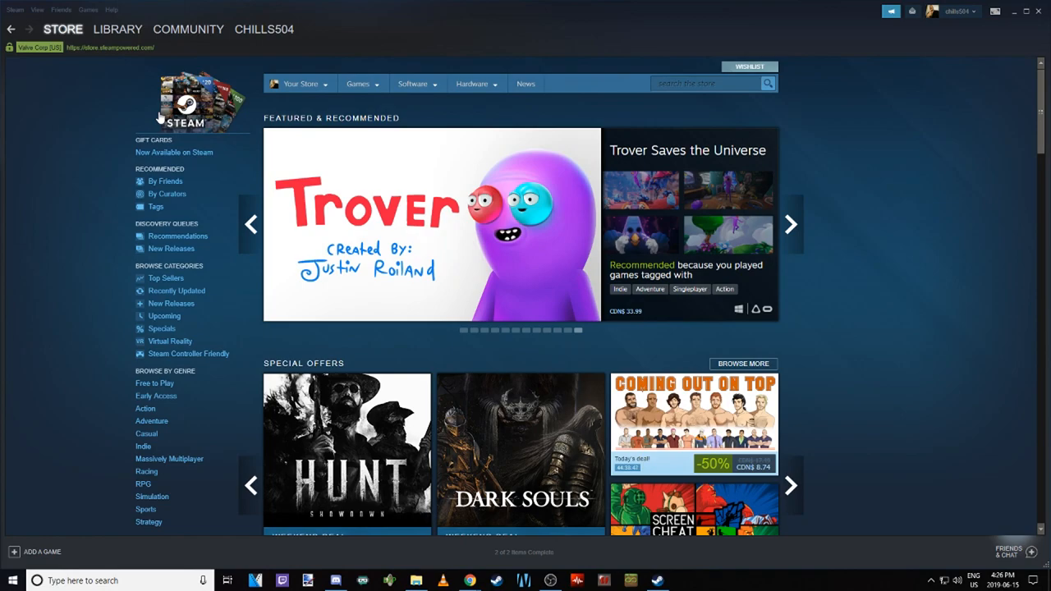
mouse_move(215, 129)
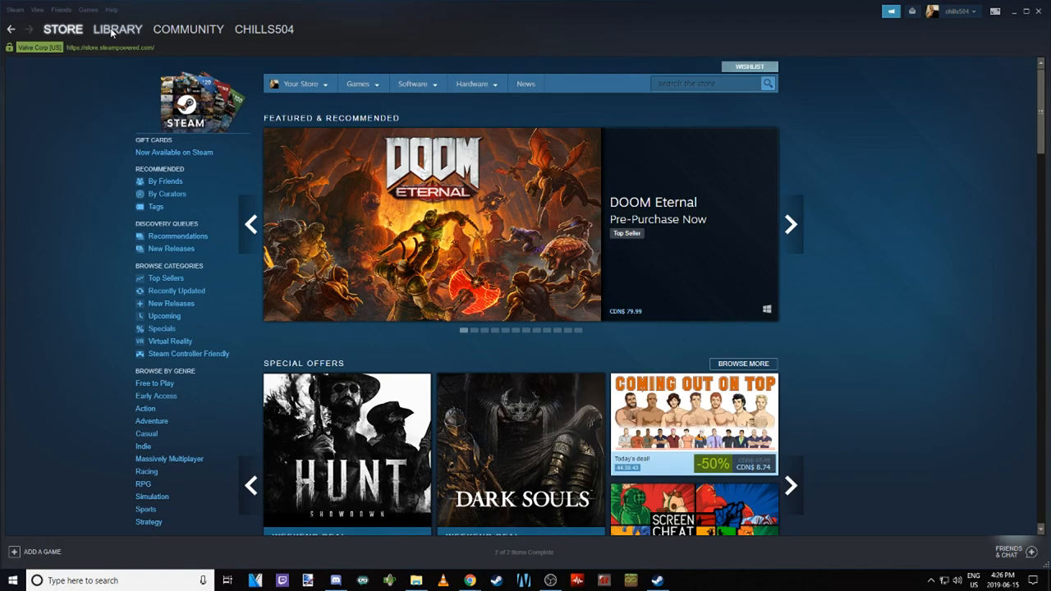
left_click(788, 224)
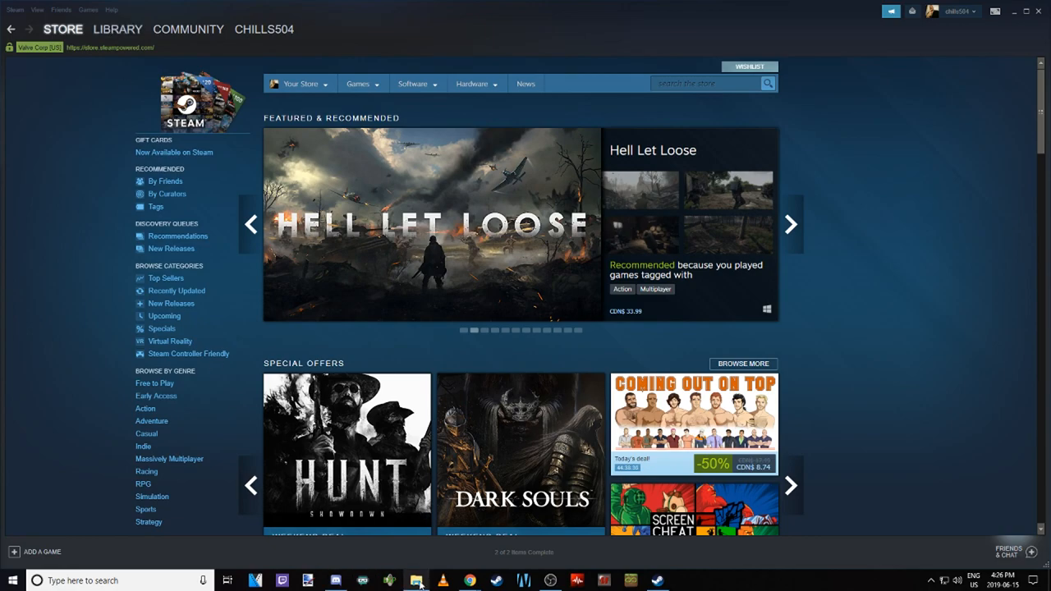
left_click(414, 581)
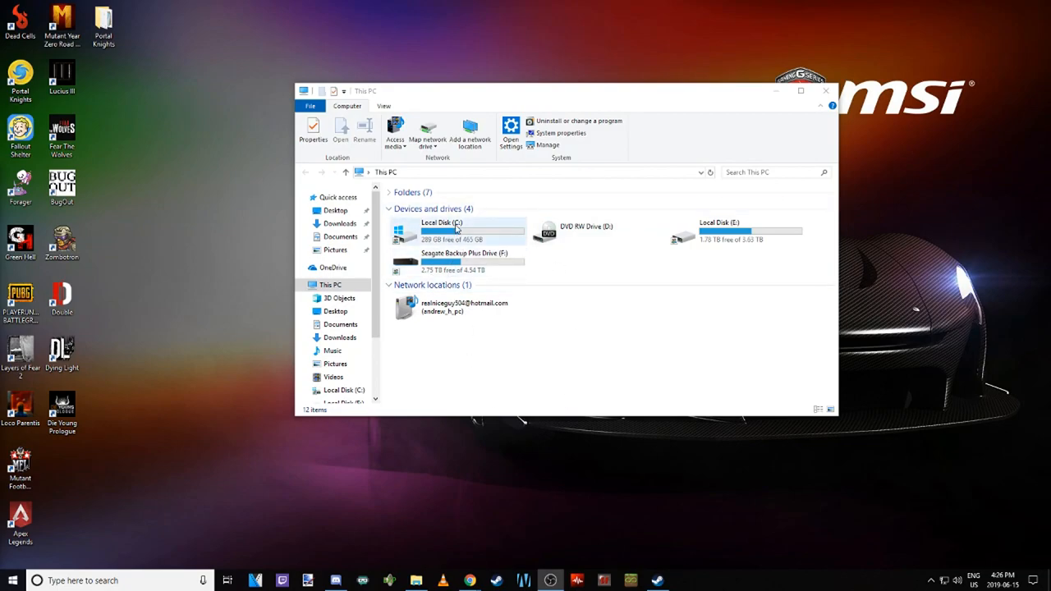
mouse_move(453, 233)
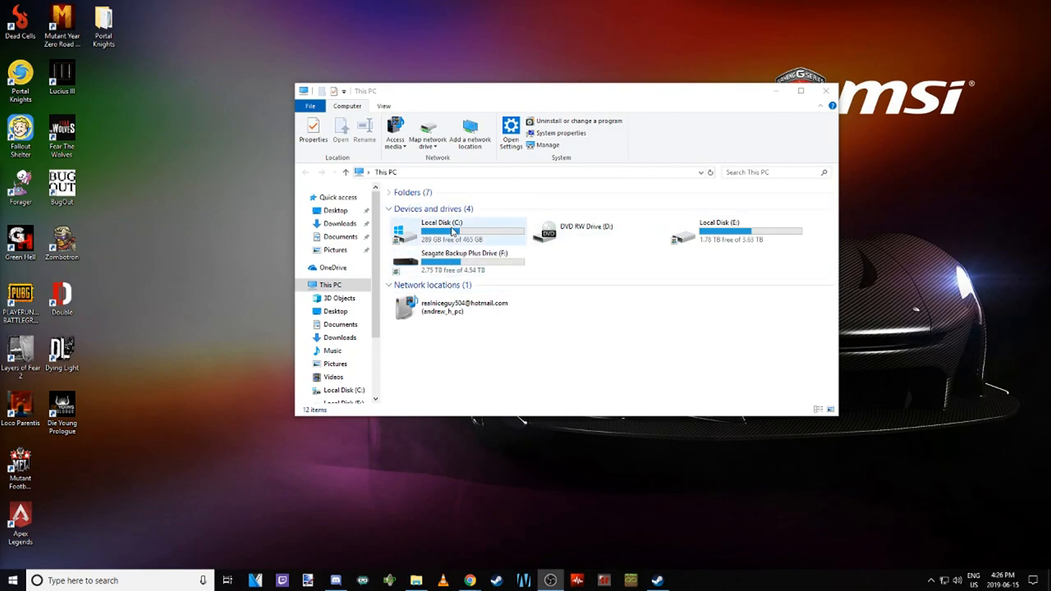
Navigate through Local Disk (C:) > Users > user folder into Saved Games
double_click(443, 232)
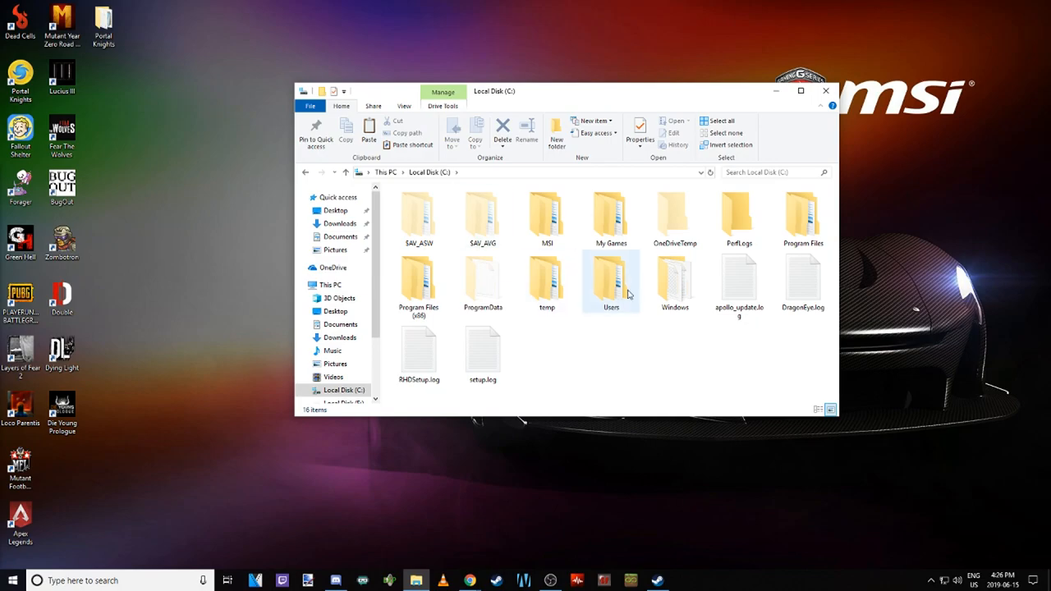
double_click(611, 279)
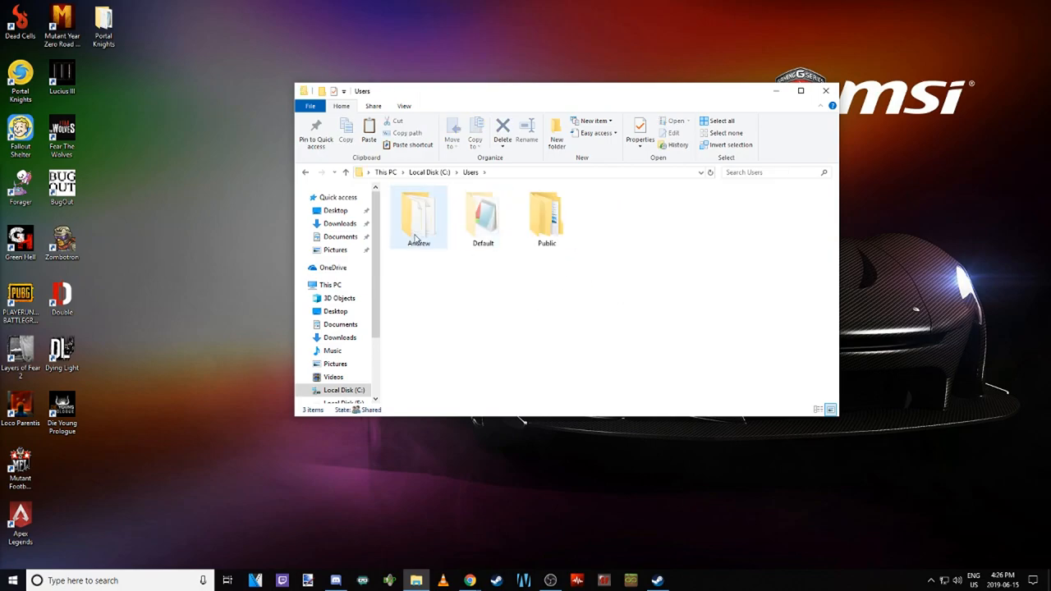
double_click(417, 216)
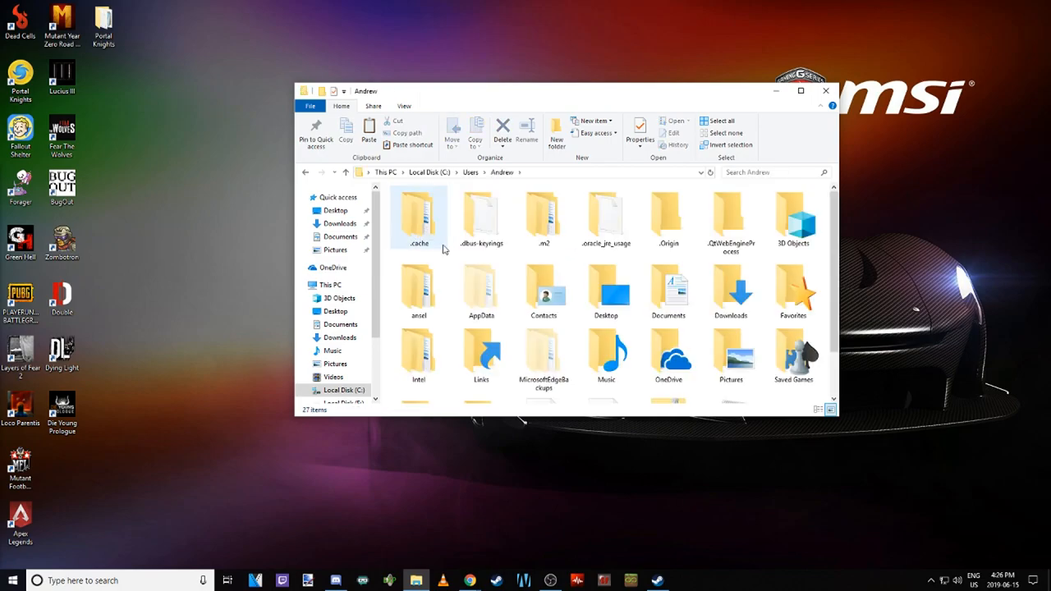
double_click(793, 354)
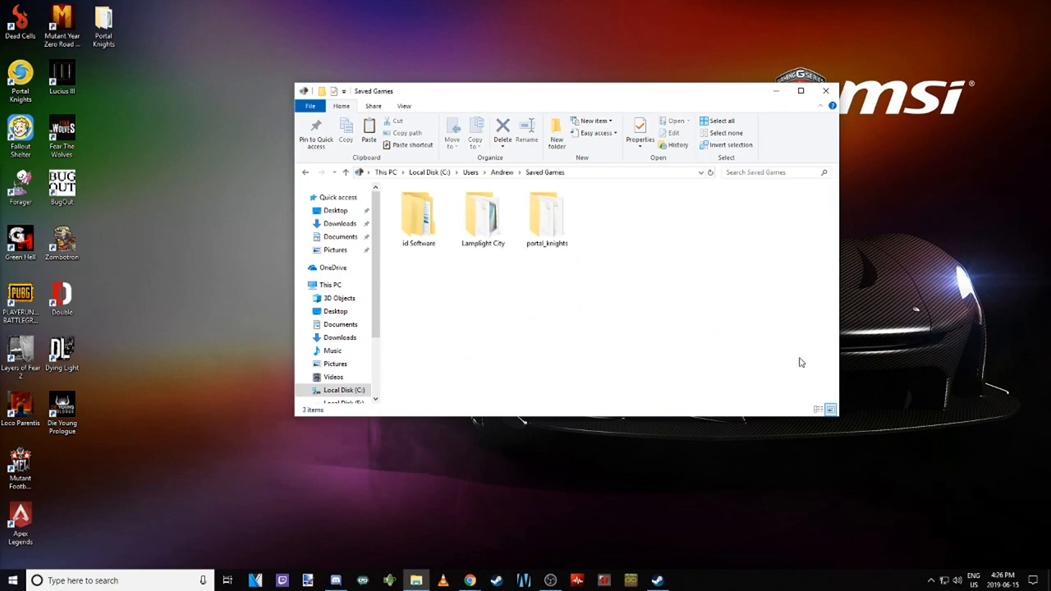
left_click(417, 215)
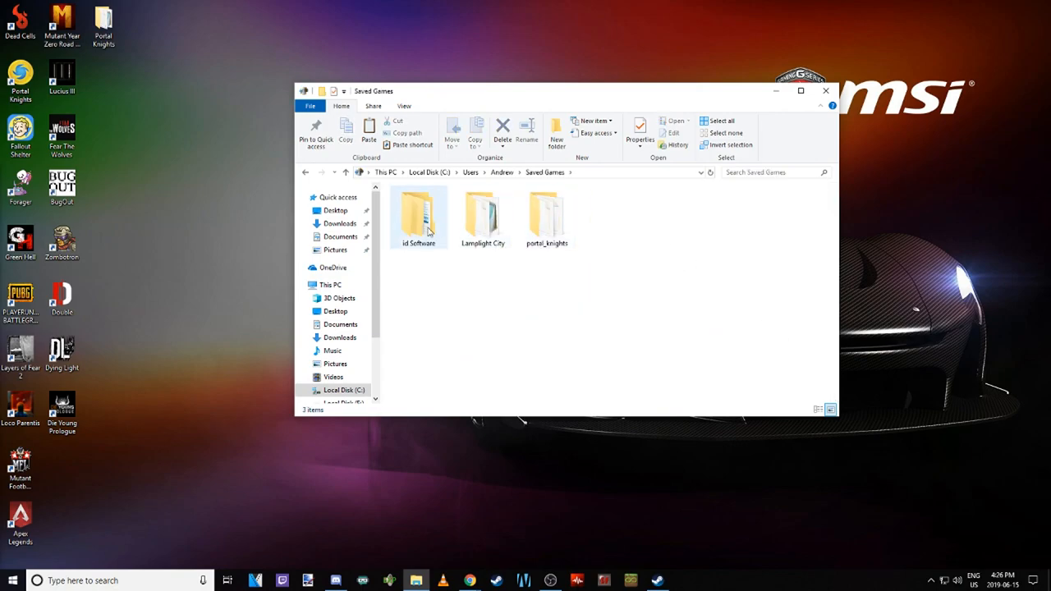
mouse_move(545, 217)
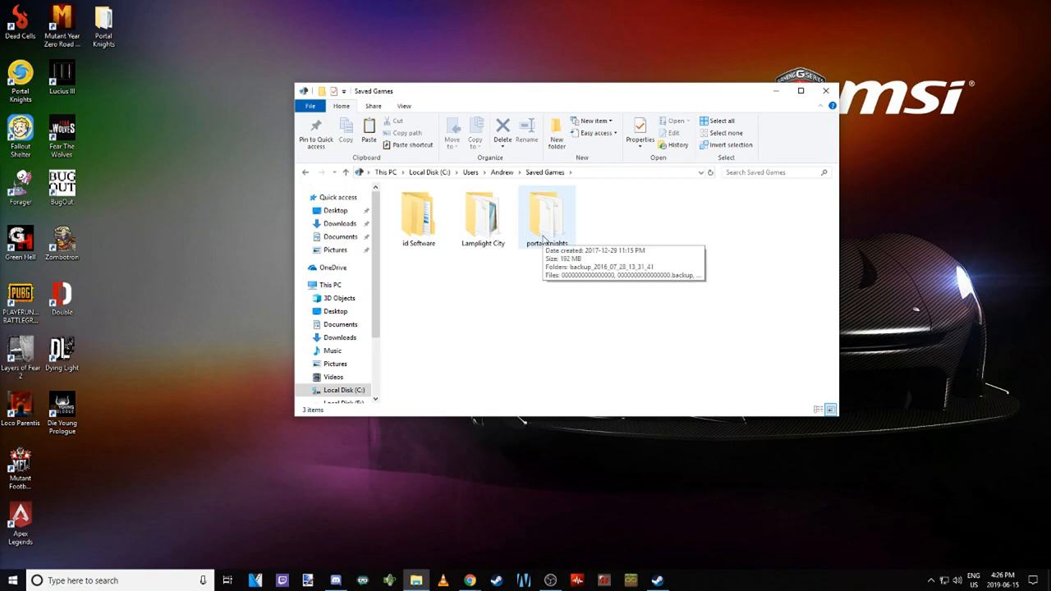
Copy the portal_knights save folder and paste it onto the desktop
right_click(548, 214)
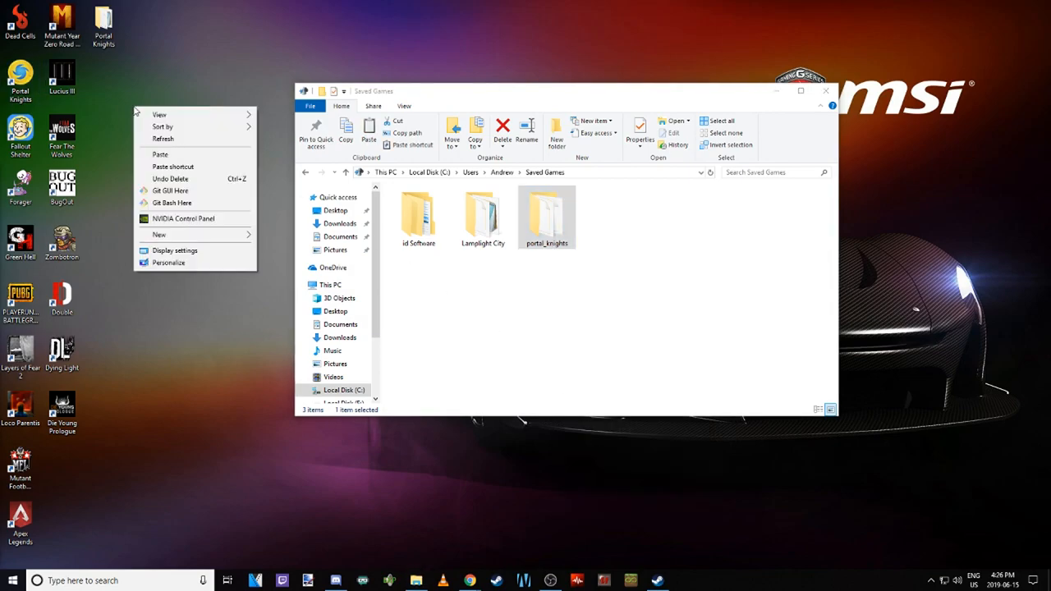
left_click(203, 135)
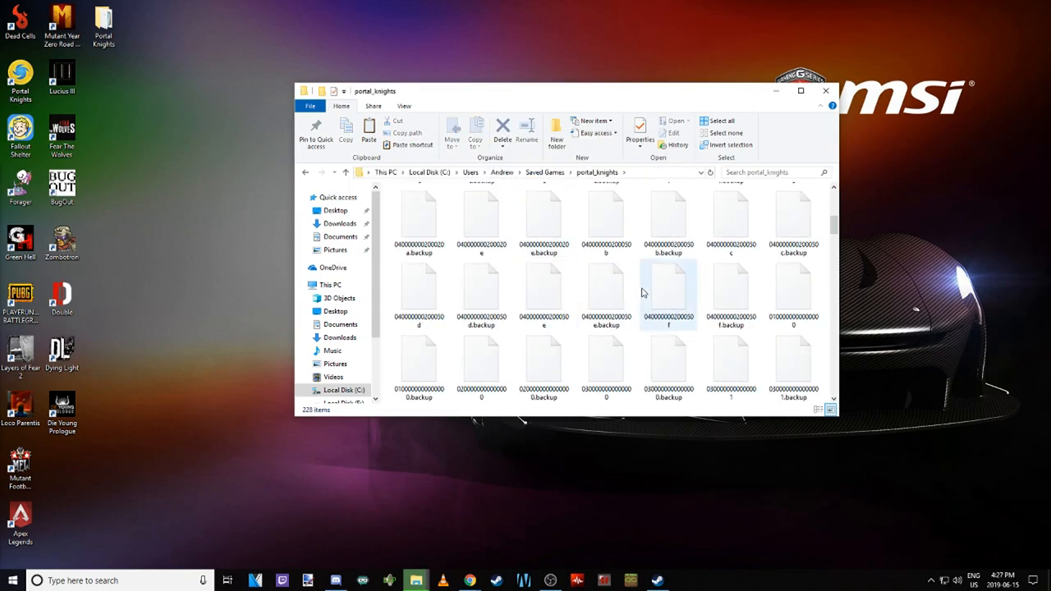
scroll("down", 3)
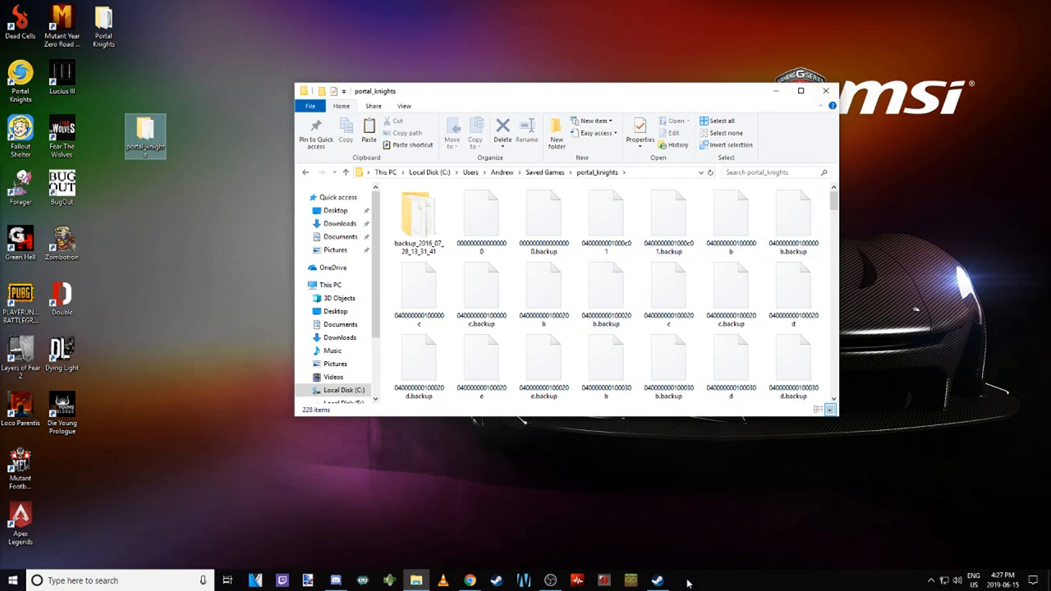
Show Portal Knights' Properties Updates tab with the Steam Cloud synchronization setting
left_click(657, 581)
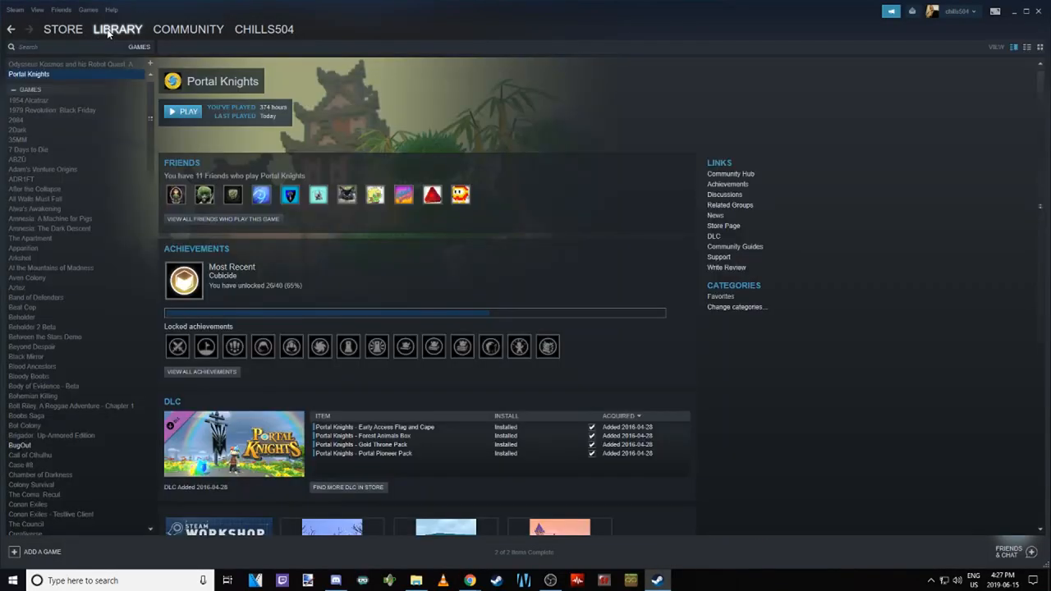
right_click(30, 74)
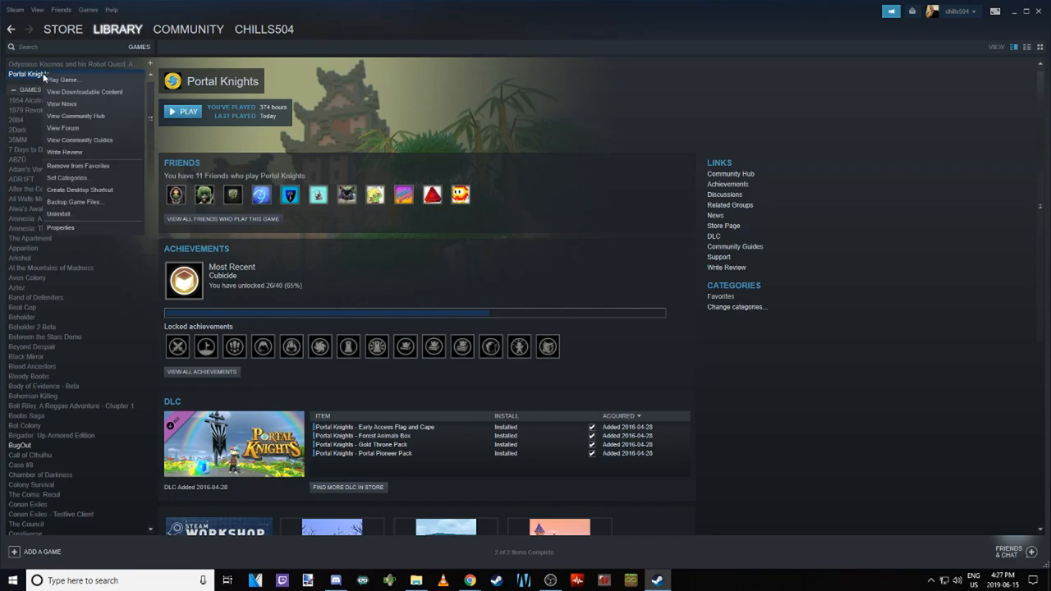
mouse_move(85, 155)
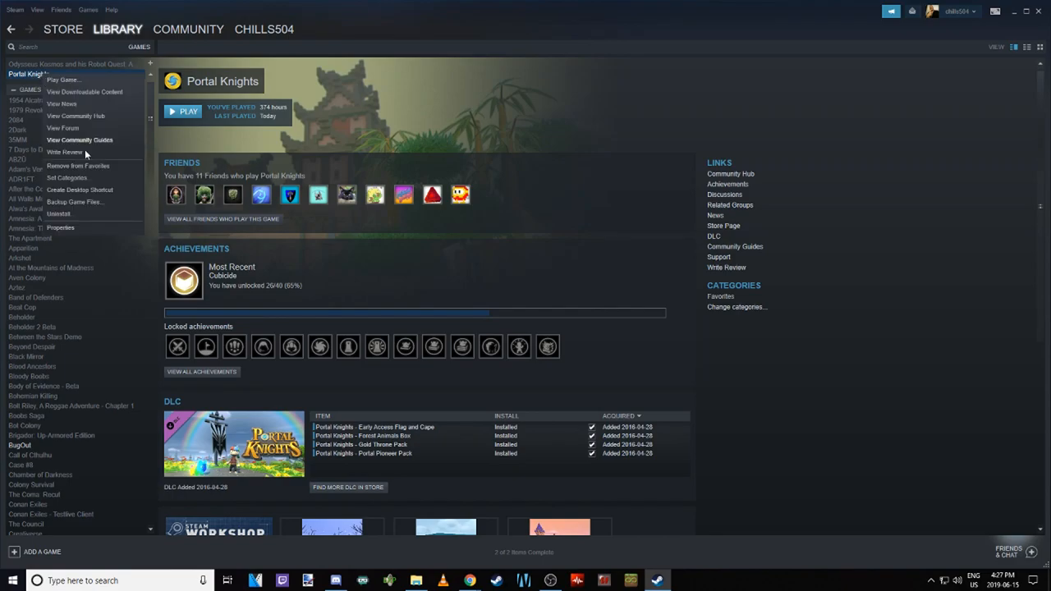
left_click(59, 226)
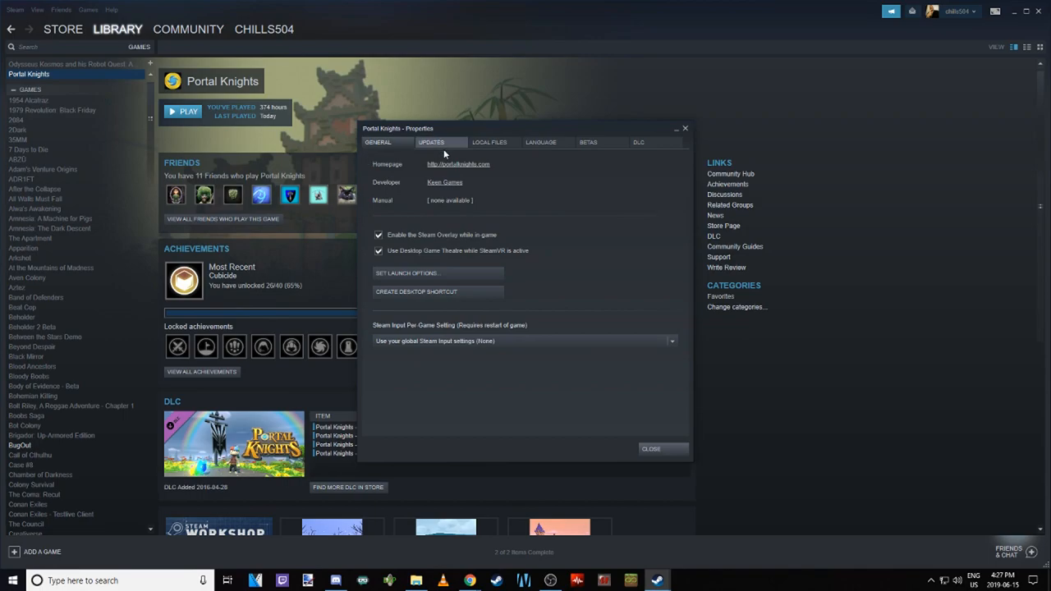
left_click(430, 141)
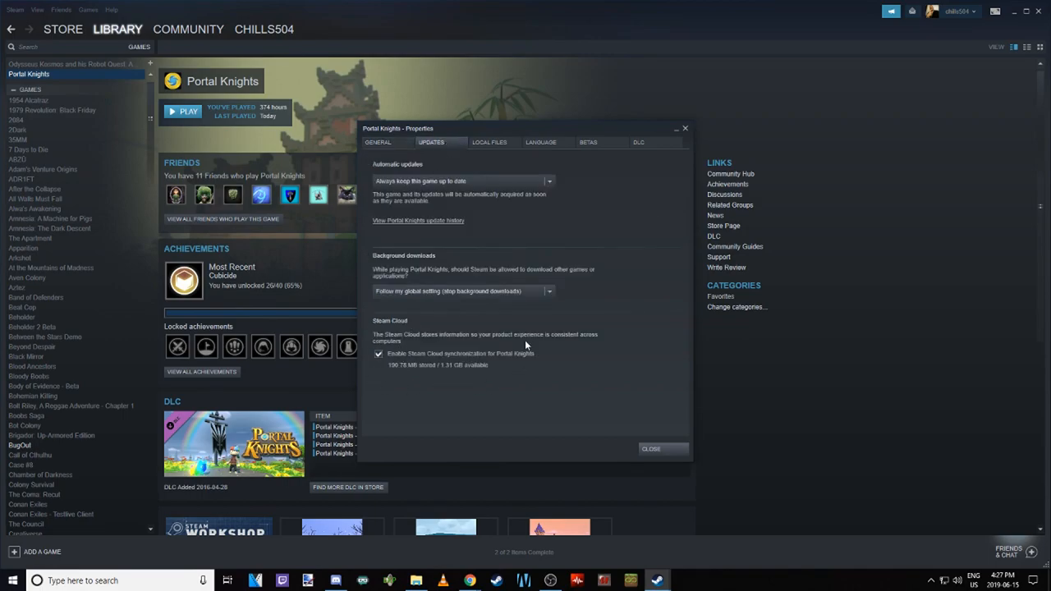
mouse_move(571, 377)
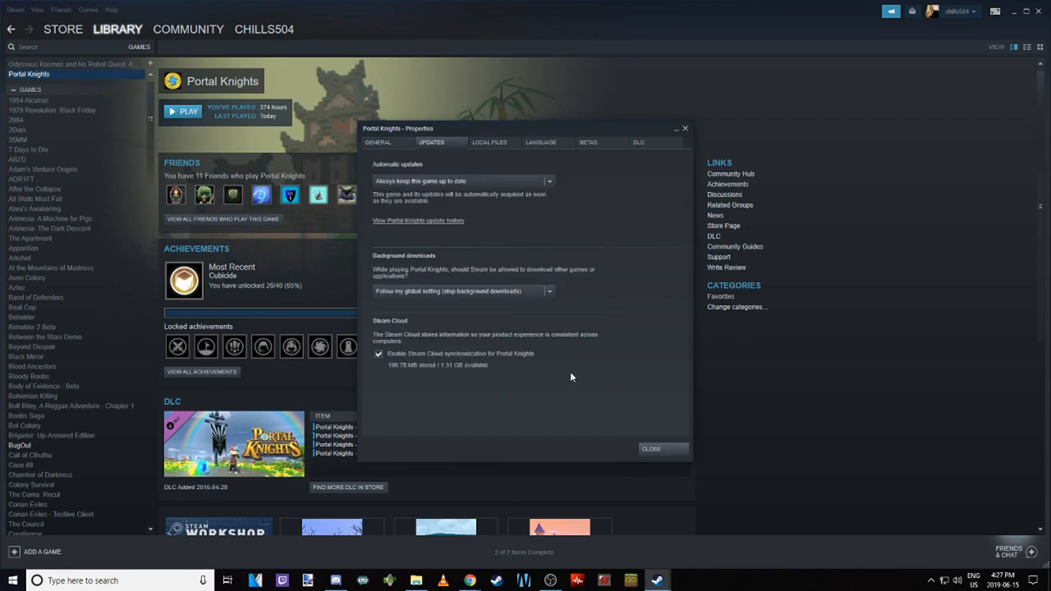
mouse_move(464, 368)
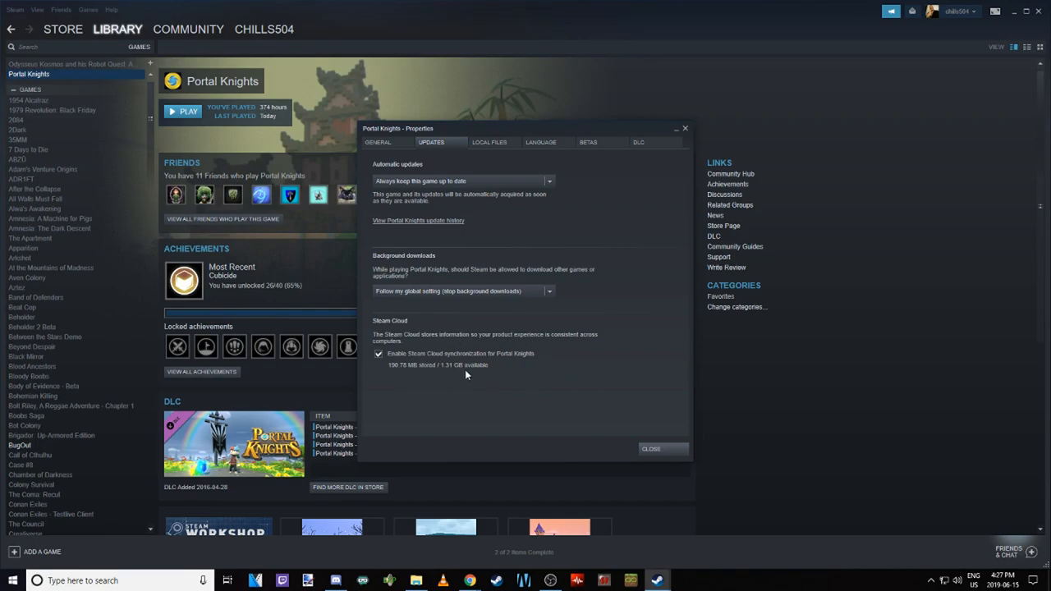
mouse_move(417, 365)
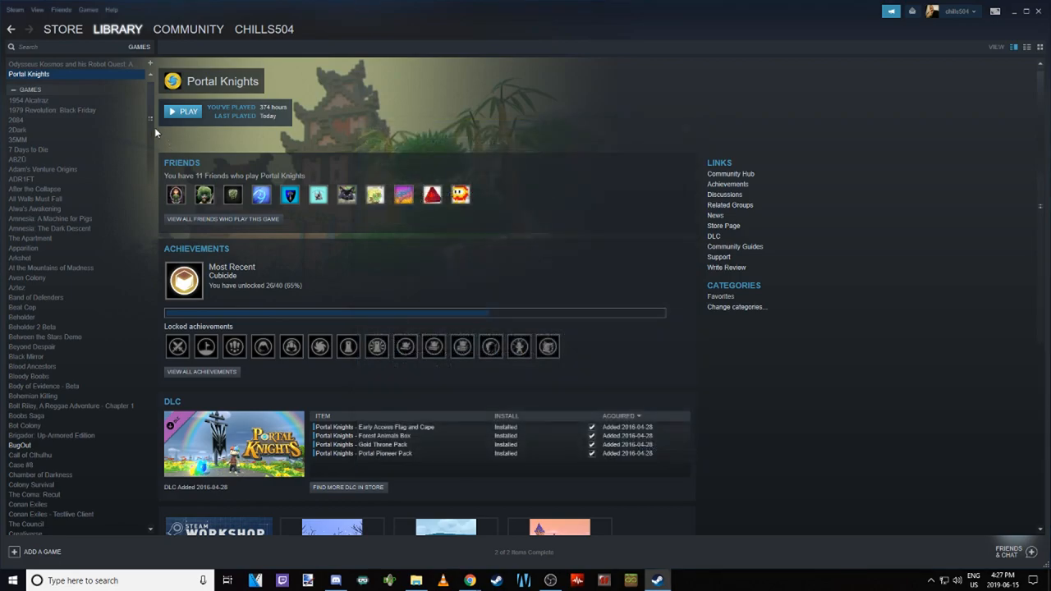
Launch Portal Knights, play as the Level 30 Warrior and load the Floralisland universe
left_click(187, 111)
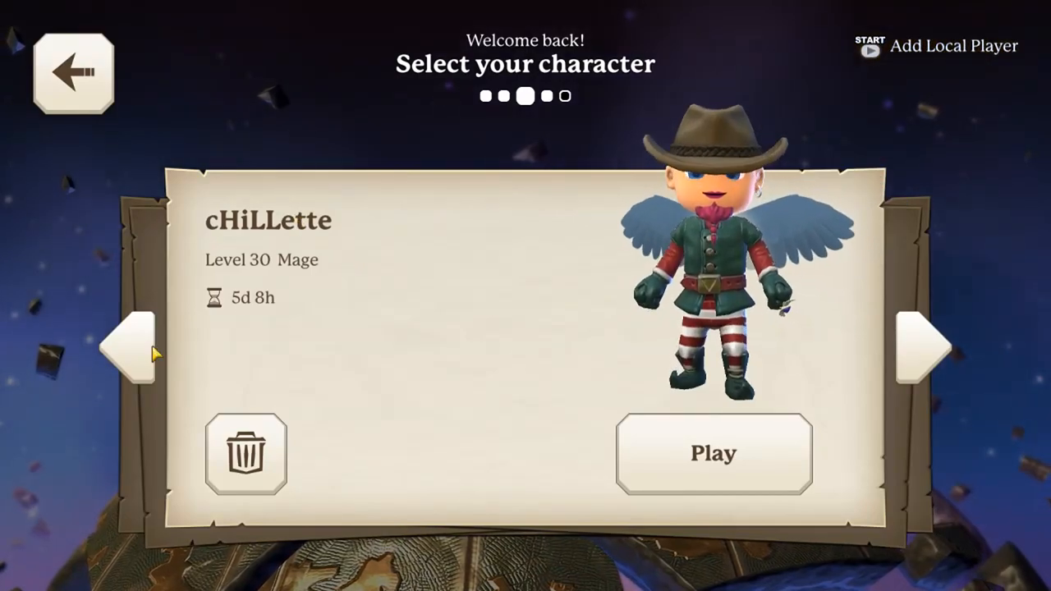
left_click(145, 345)
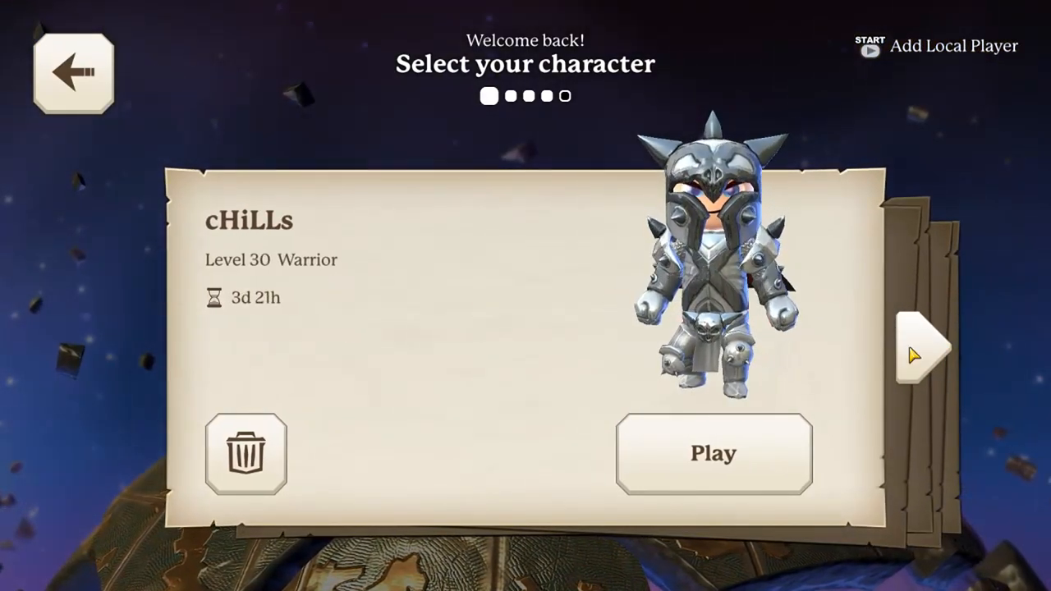
left_click(926, 347)
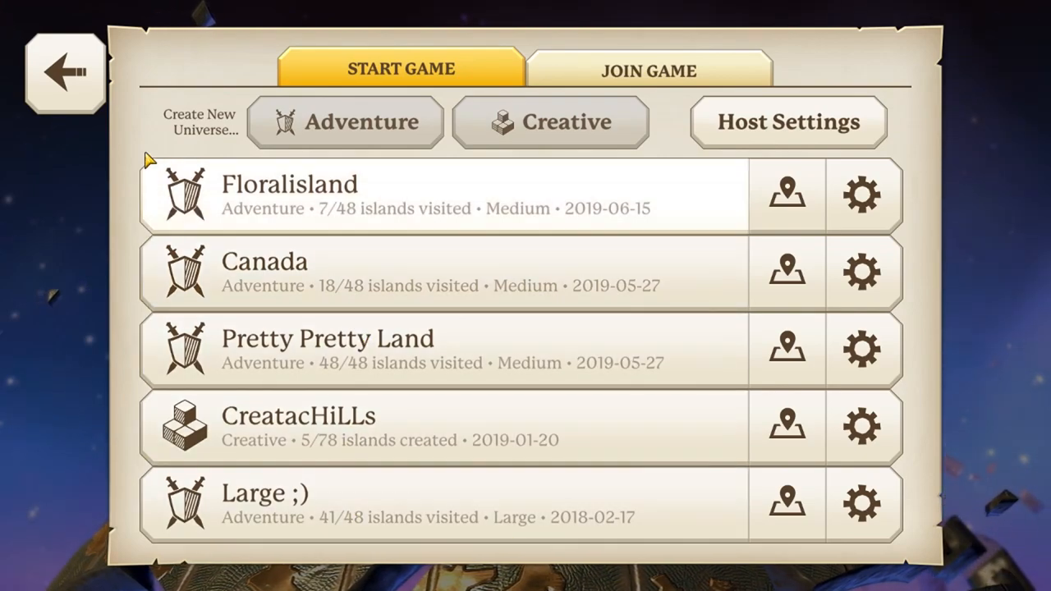
left_click(443, 194)
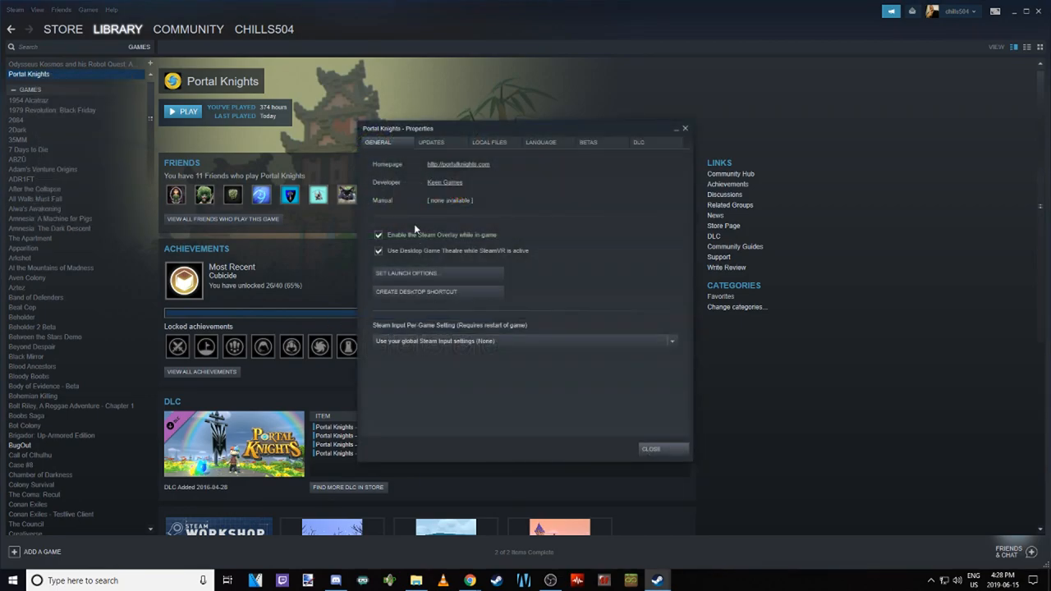
Uncheck 'Enable Steam Cloud synchronization for Portal Knights' under Updates
left_click(431, 141)
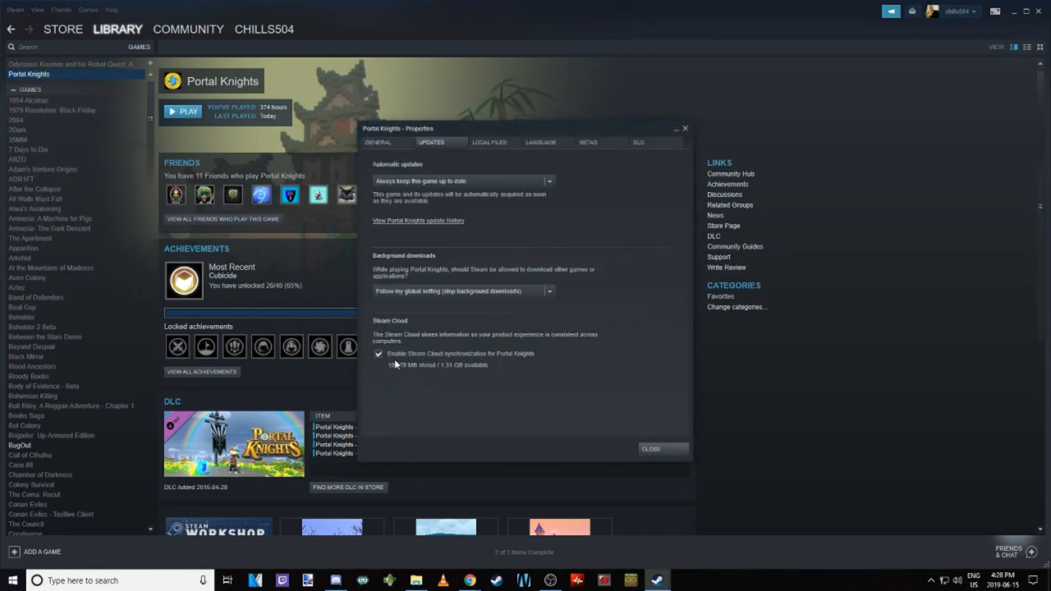
left_click(378, 354)
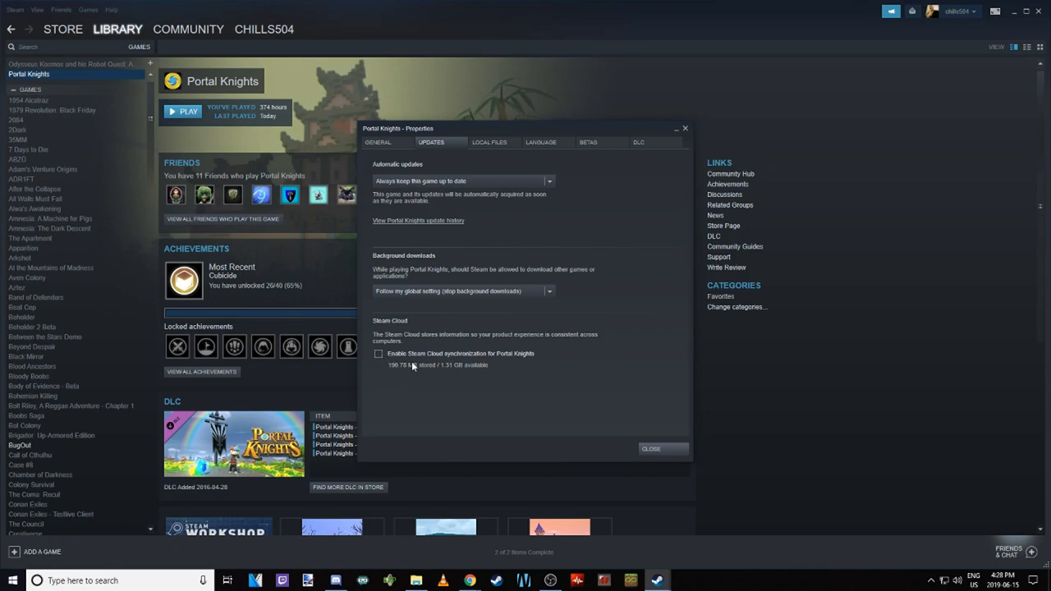
left_click(650, 448)
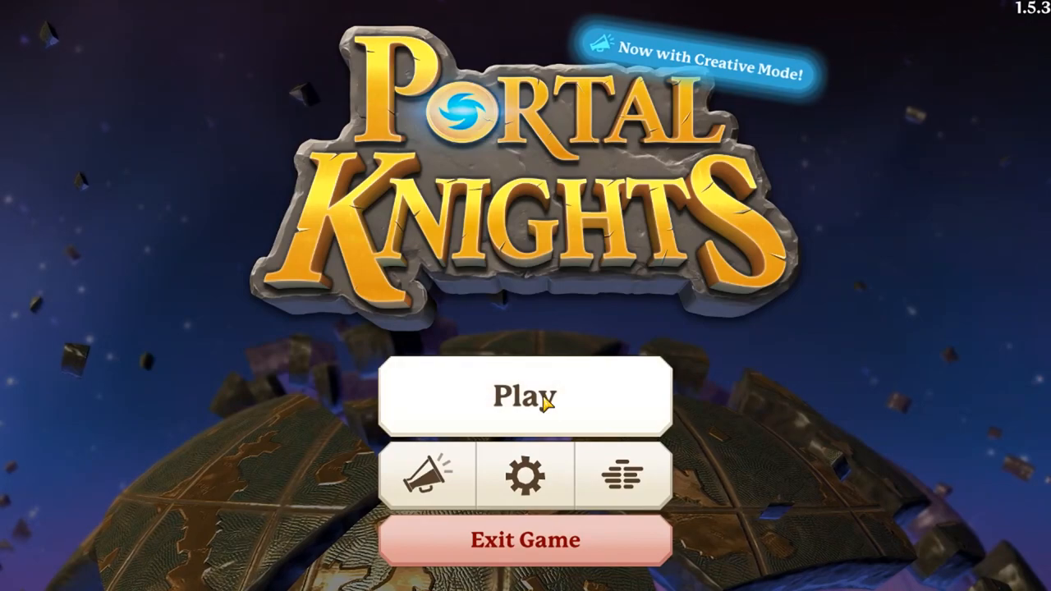
Browse through all saved character slots, then return to the main menu
left_click(525, 394)
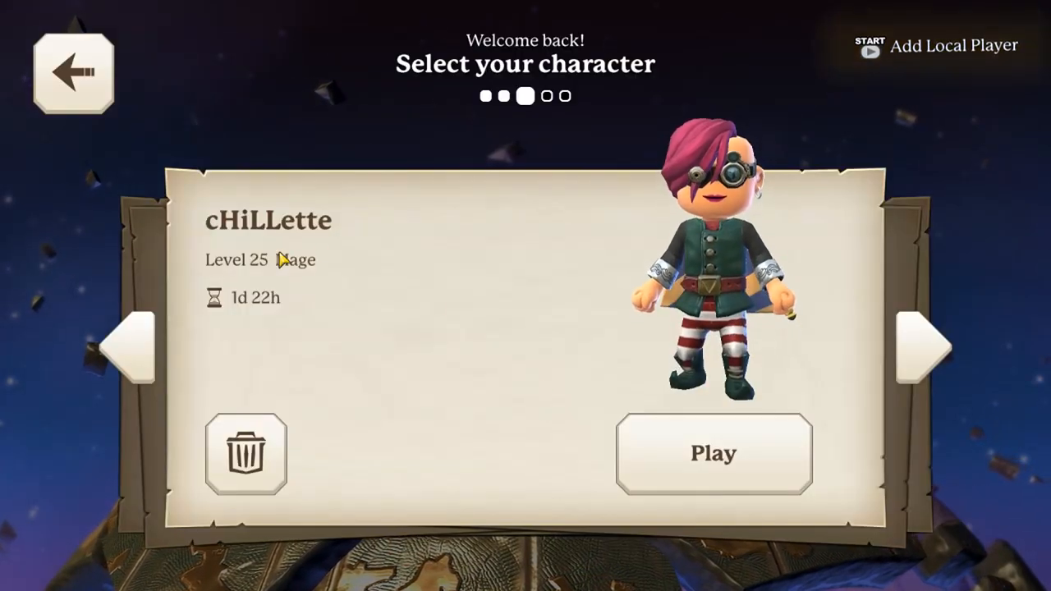
left_click(135, 345)
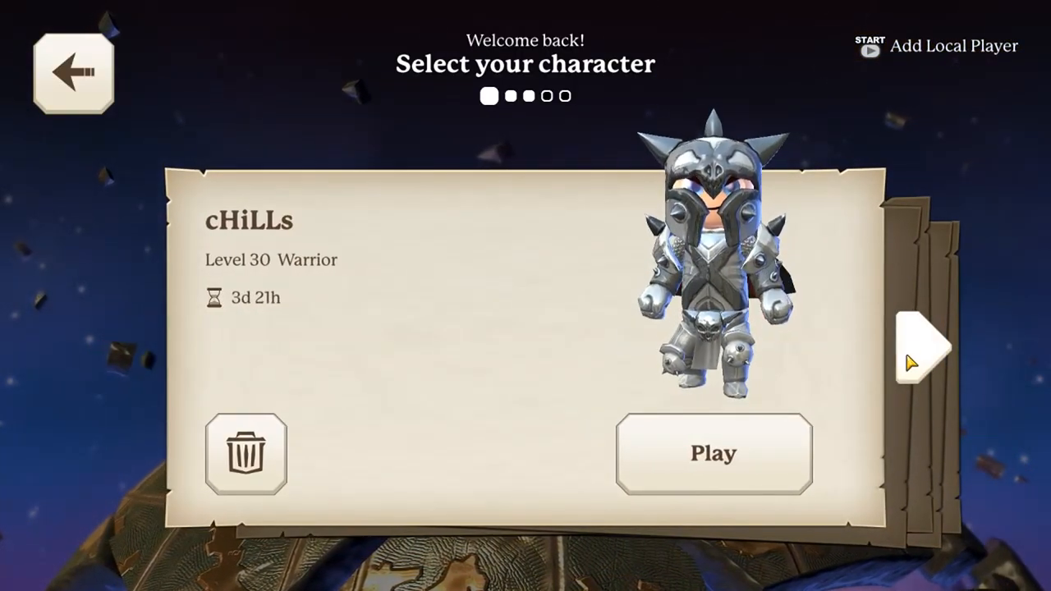
left_click(928, 346)
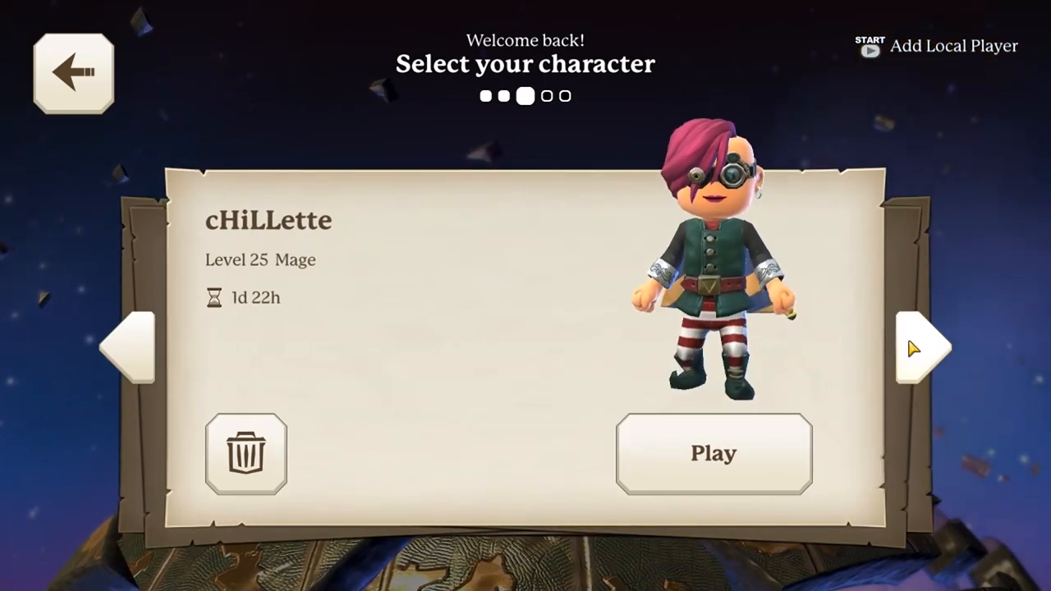
left_click(913, 347)
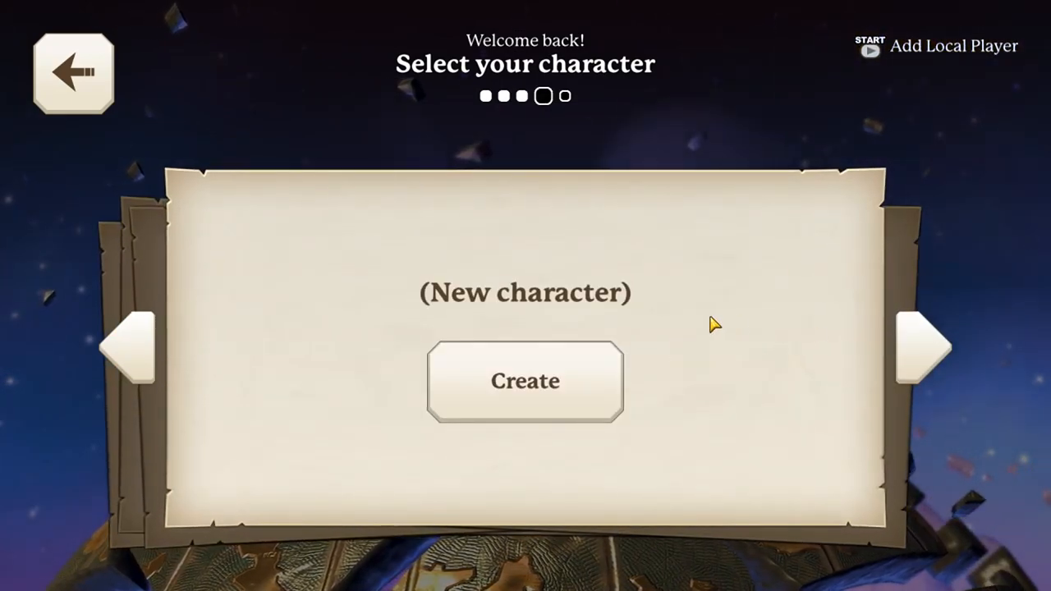
mouse_move(681, 303)
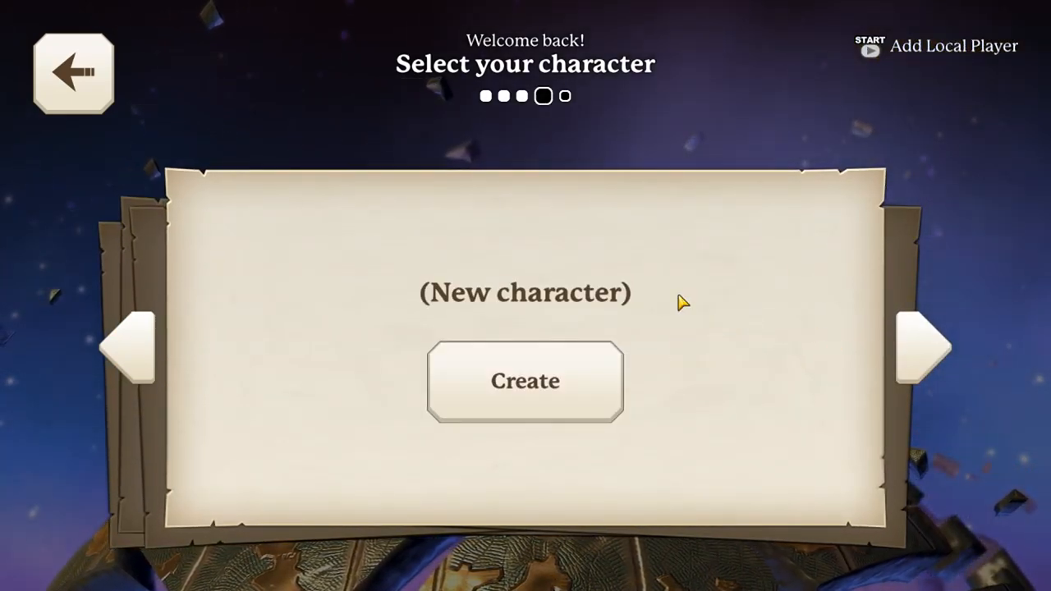
left_click(927, 347)
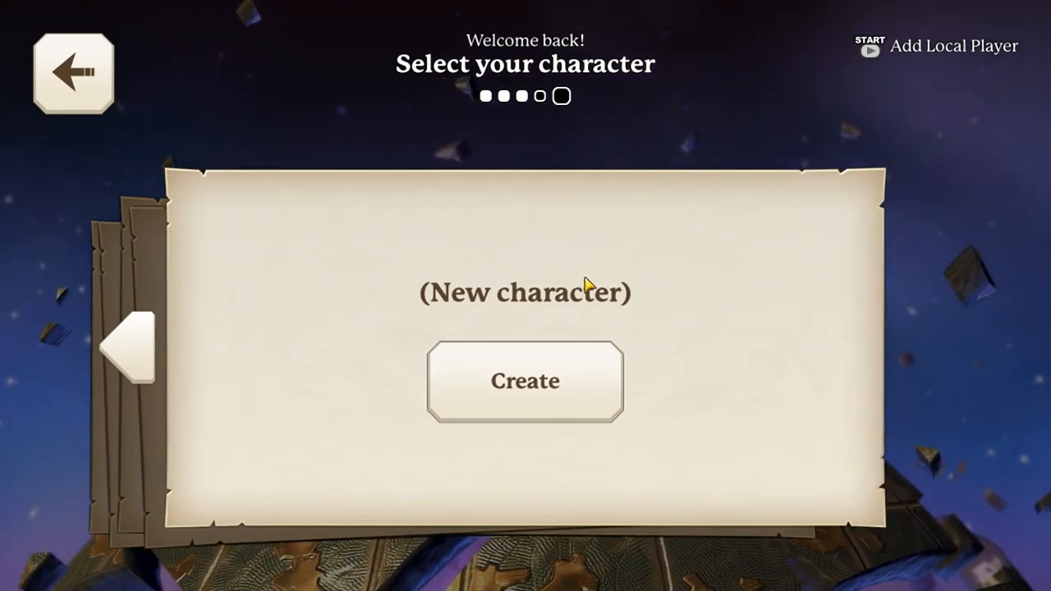
left_click(135, 344)
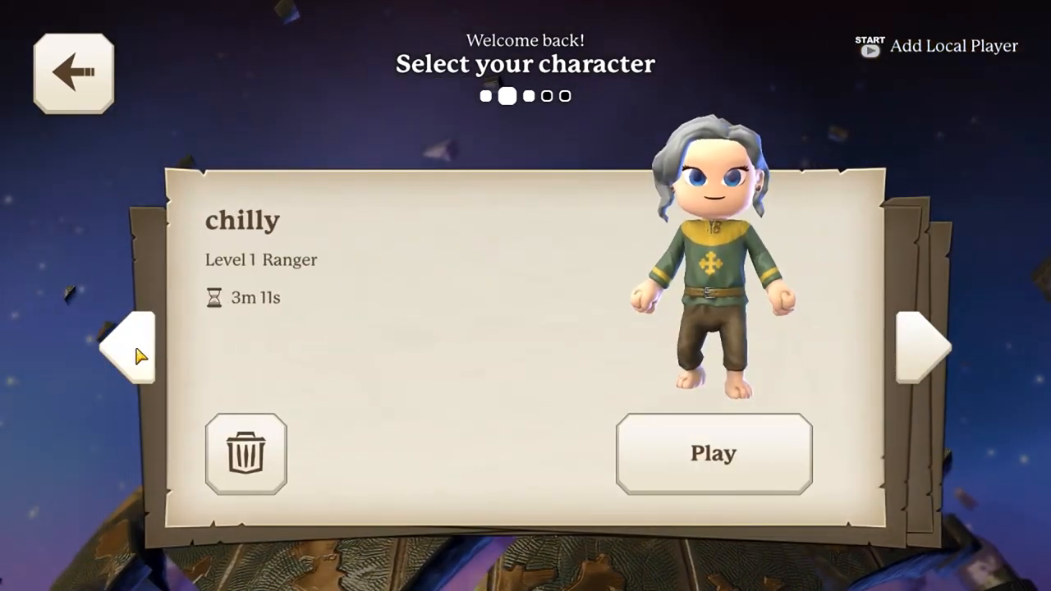
left_click(73, 73)
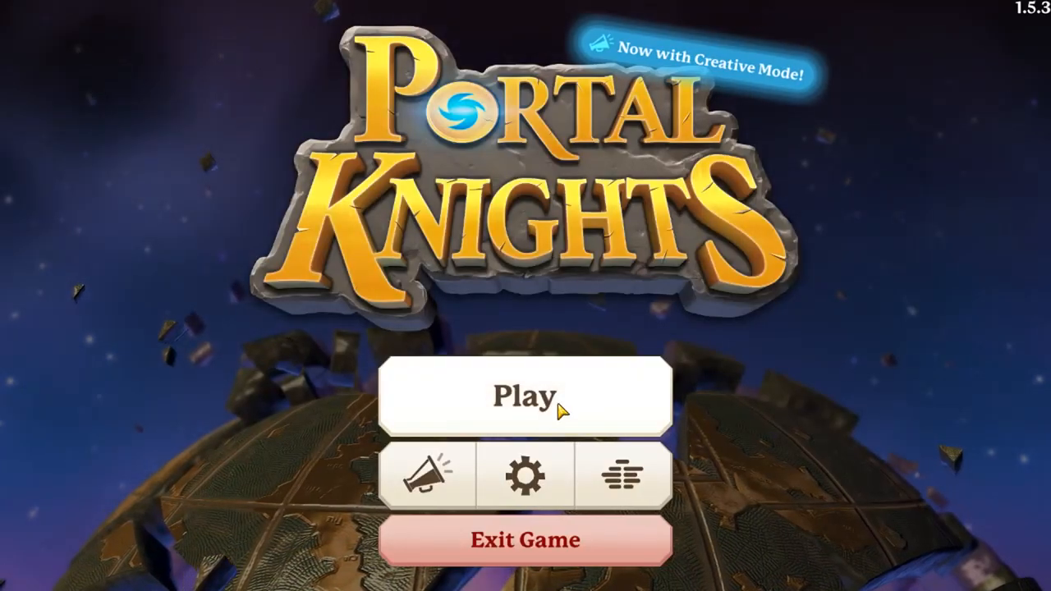
Play as the Level 30 Warrior to view its worlds list, then back out
left_click(526, 395)
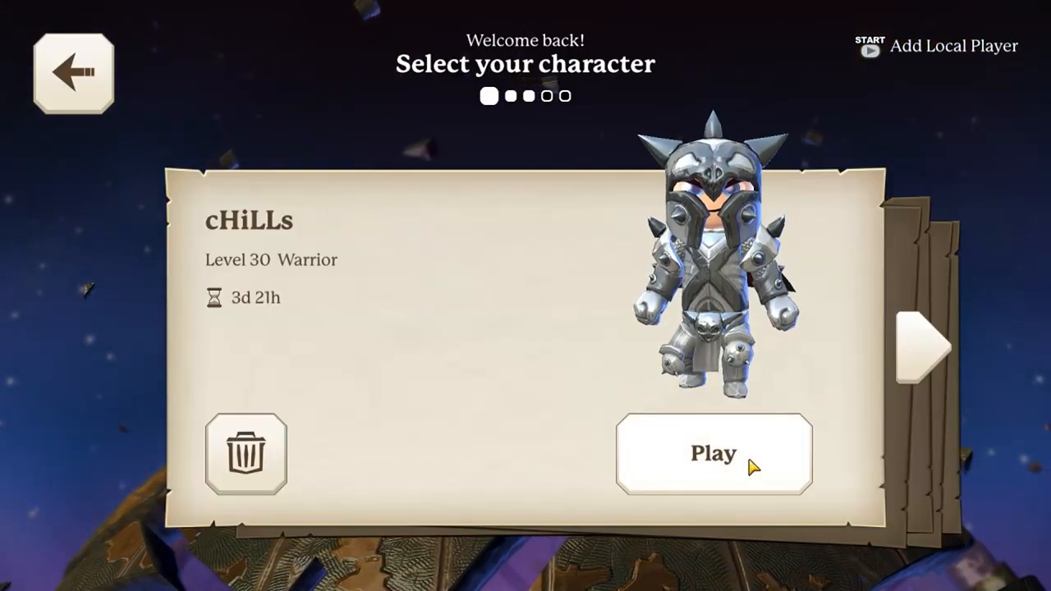
left_click(713, 454)
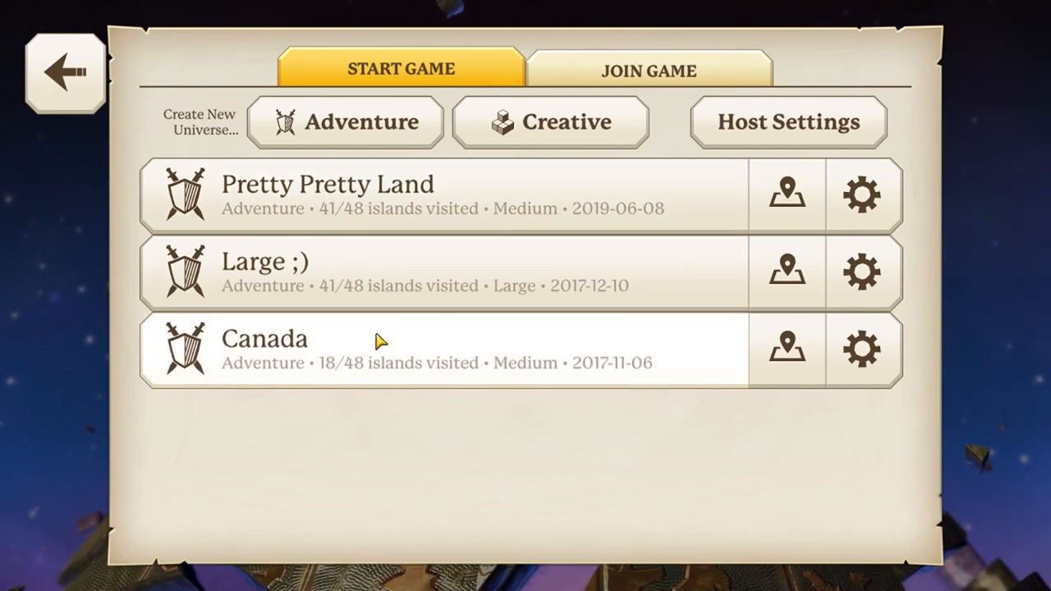
mouse_move(599, 232)
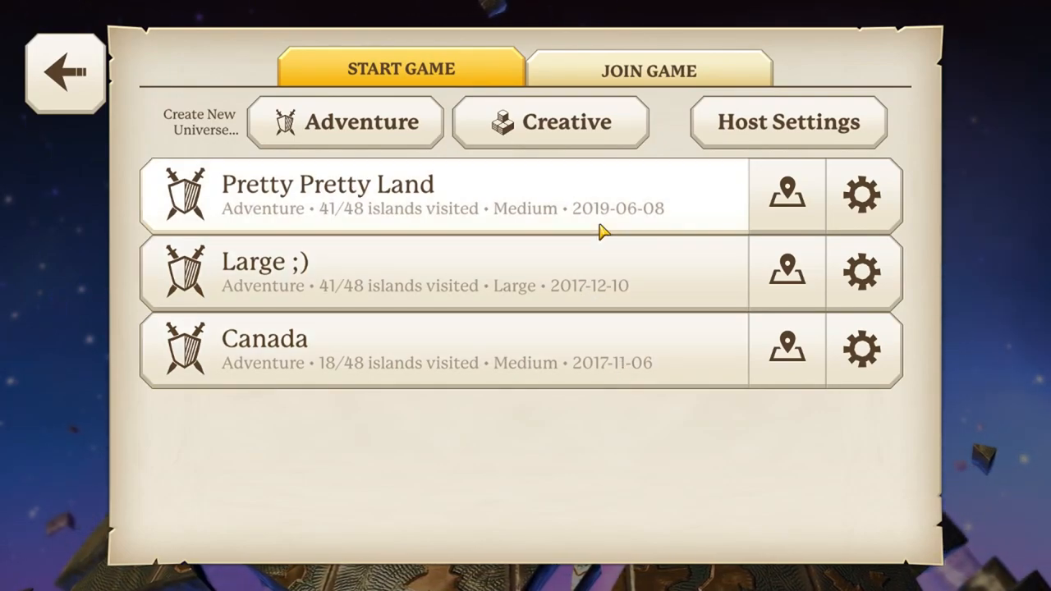
mouse_move(590, 220)
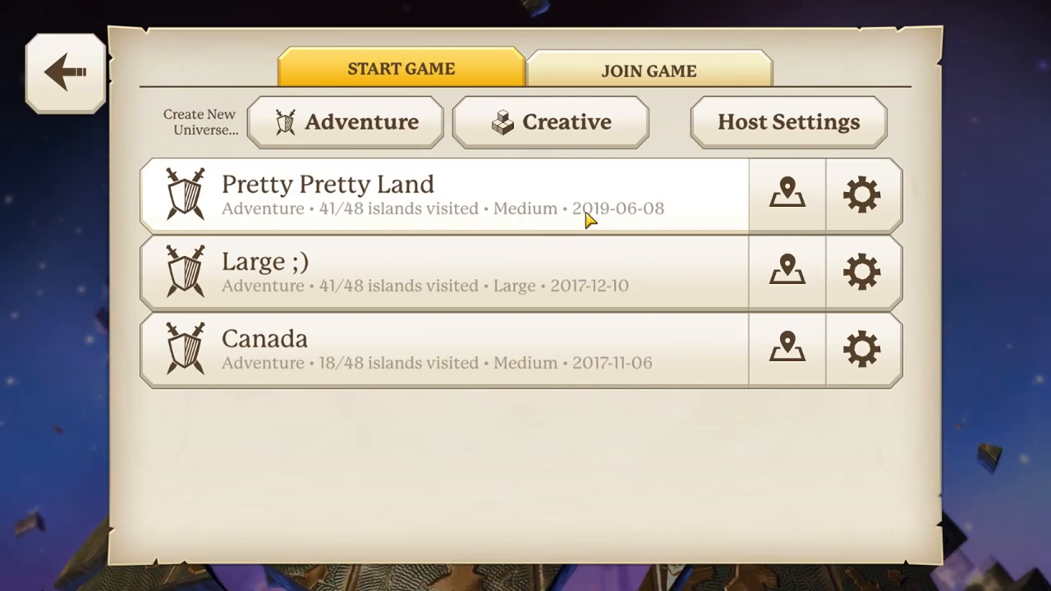
mouse_move(625, 220)
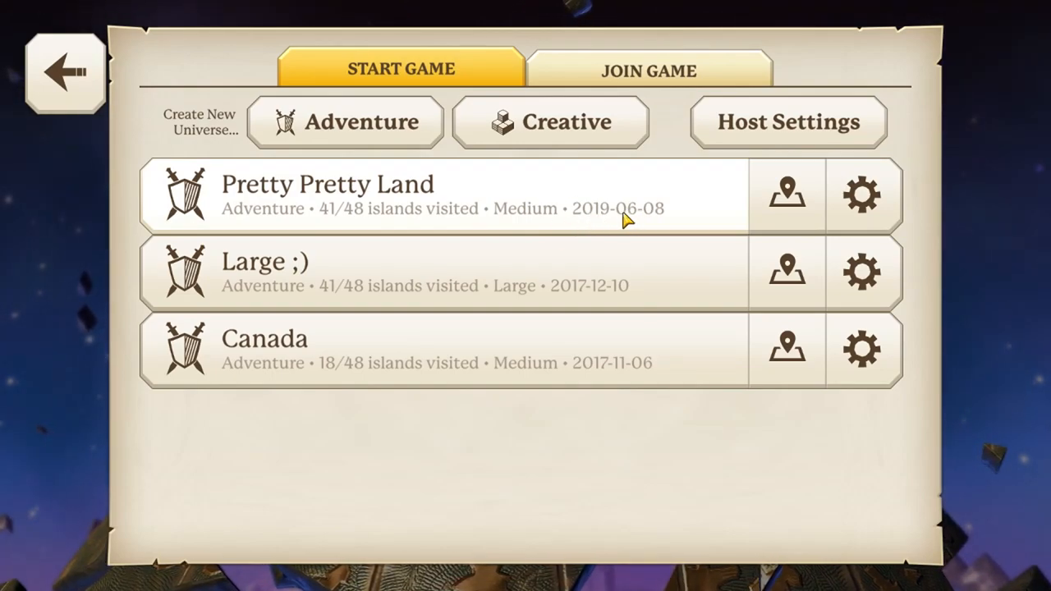
mouse_move(655, 220)
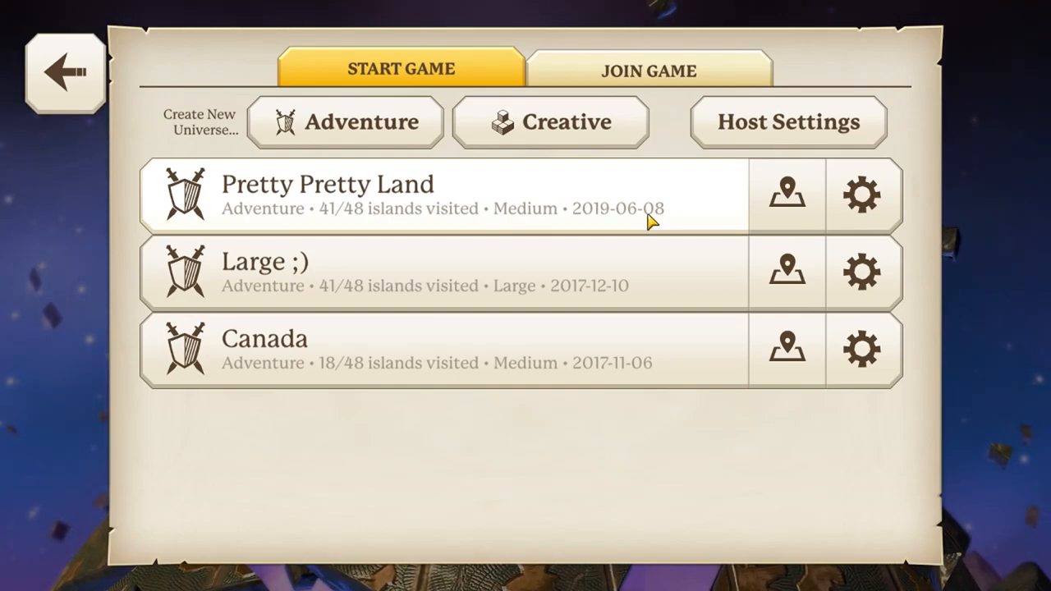
mouse_move(318, 191)
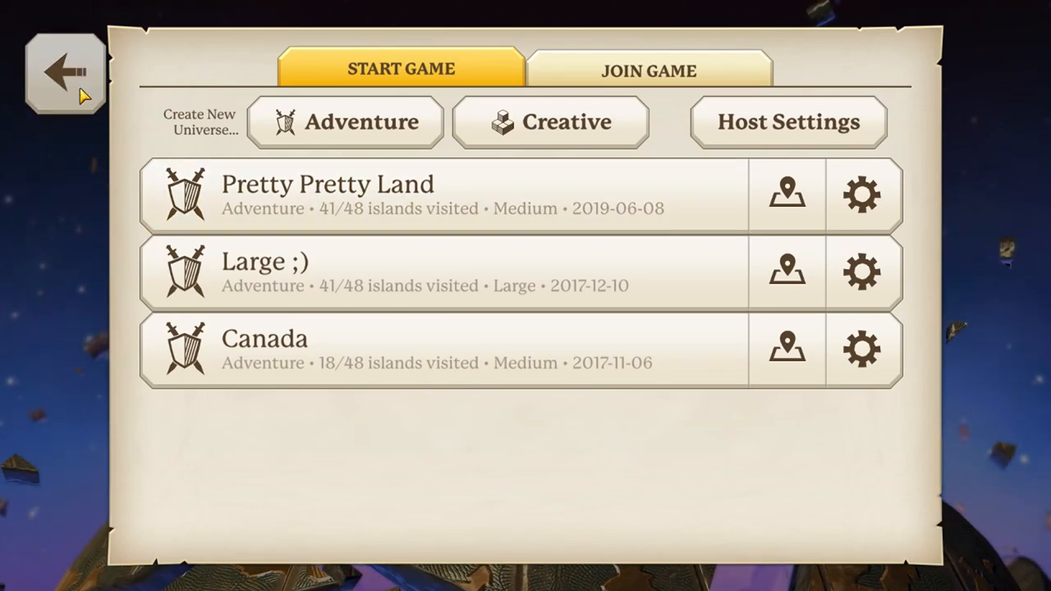
left_click(66, 73)
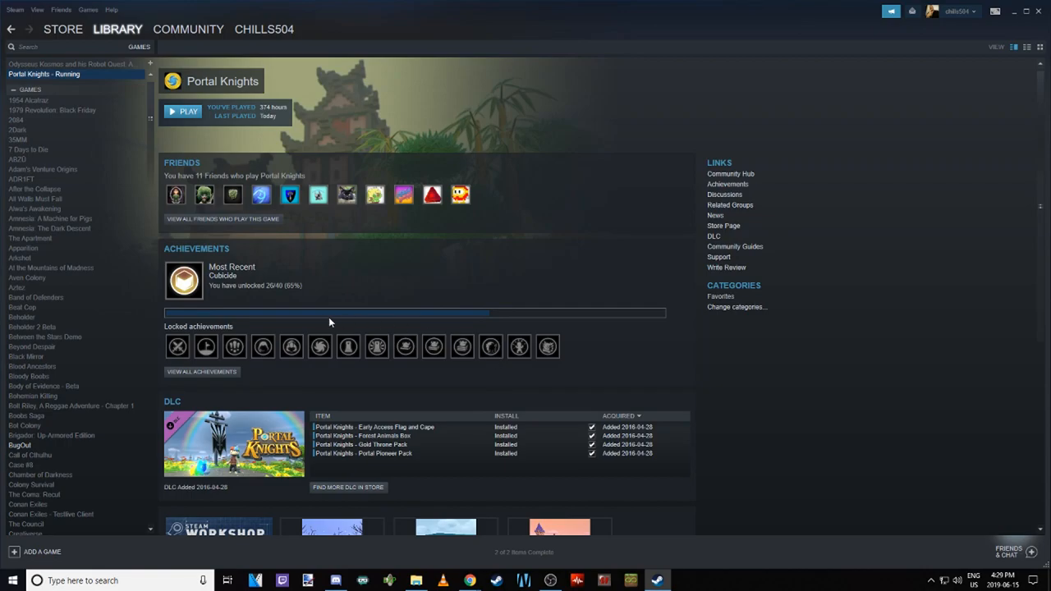
Reach Backup and Restore from Portal Knights' Local Files properties with Portal Knights ticked
left_click(119, 29)
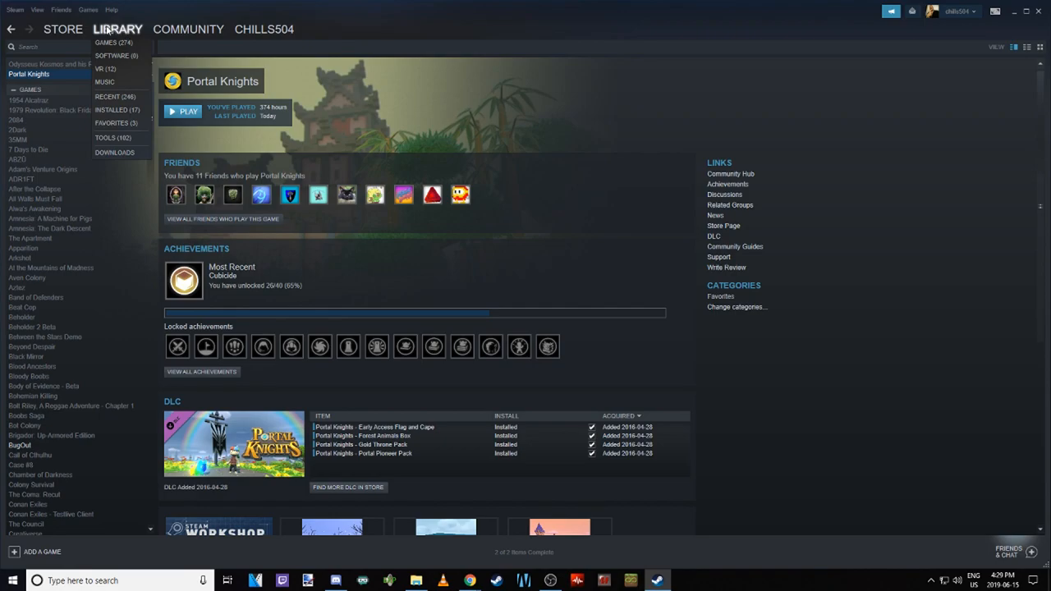
right_click(30, 74)
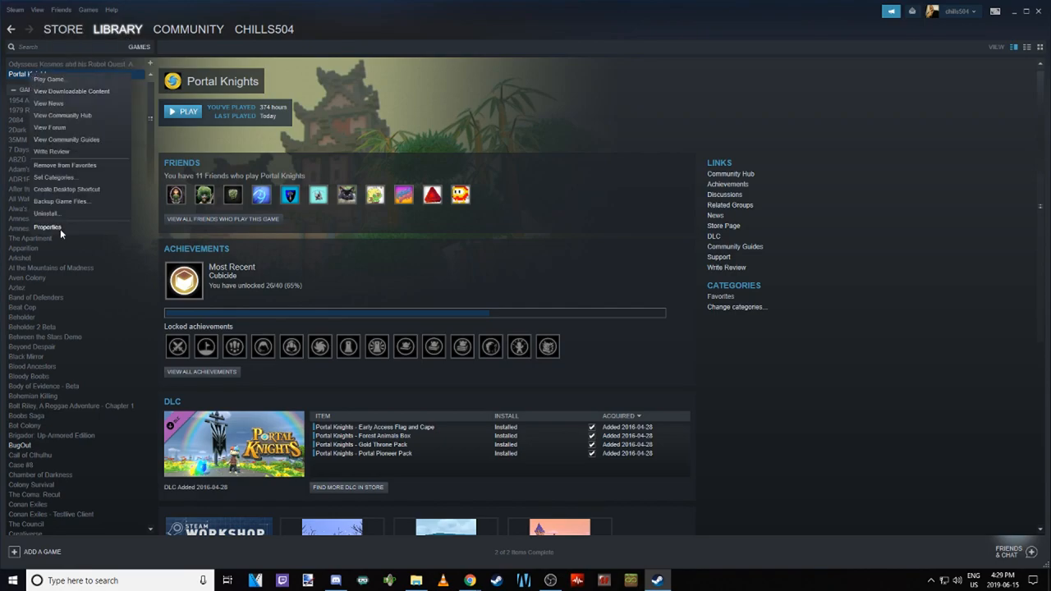
left_click(46, 226)
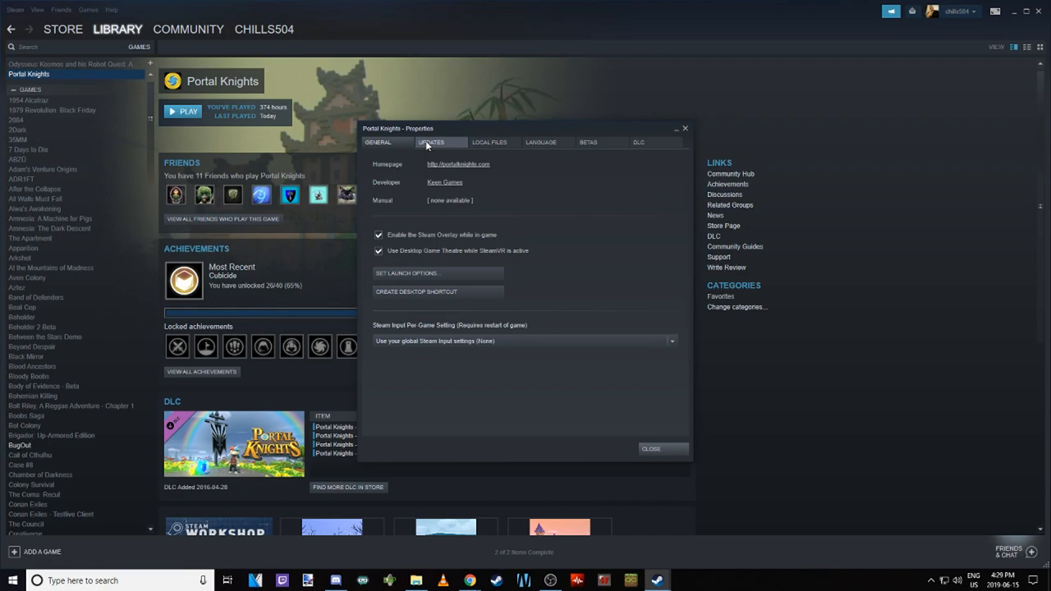
mouse_move(489, 141)
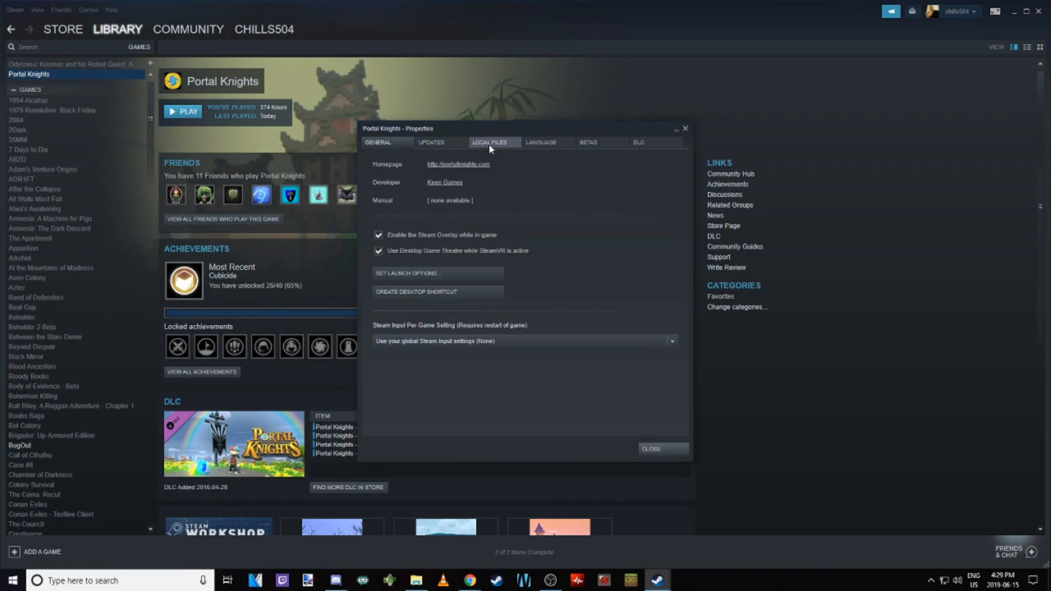
left_click(489, 141)
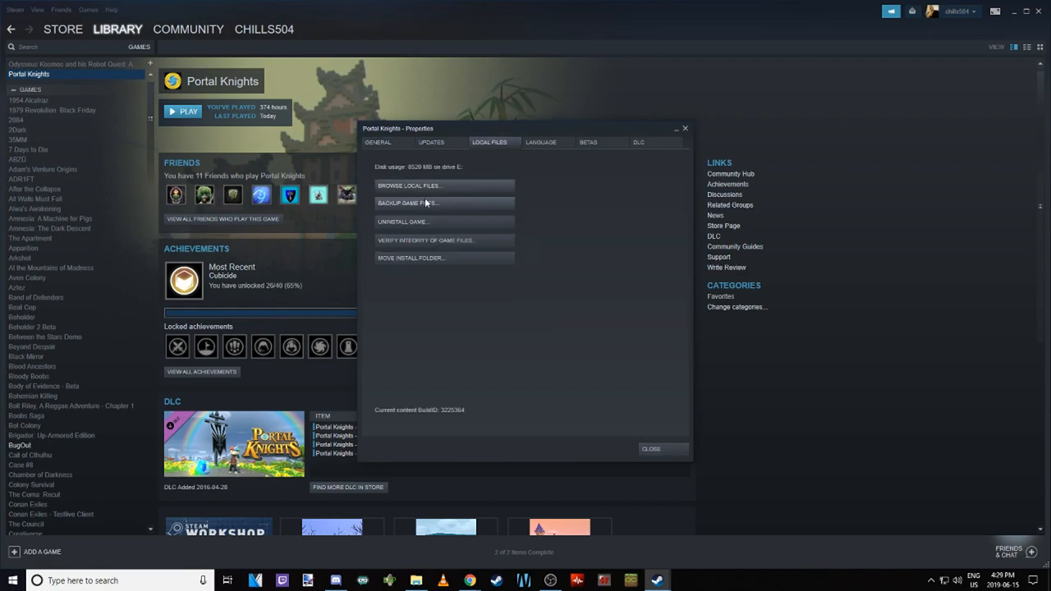
mouse_move(397, 206)
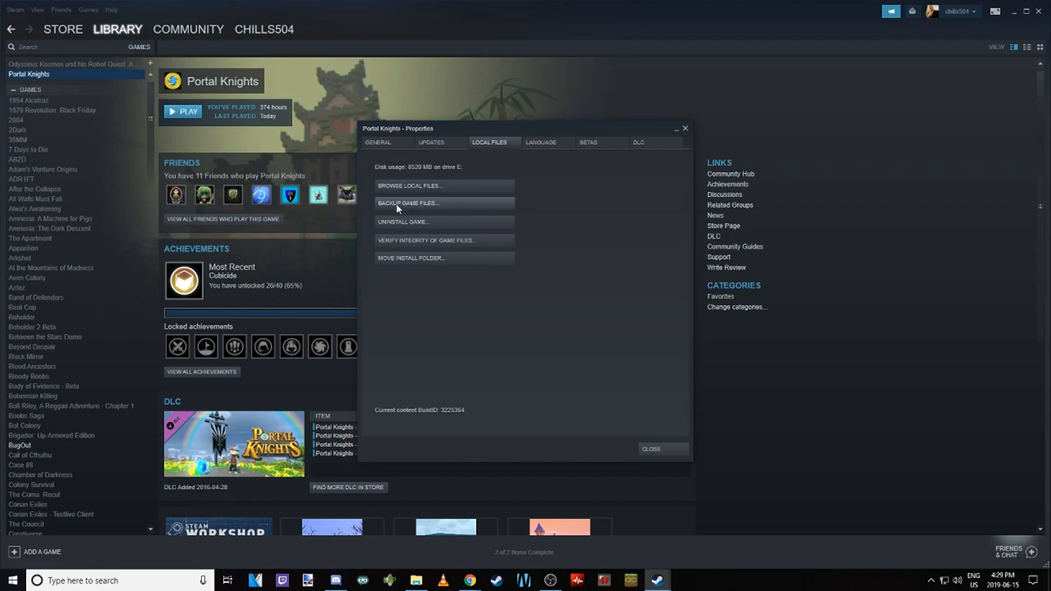
mouse_move(426, 209)
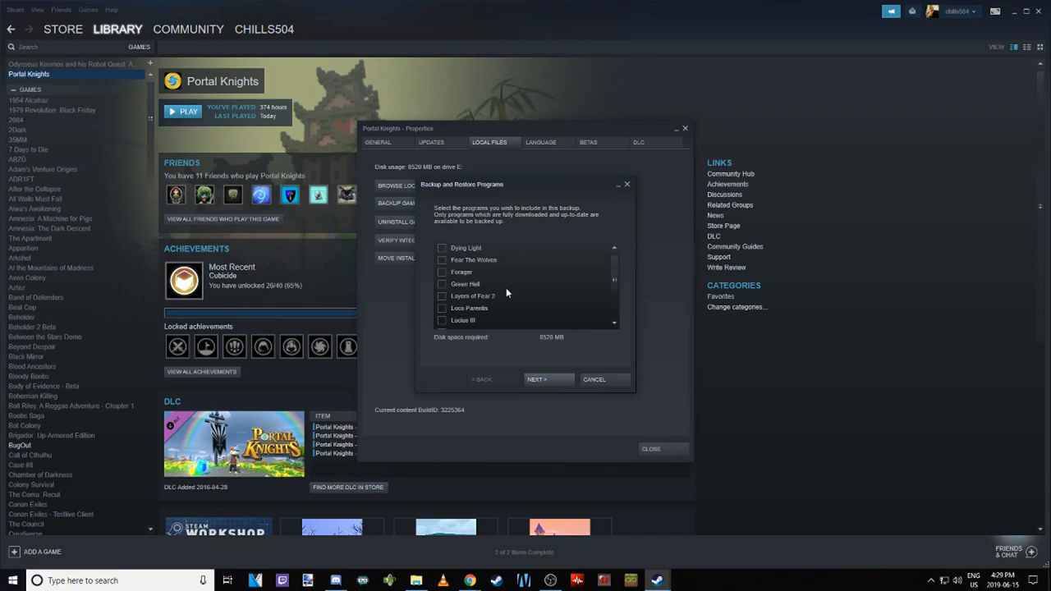
scroll("down", 3)
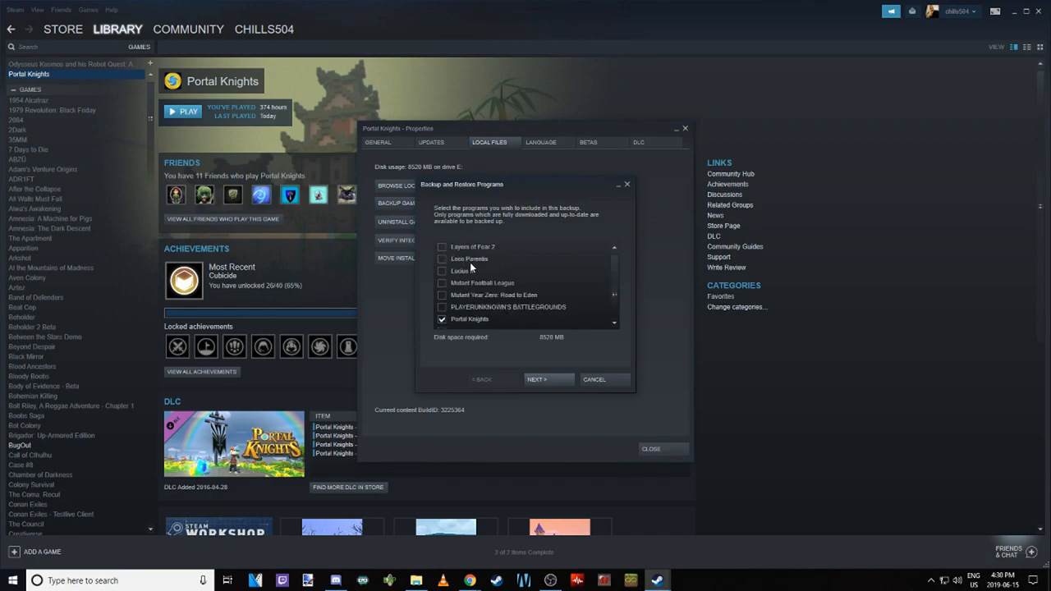
scroll("down", 3)
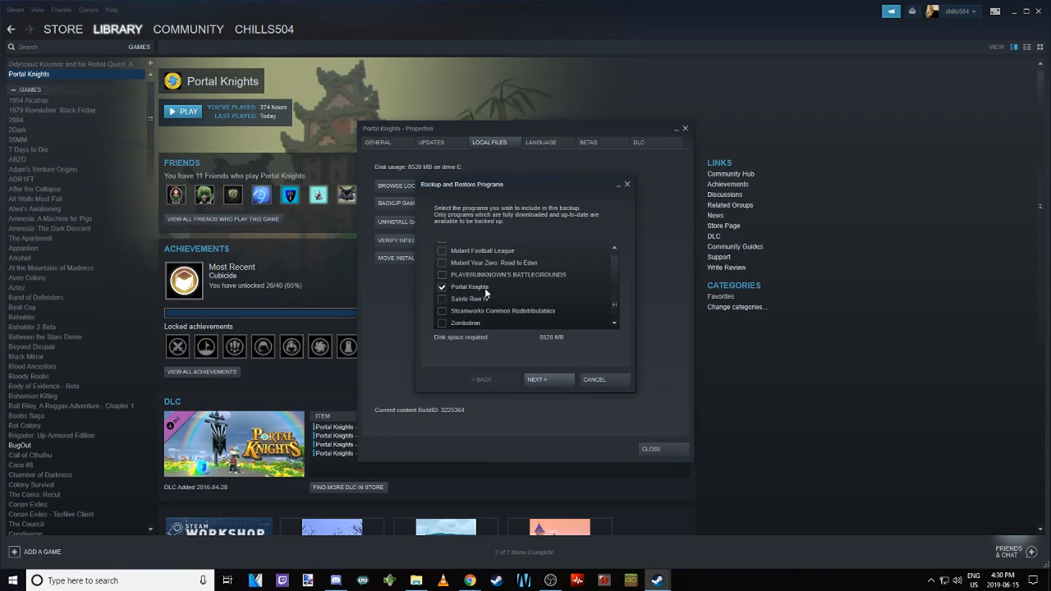
mouse_move(542, 387)
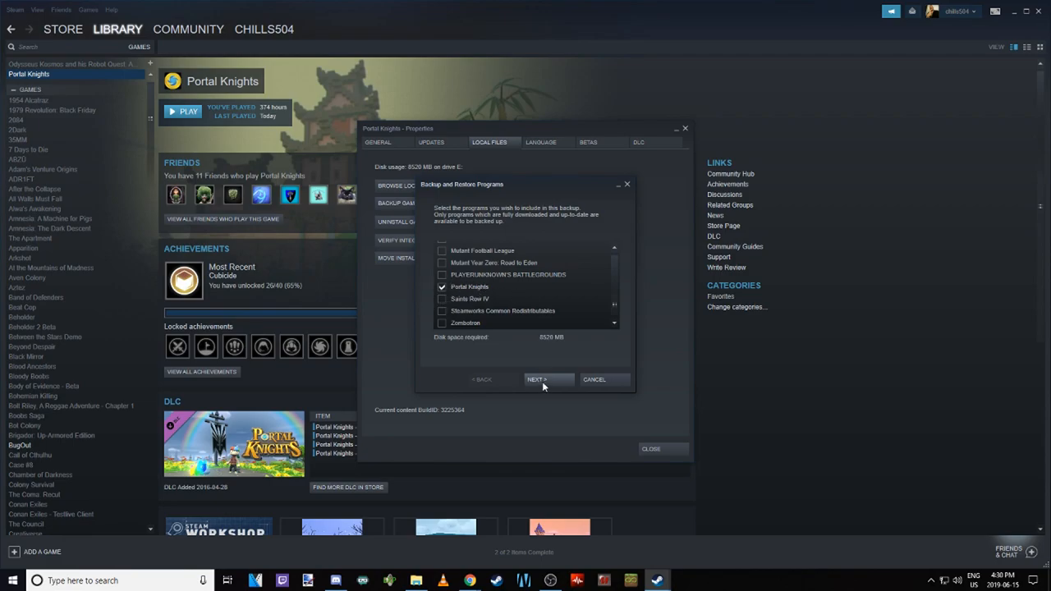
Keep the default destination and name the backup 'Portal Knights 153 Save'
left_click(535, 378)
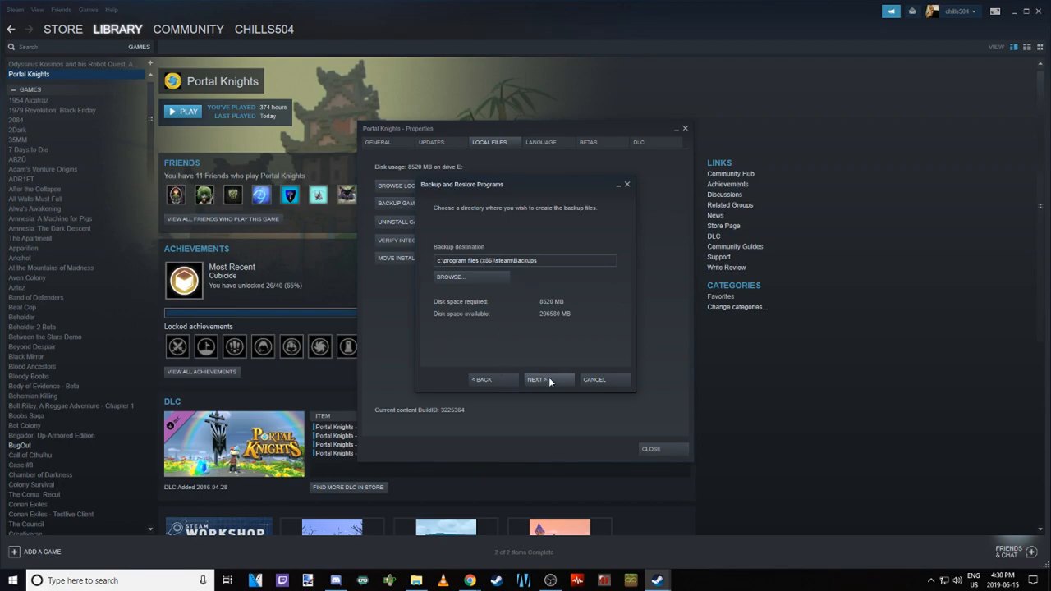
left_click(545, 377)
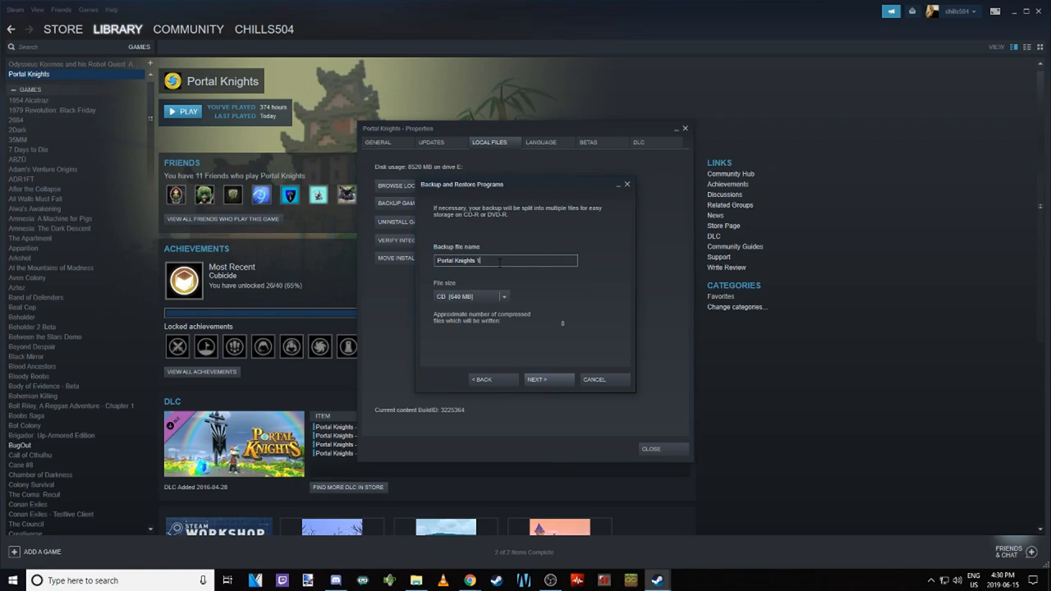
type("543")
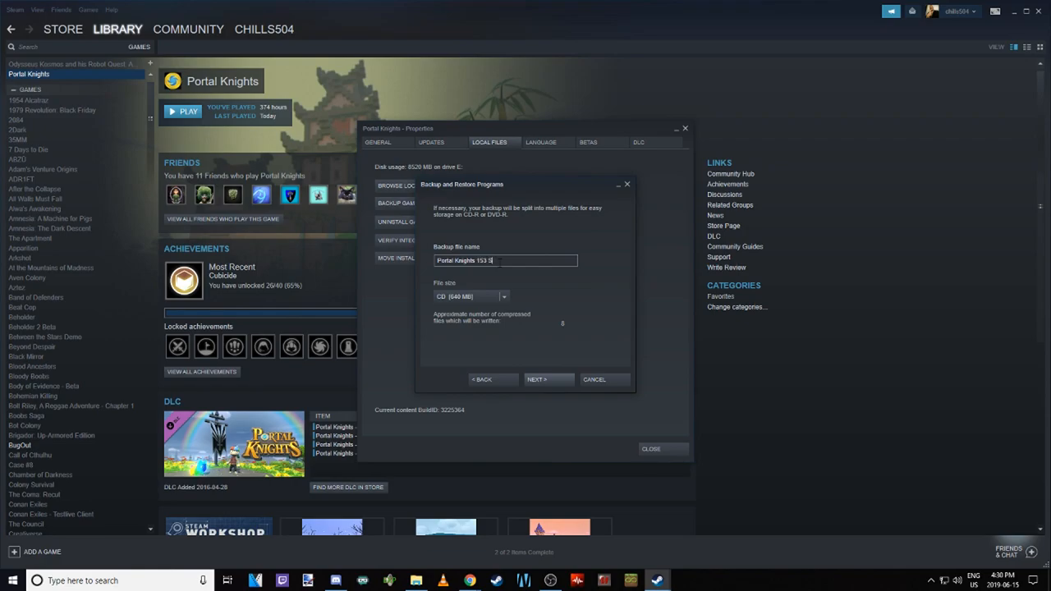
type("ave")
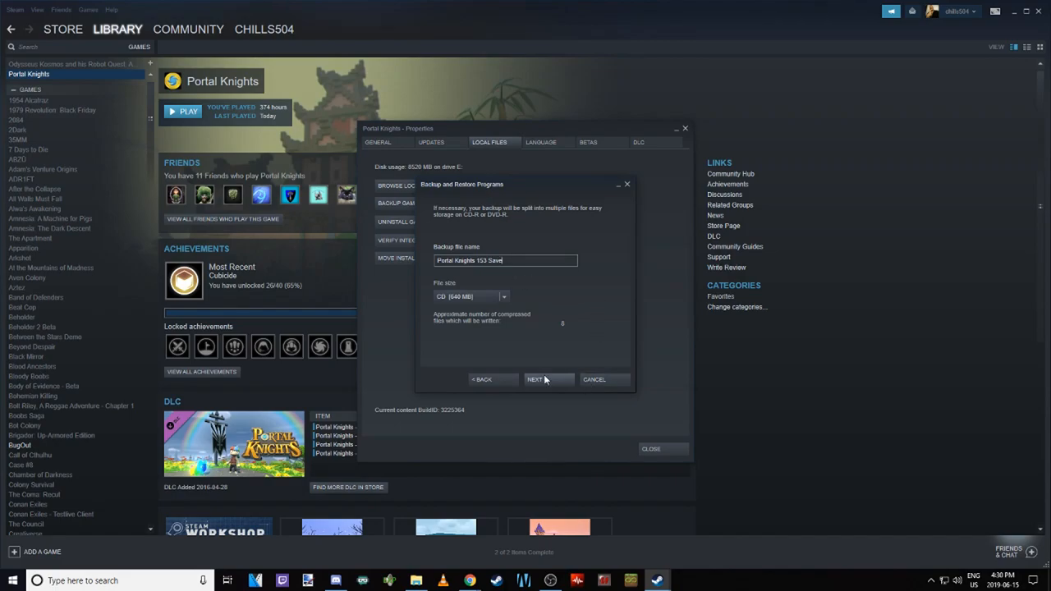
left_click(547, 378)
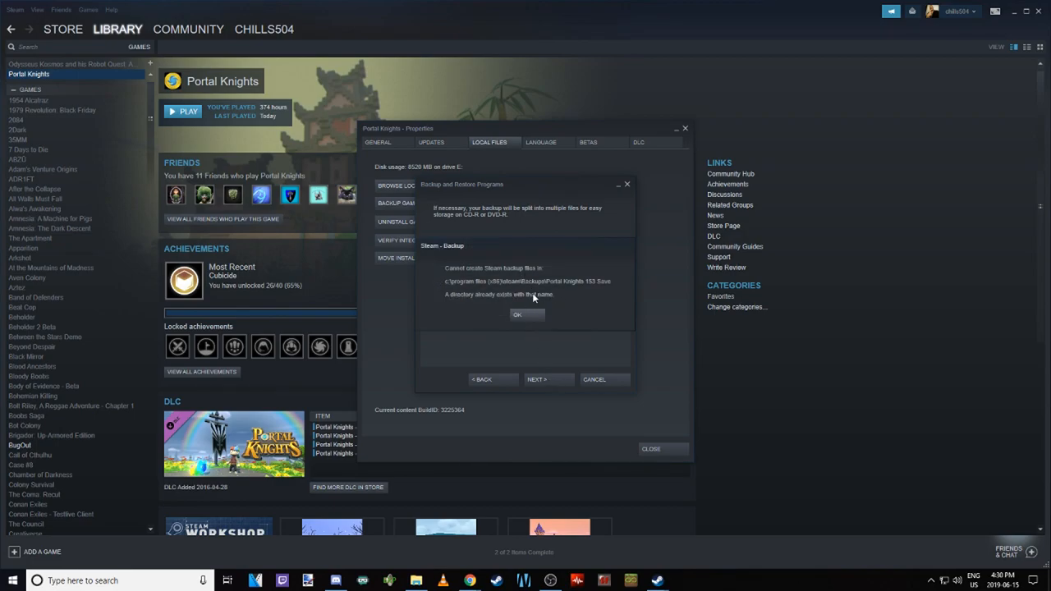
Dismiss the name-exists warning and continue as 'Portal Knights 153 Save 1'
left_click(517, 315)
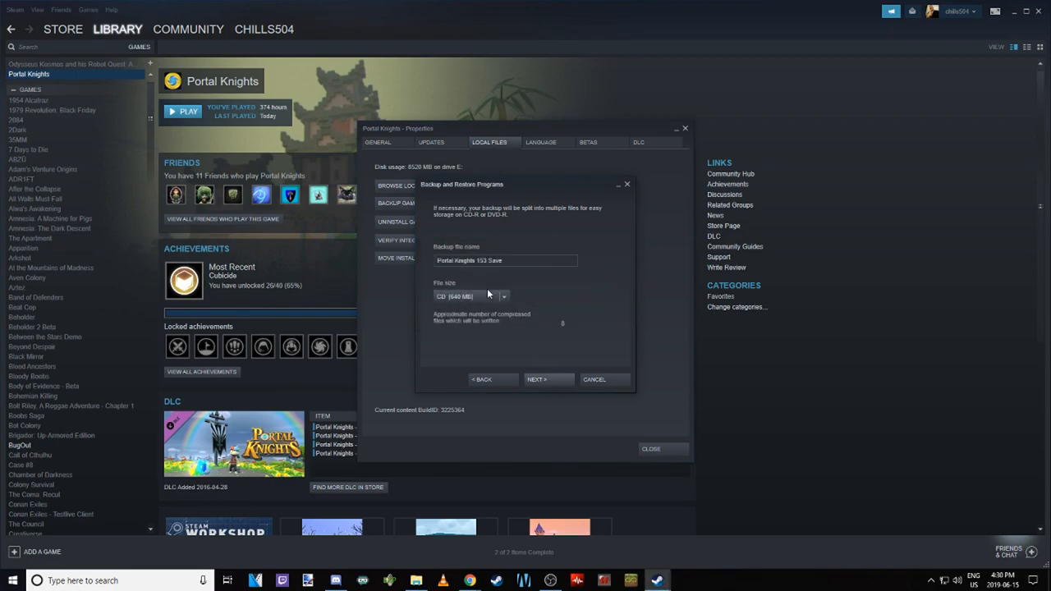
type("1")
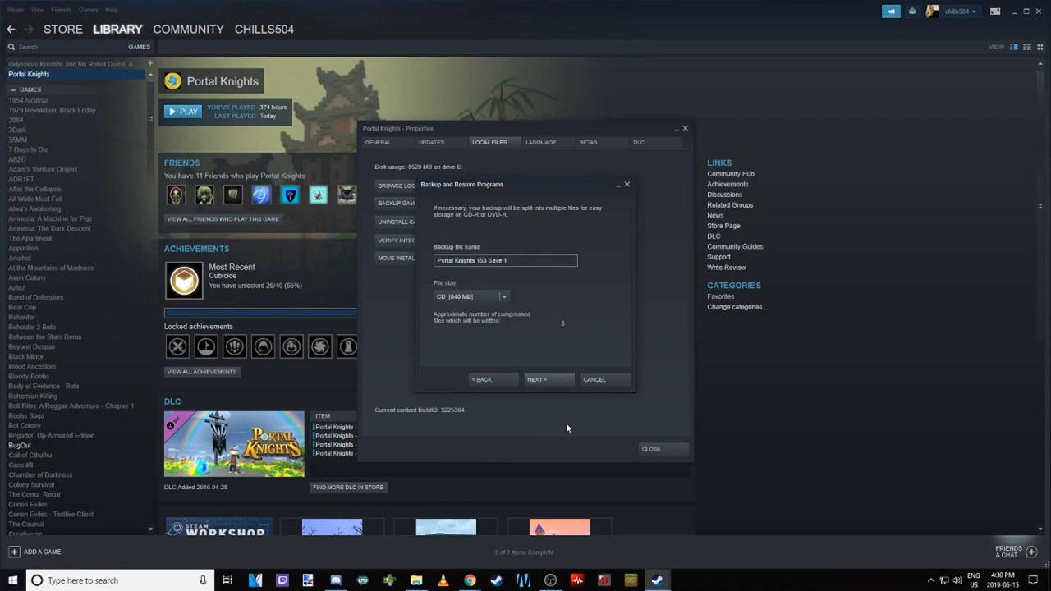
left_click(548, 377)
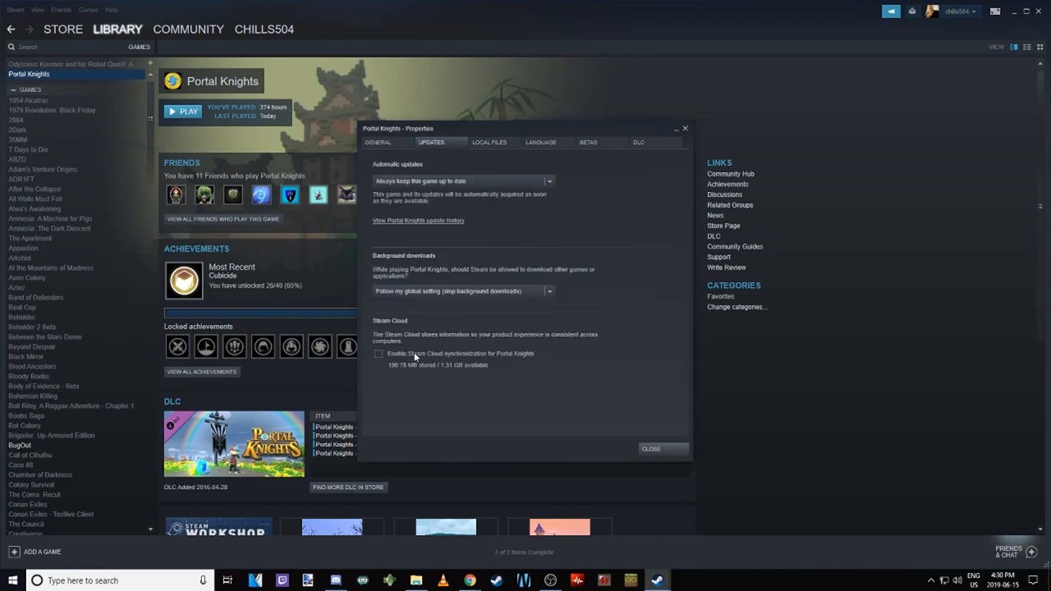
mouse_move(660, 450)
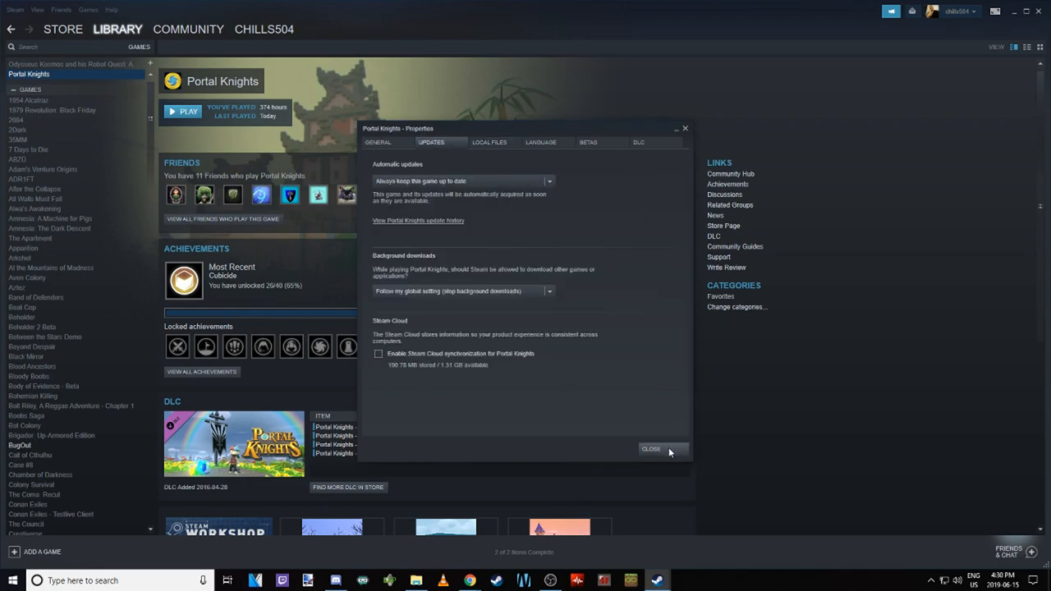
Reopen Local Files until the Backup complete page appears
left_click(489, 141)
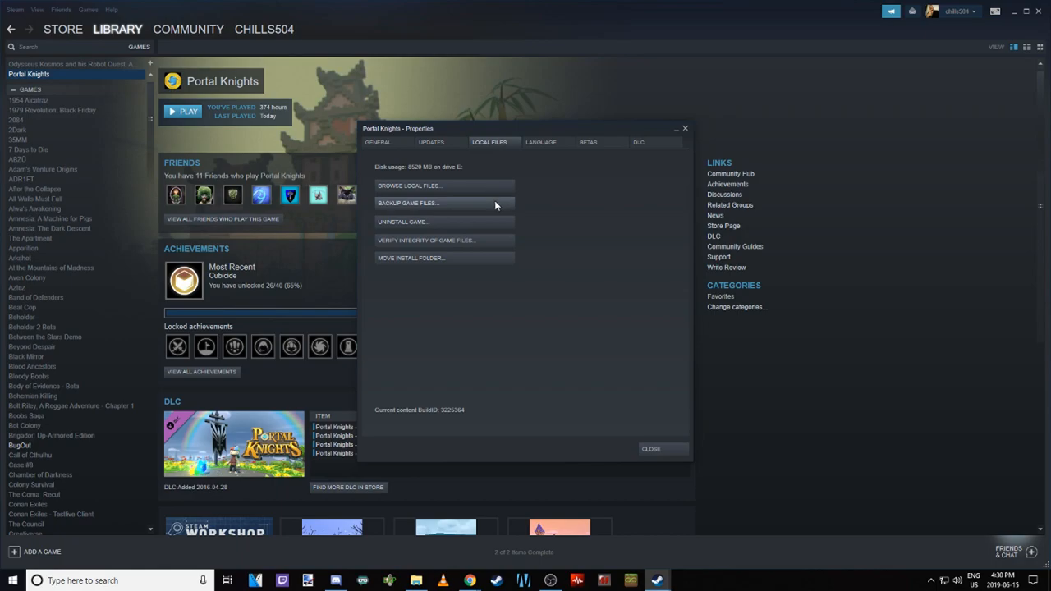
mouse_move(478, 240)
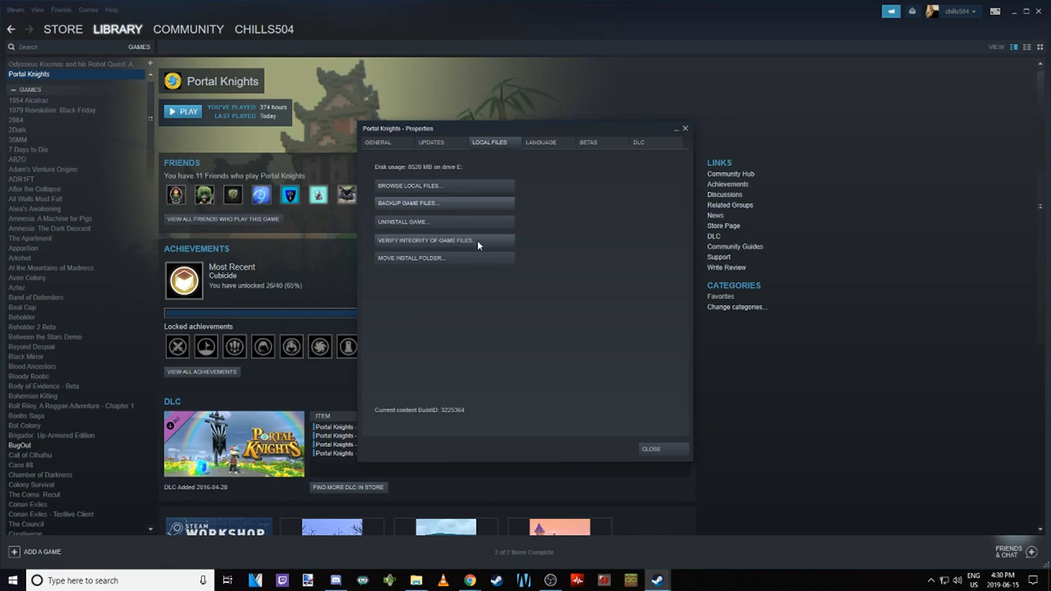
mouse_move(470, 229)
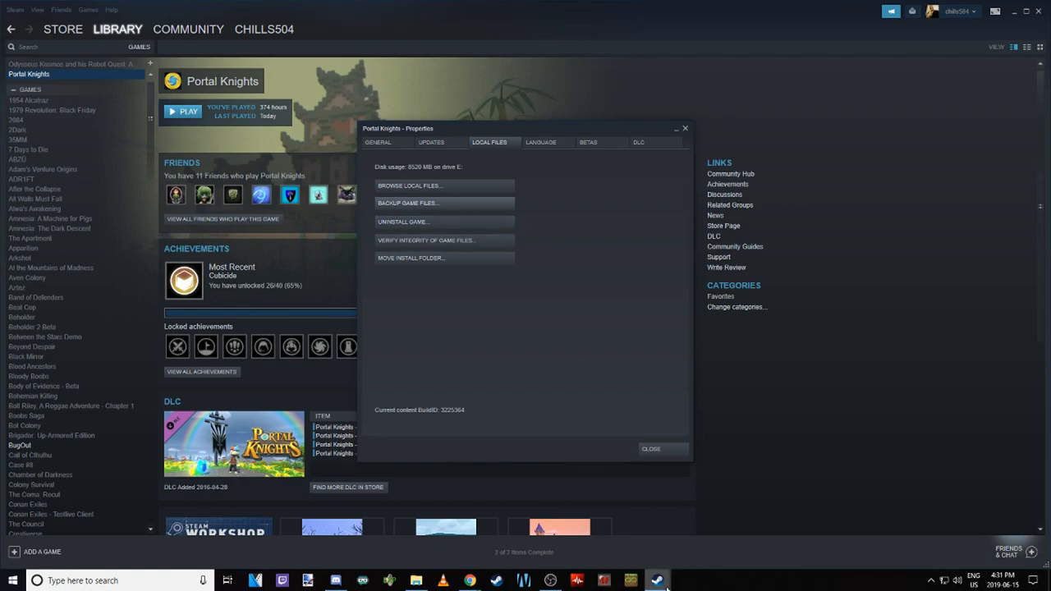
left_click(408, 204)
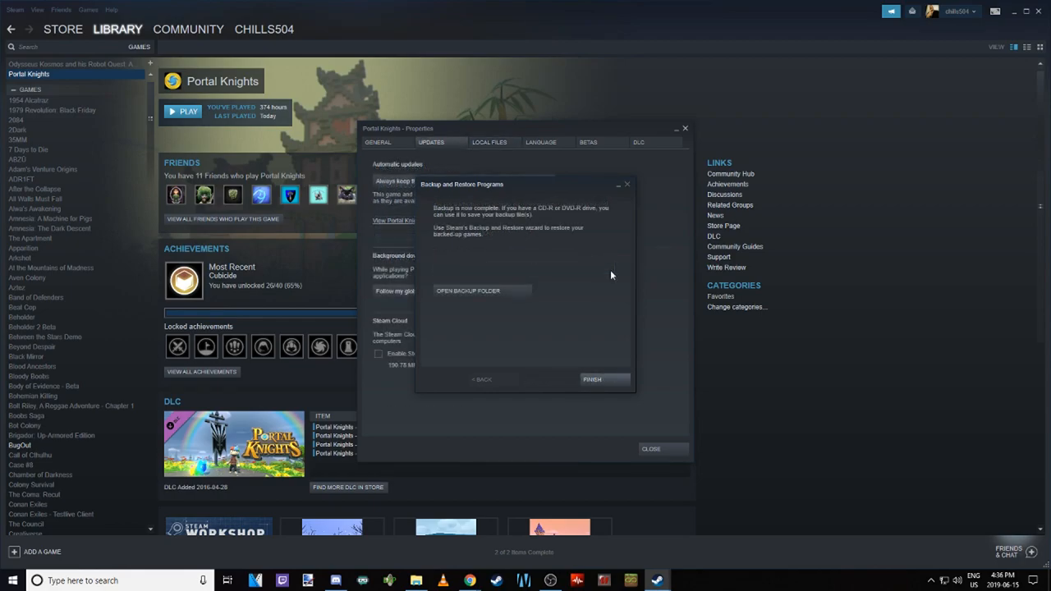
mouse_move(537, 253)
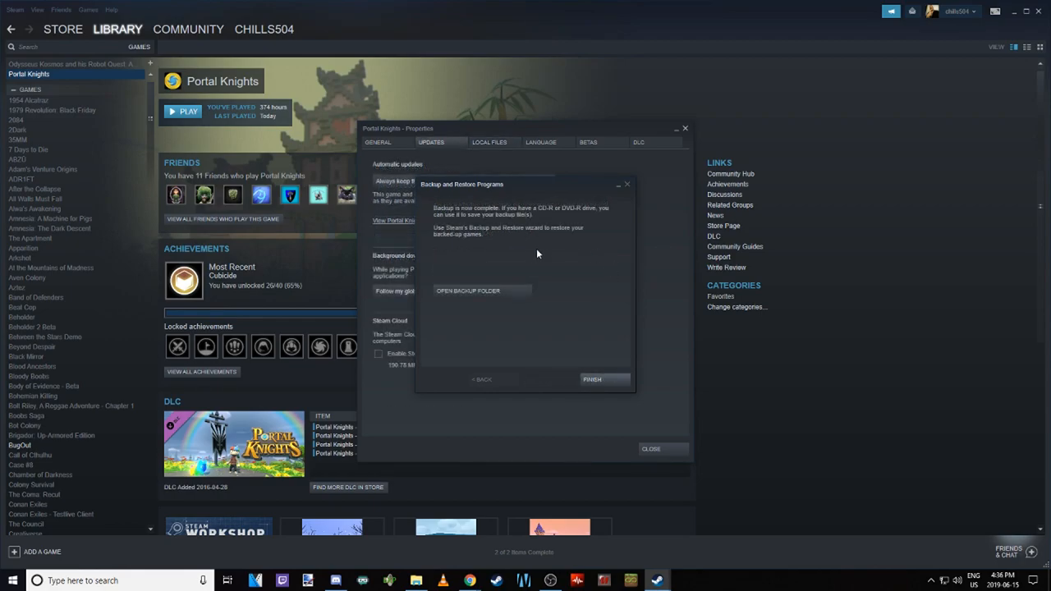
mouse_move(509, 250)
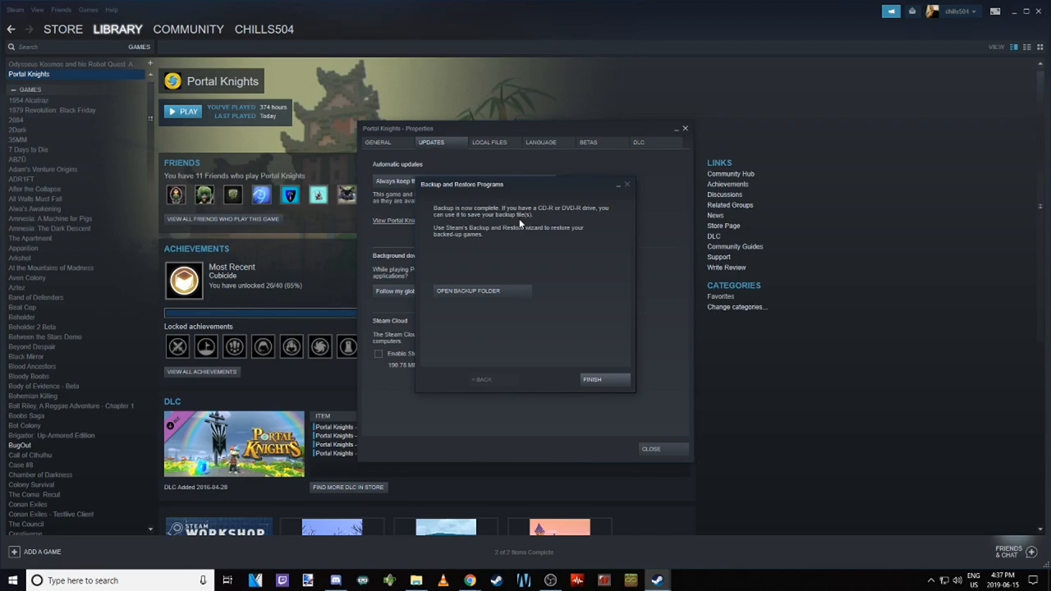
mouse_move(552, 212)
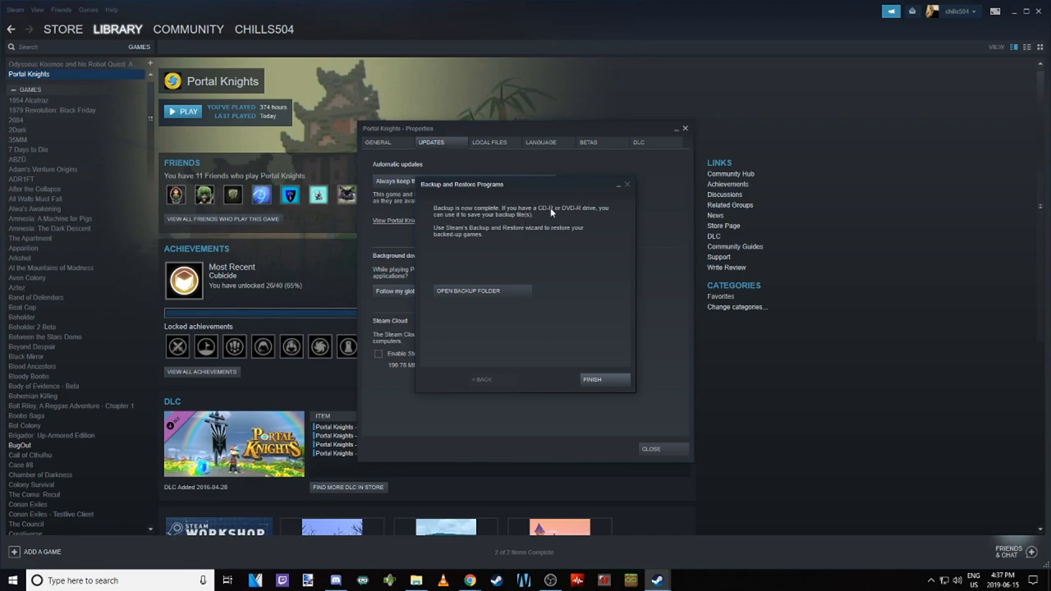
mouse_move(562, 220)
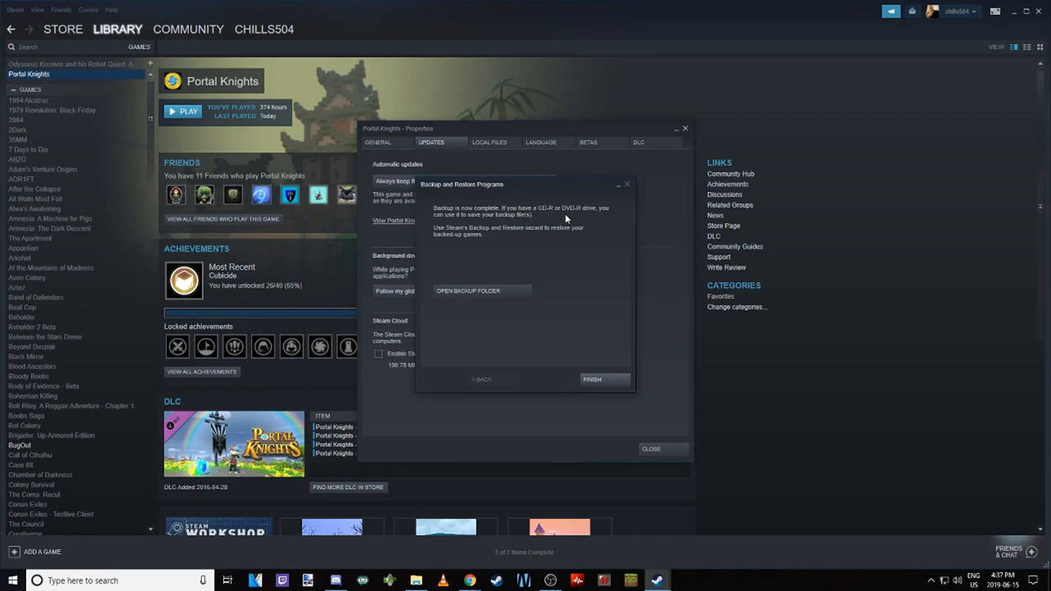
mouse_move(519, 253)
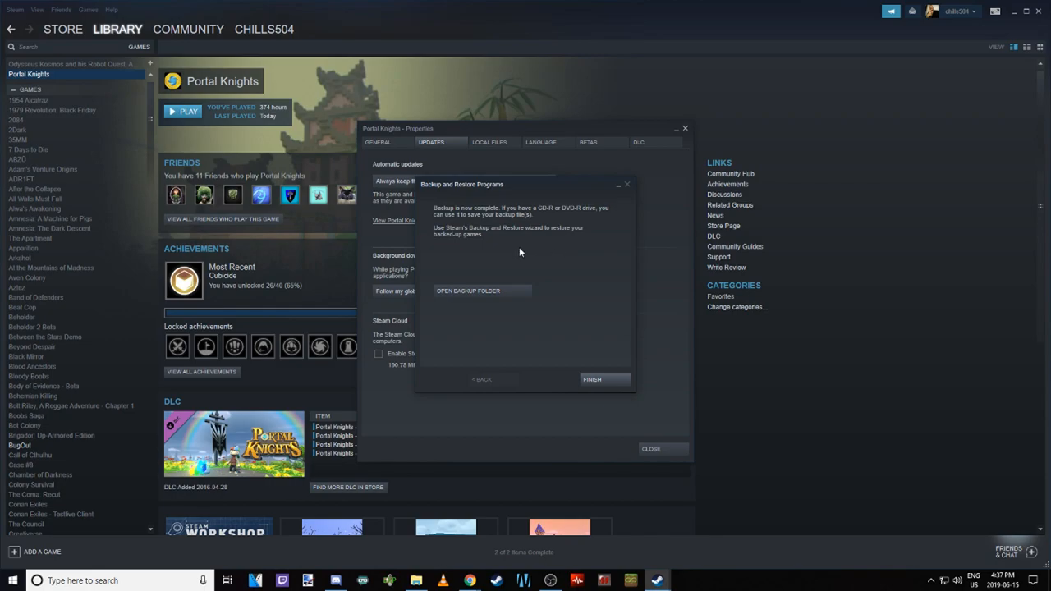
mouse_move(501, 253)
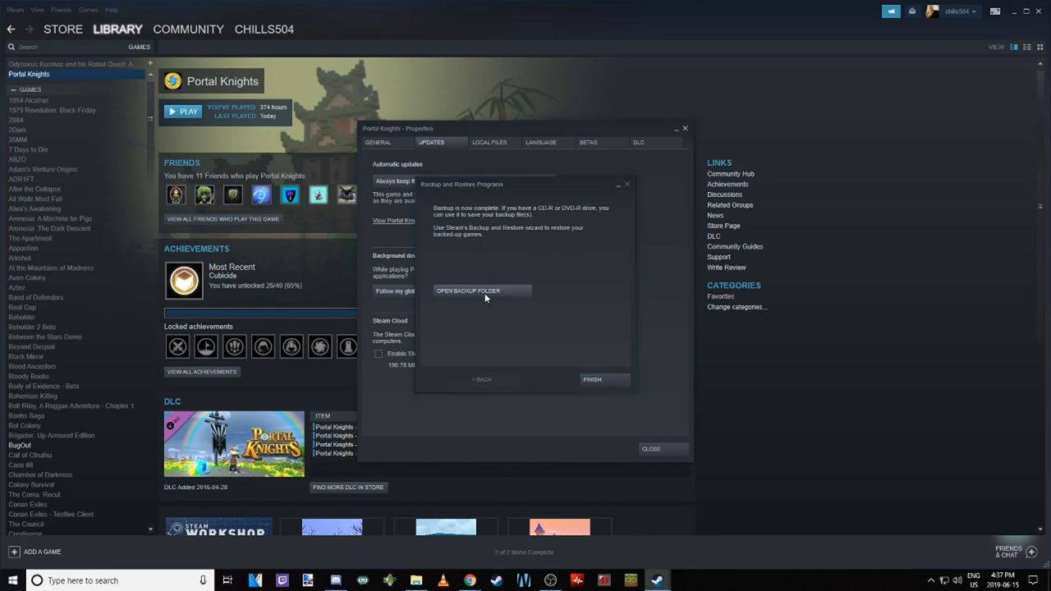
Delete the older 'Portal Knights 153 Save' backup folder and close the Backups window
left_click(466, 291)
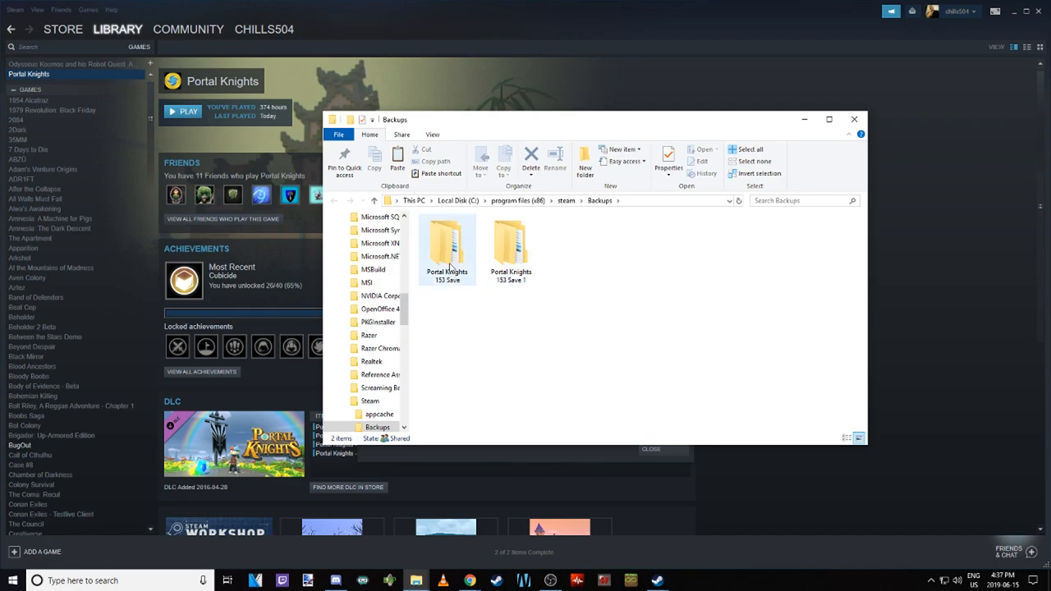
right_click(447, 246)
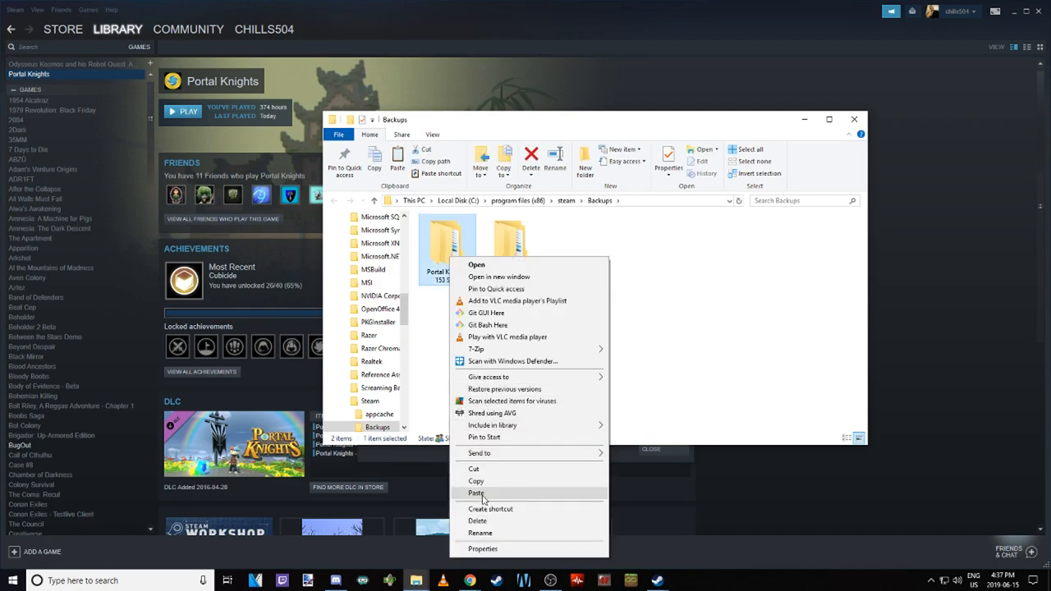
left_click(476, 492)
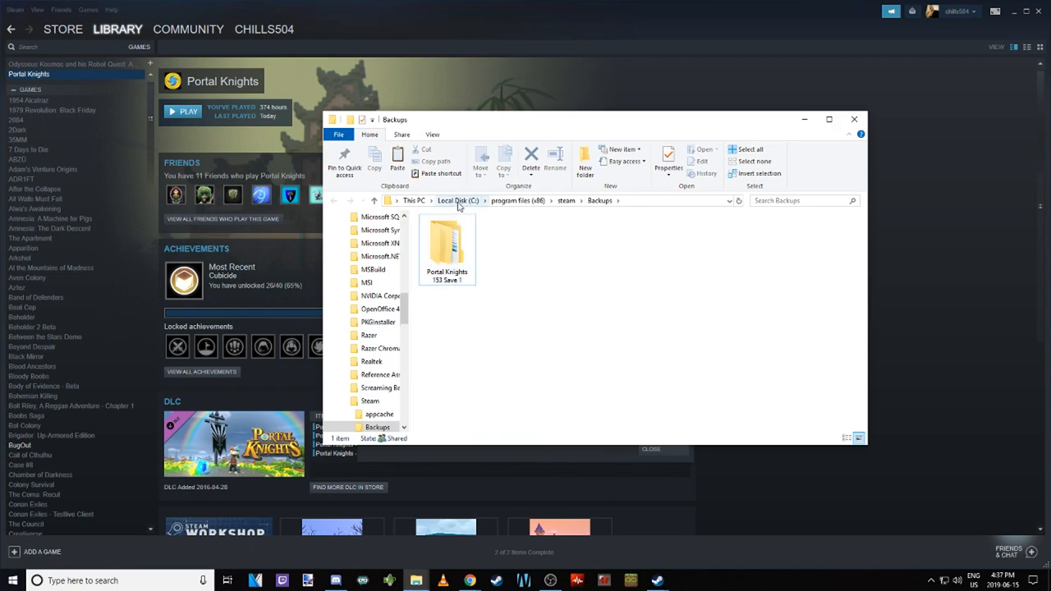
mouse_move(561, 205)
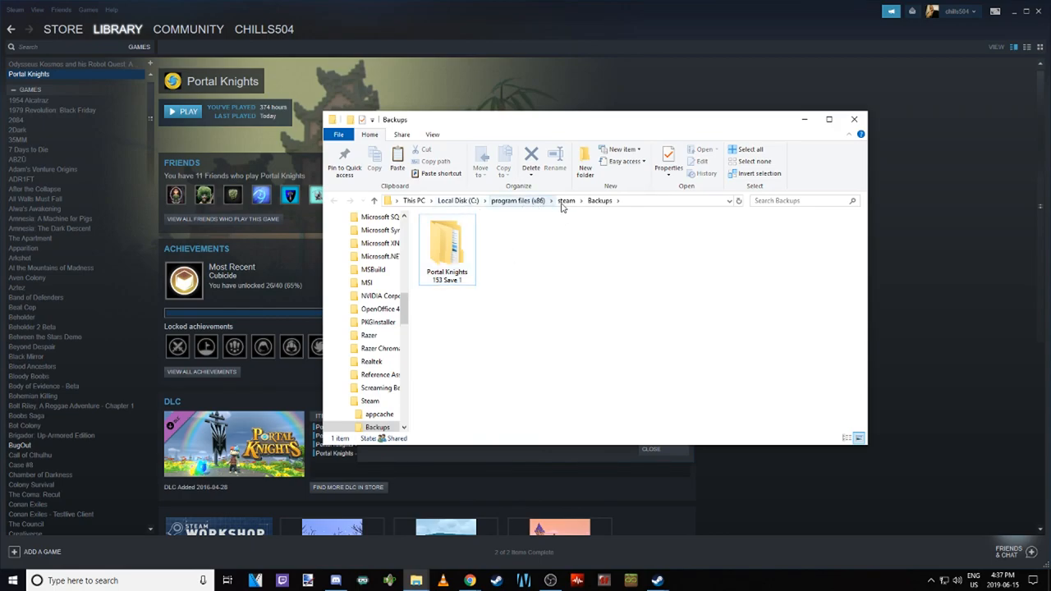
left_click(447, 246)
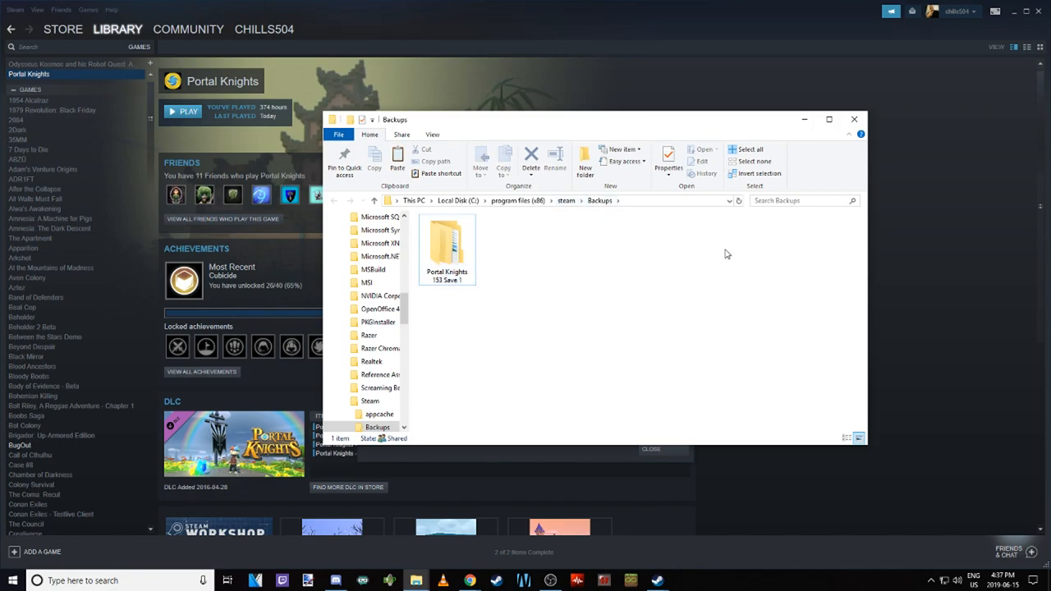
mouse_move(723, 307)
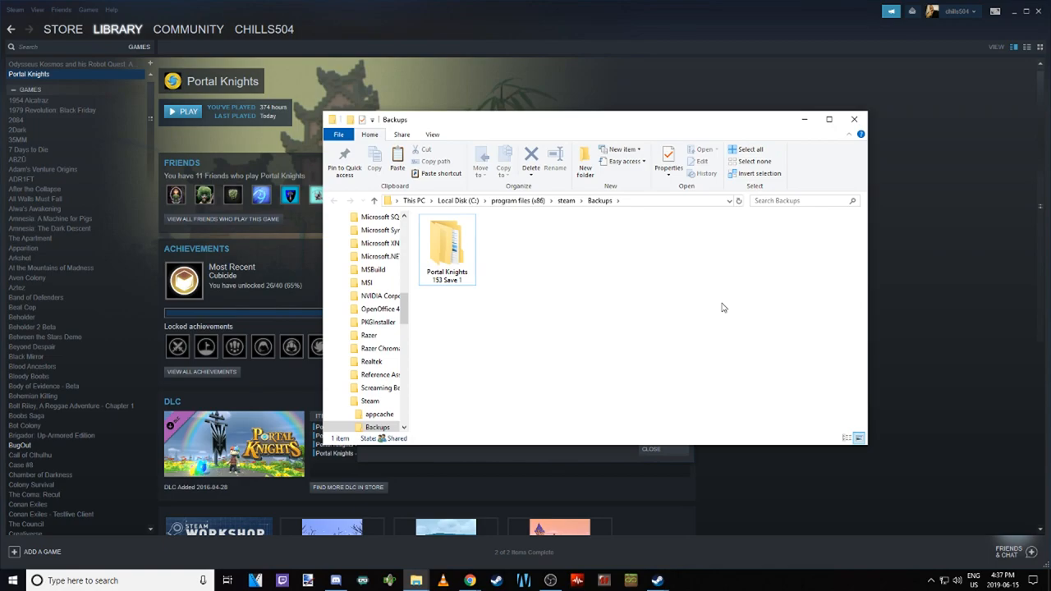
mouse_move(853, 120)
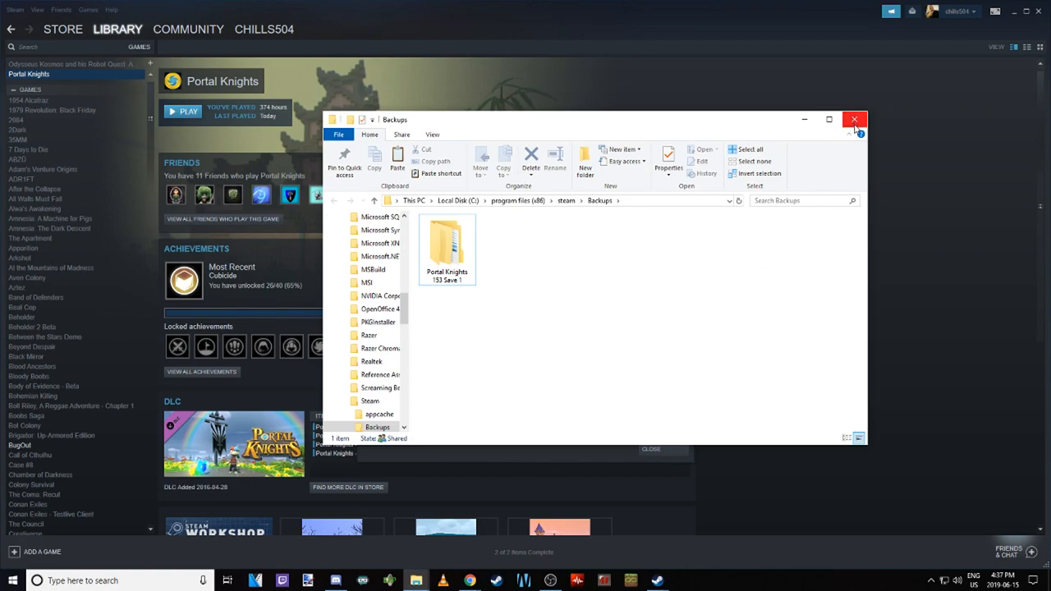
left_click(854, 118)
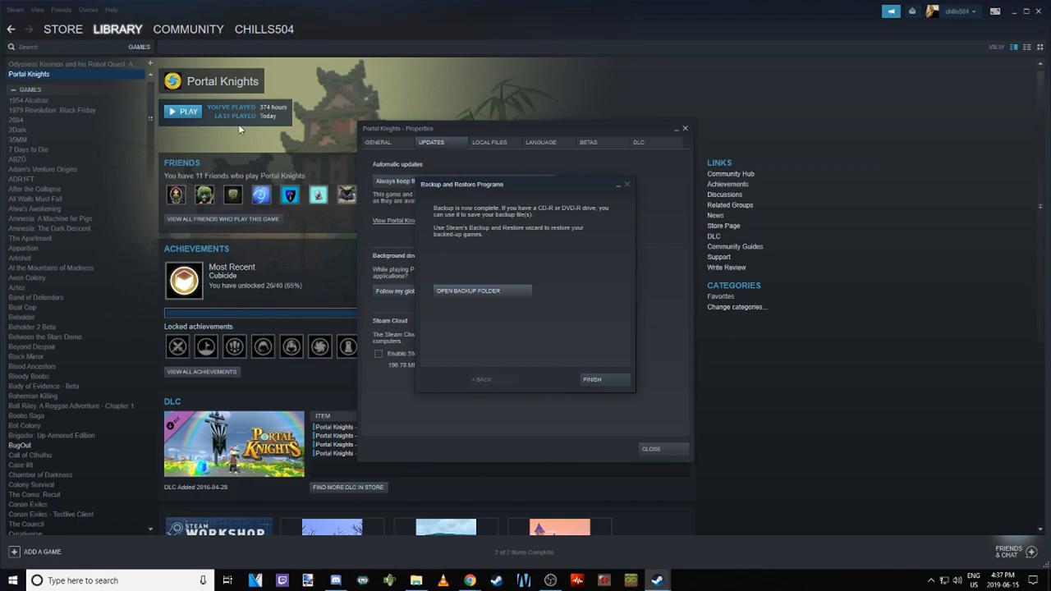
mouse_move(495, 155)
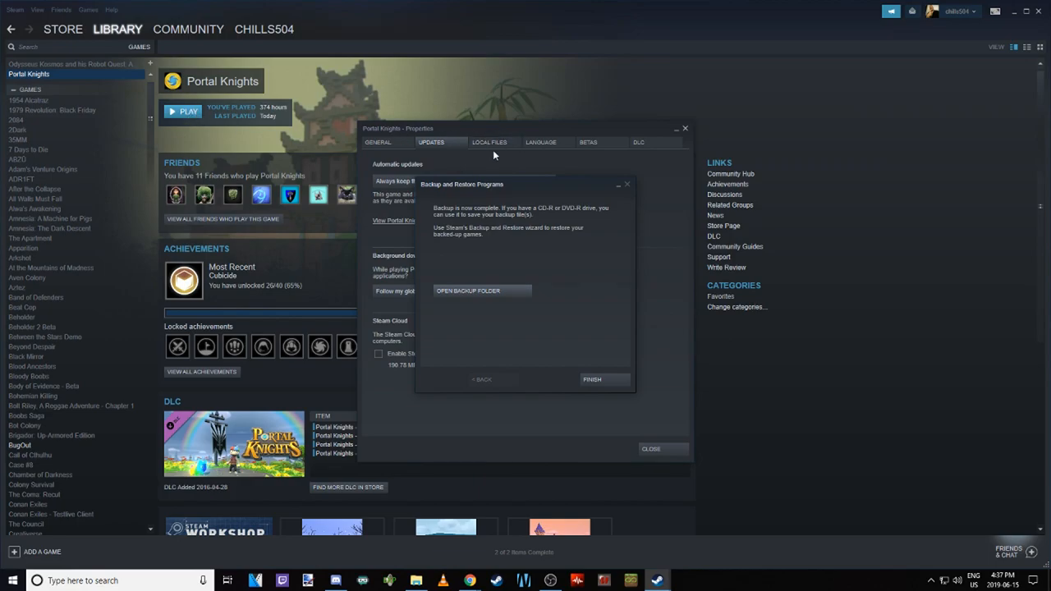
mouse_move(463, 250)
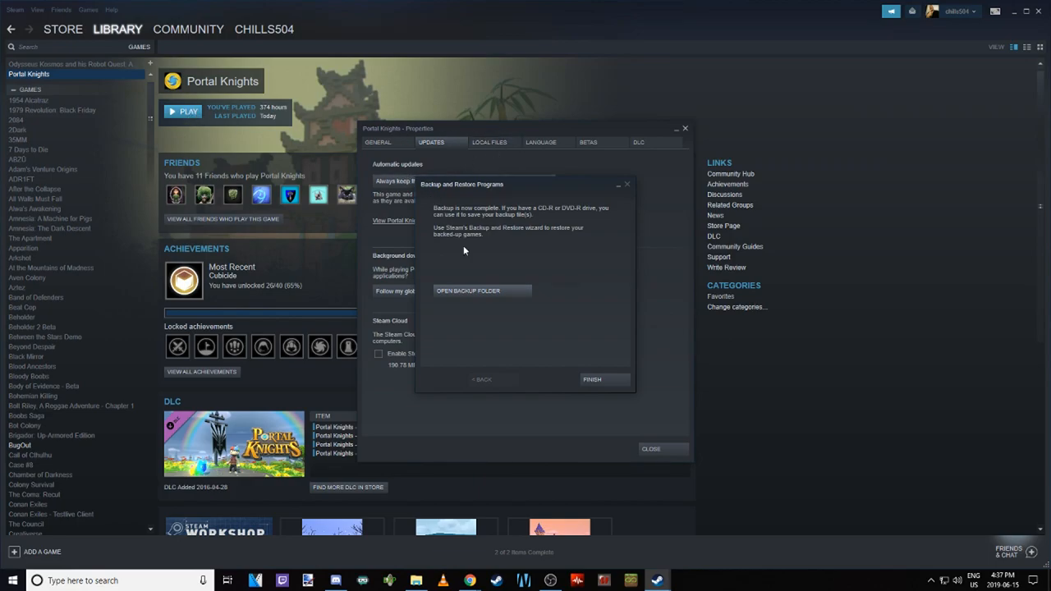
Finish the backup wizard, glance at the General and DLC settings, and close Properties
left_click(591, 378)
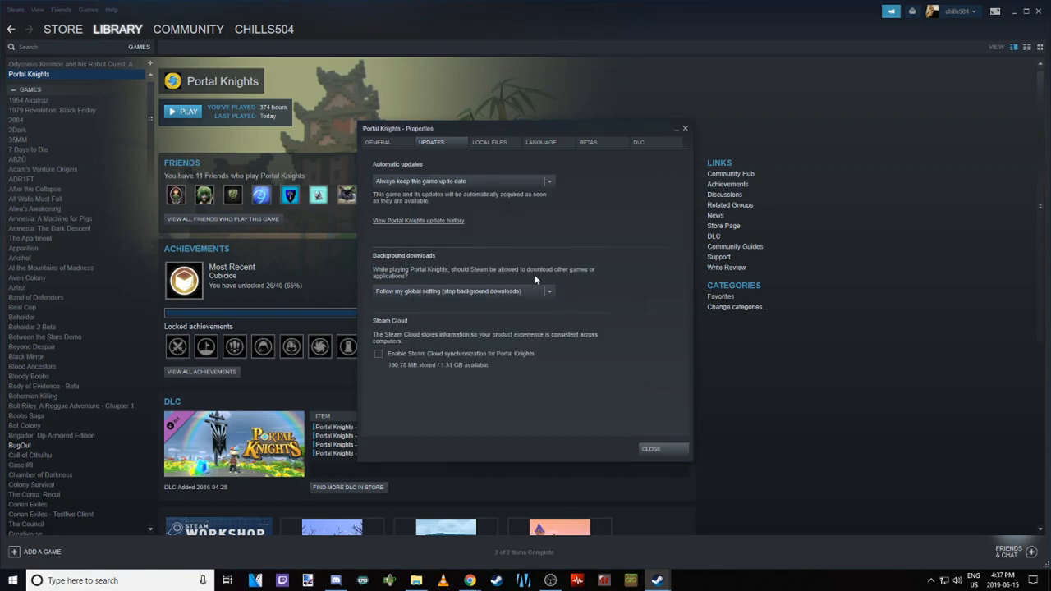
mouse_move(440, 223)
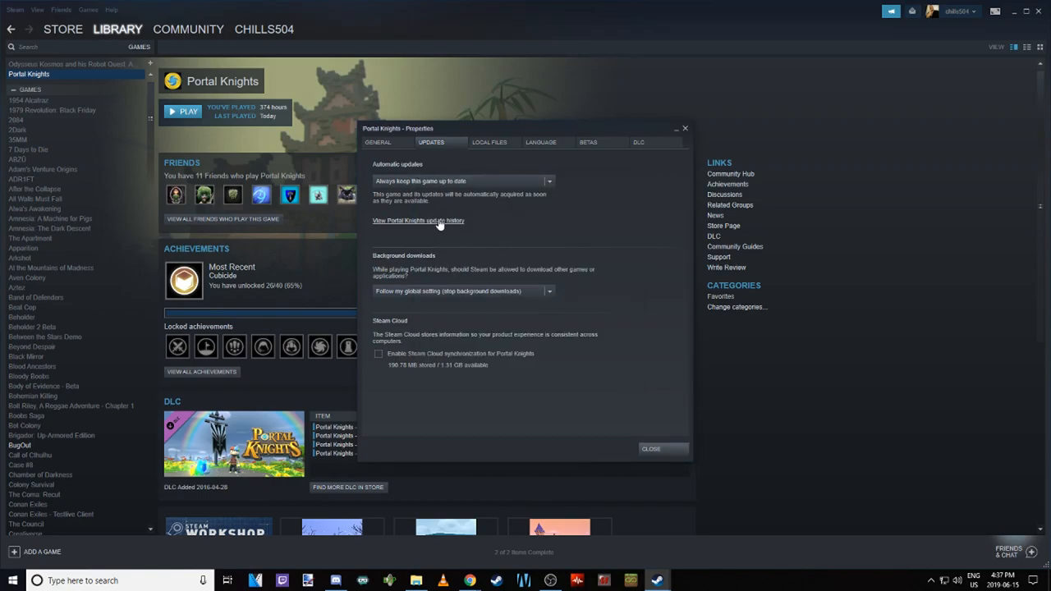
left_click(378, 141)
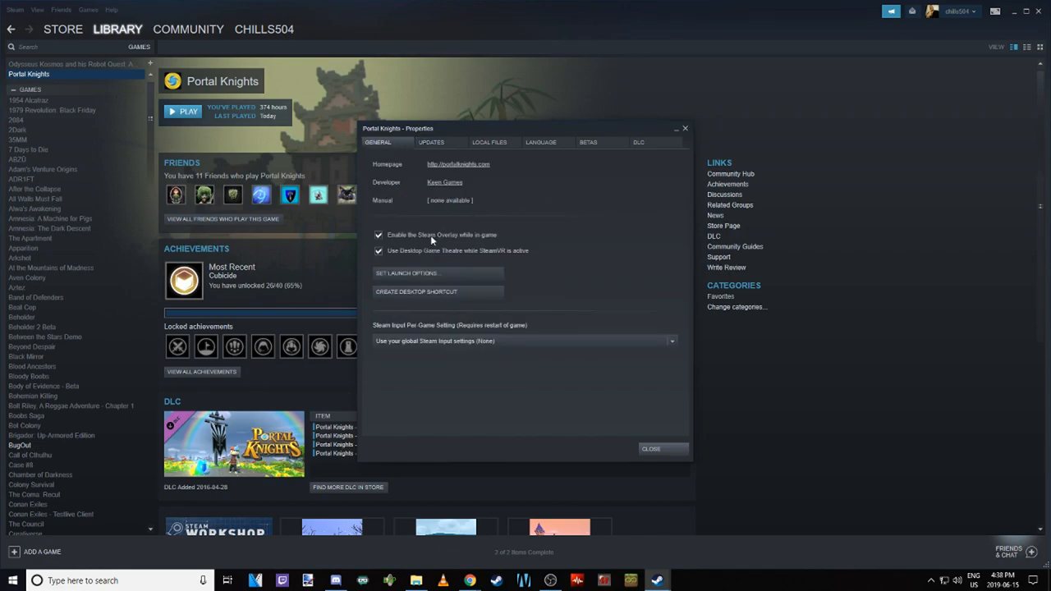
mouse_move(483, 173)
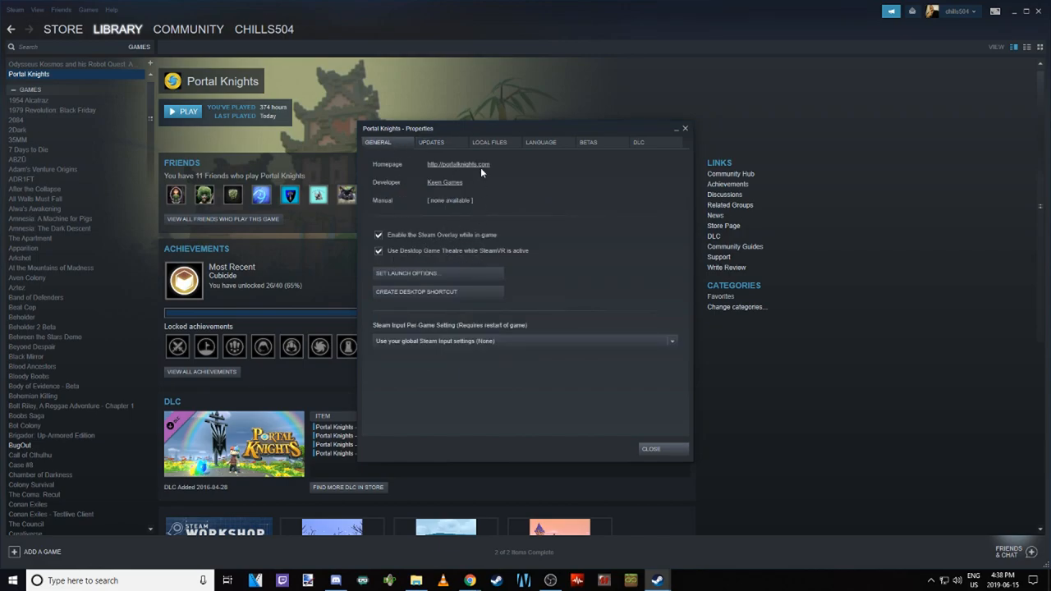
left_click(639, 141)
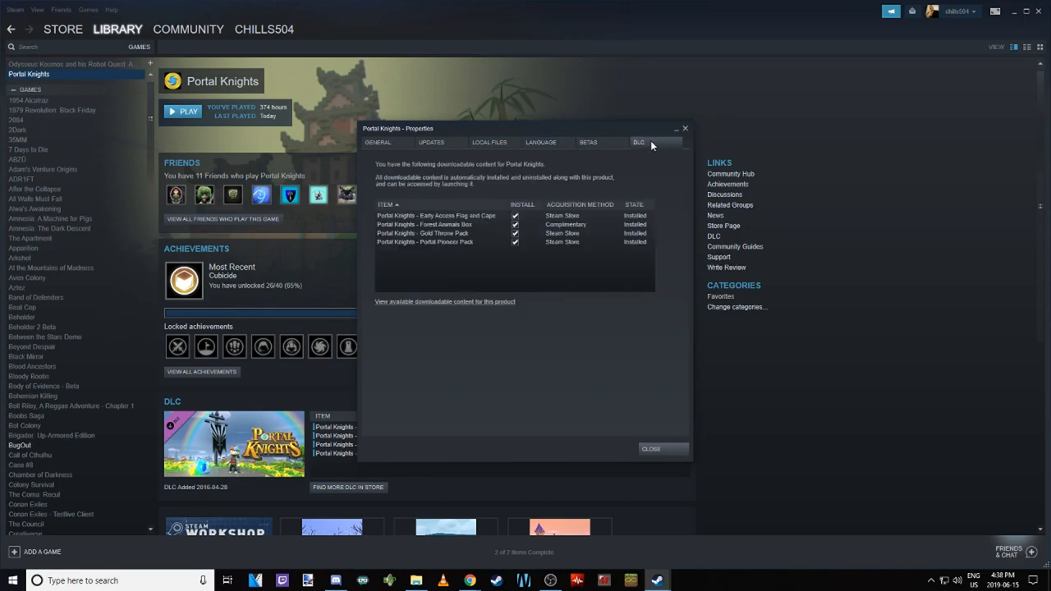
left_click(378, 142)
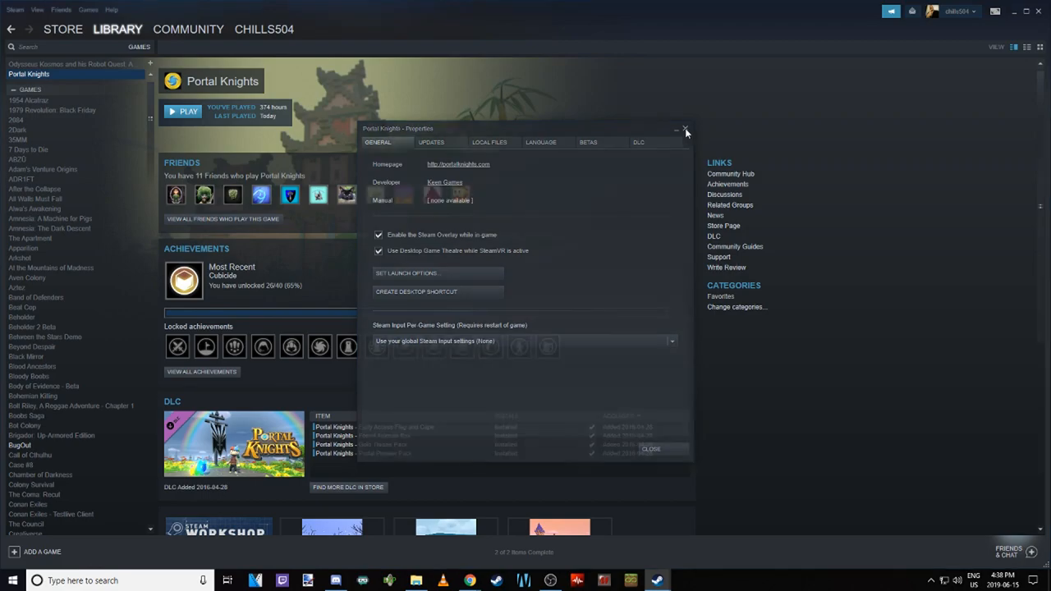
left_click(685, 128)
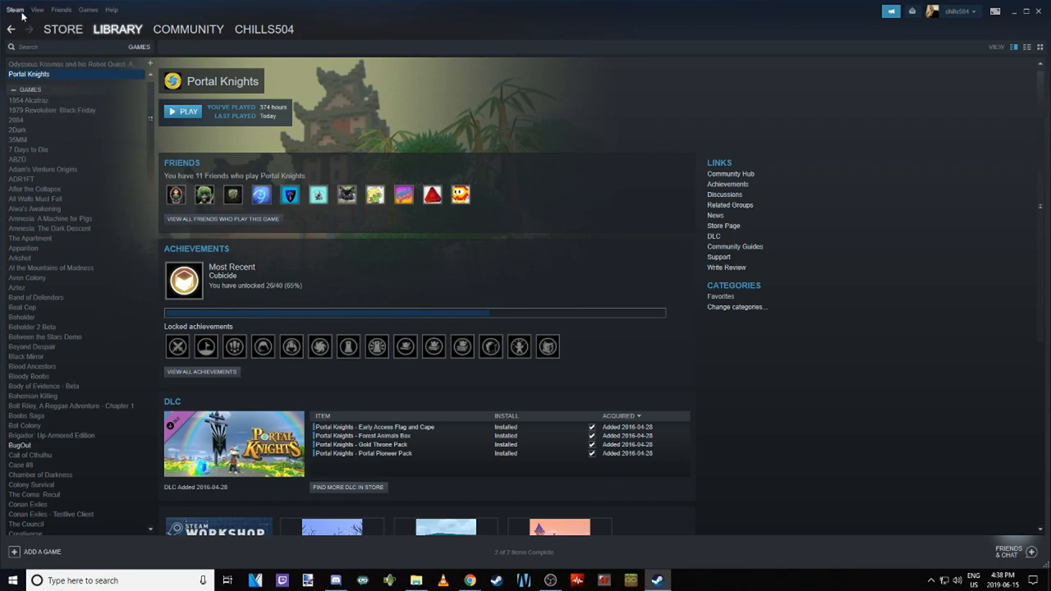
Launch Backup and Restore Games from the Steam menu, step to the destination page, then return to the first page
left_click(13, 10)
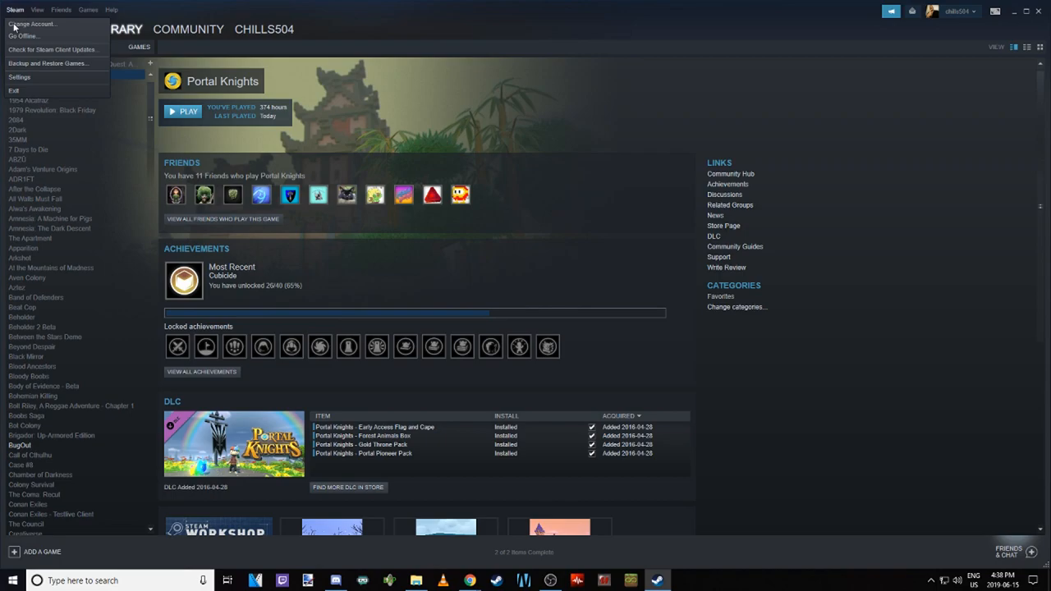
mouse_move(20, 77)
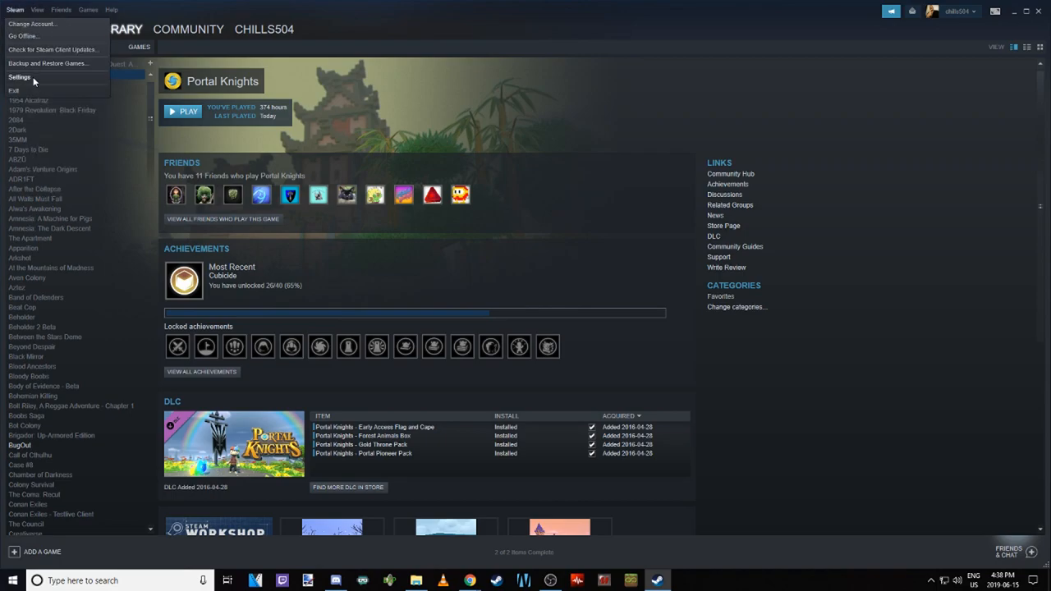
mouse_move(47, 62)
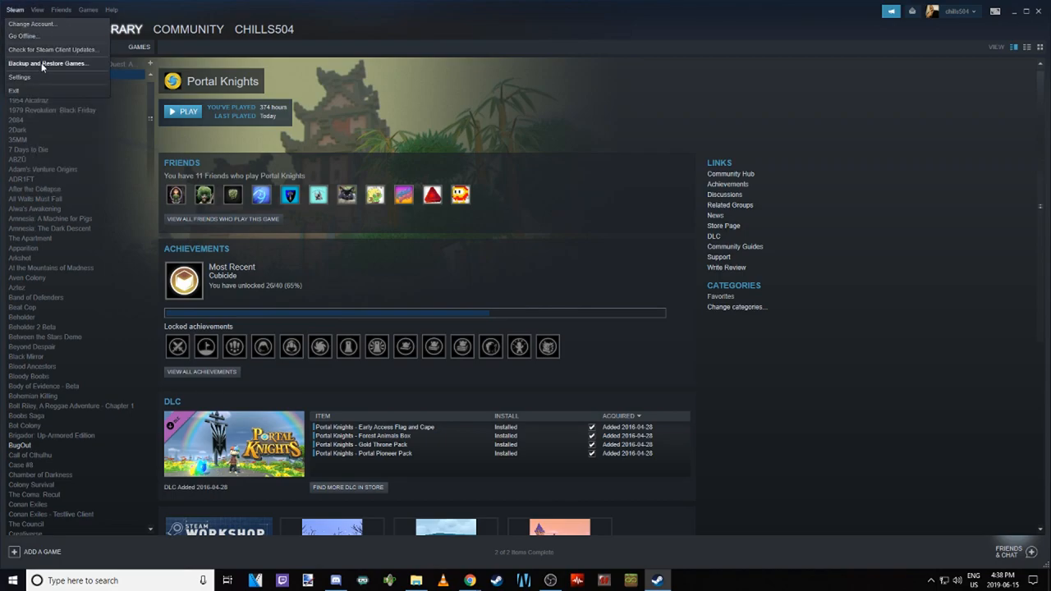
left_click(49, 62)
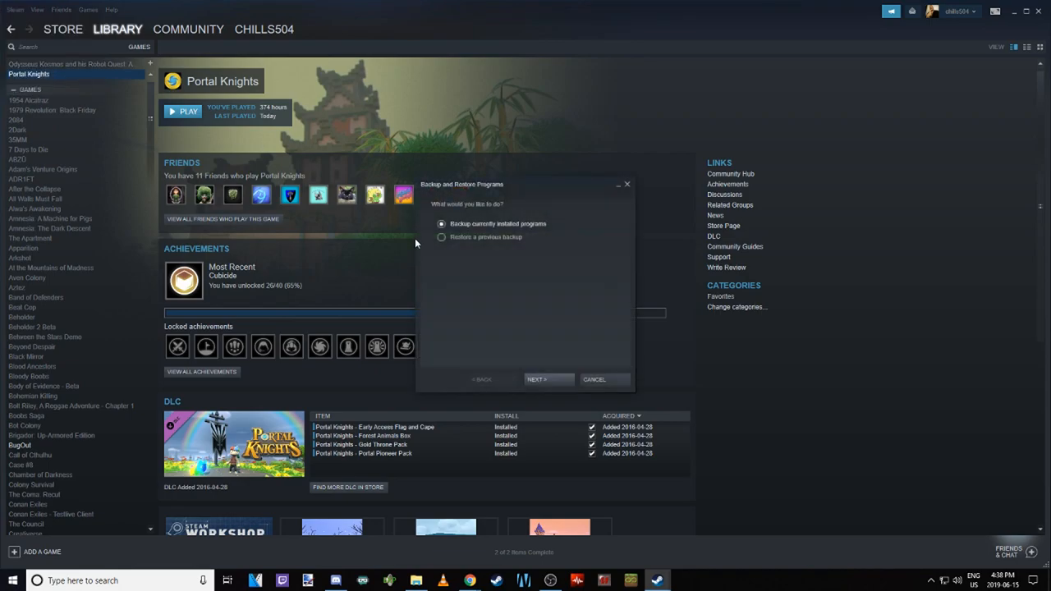
mouse_move(491, 236)
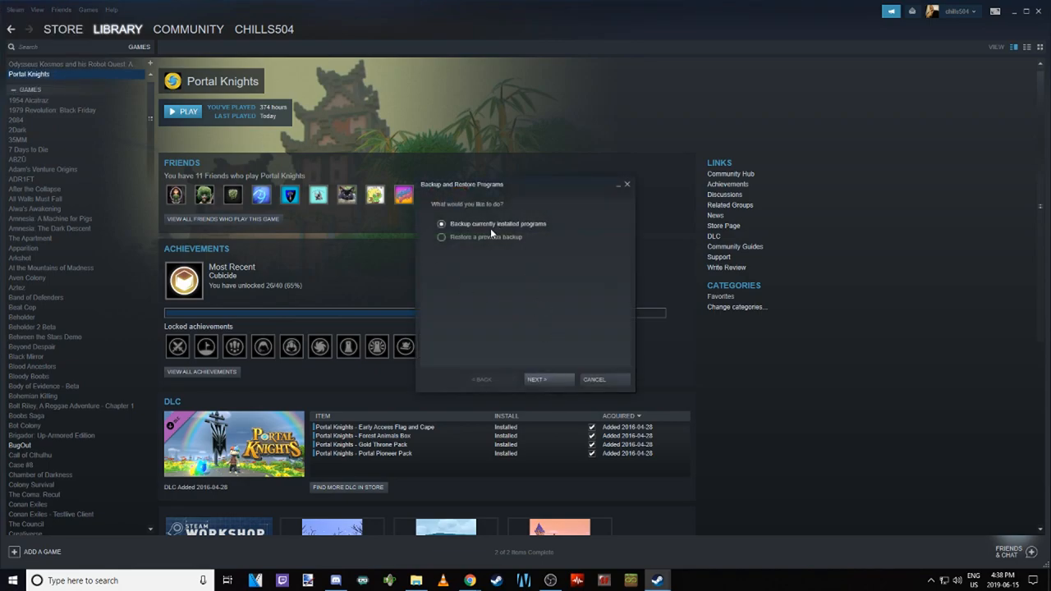
left_click(547, 380)
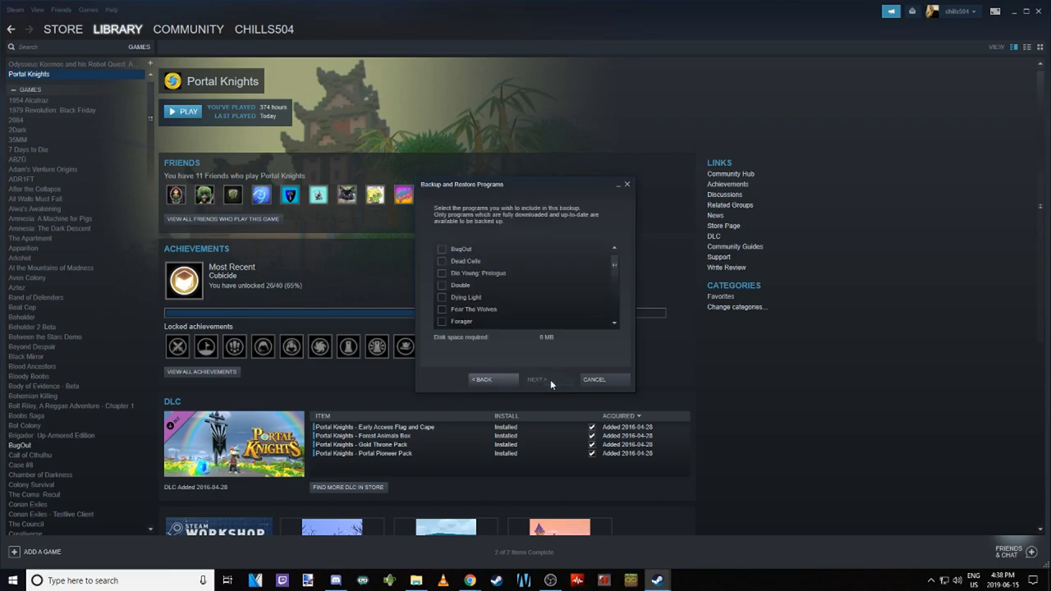
scroll("down", 3)
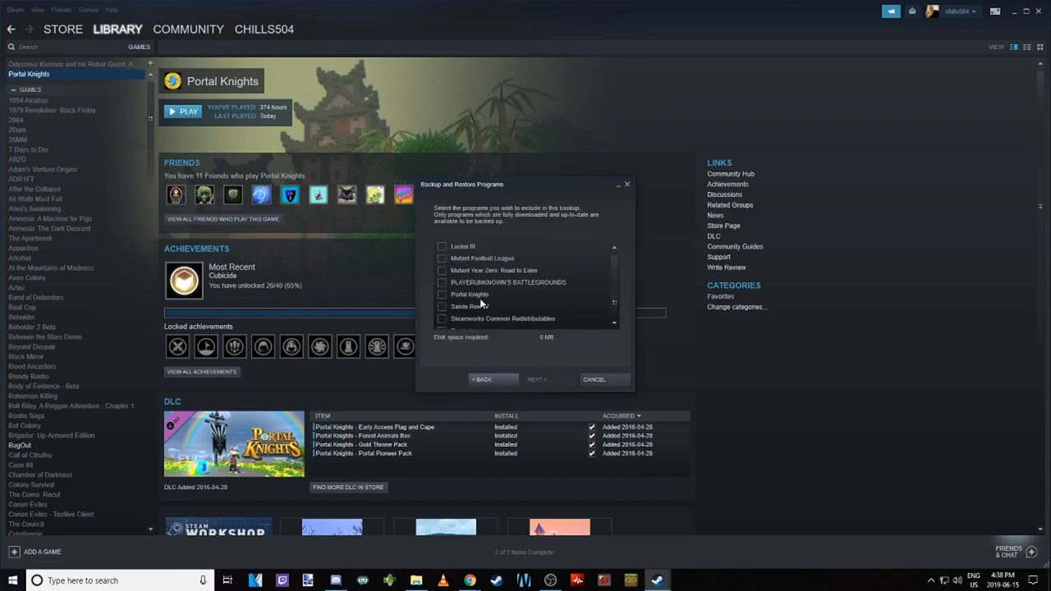
left_click(545, 379)
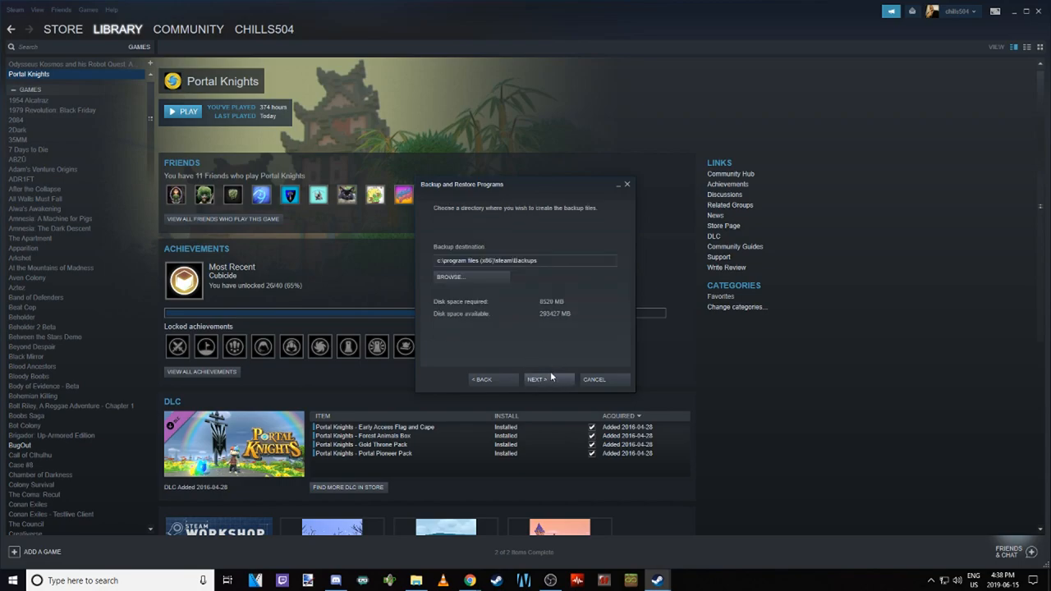
mouse_move(507, 279)
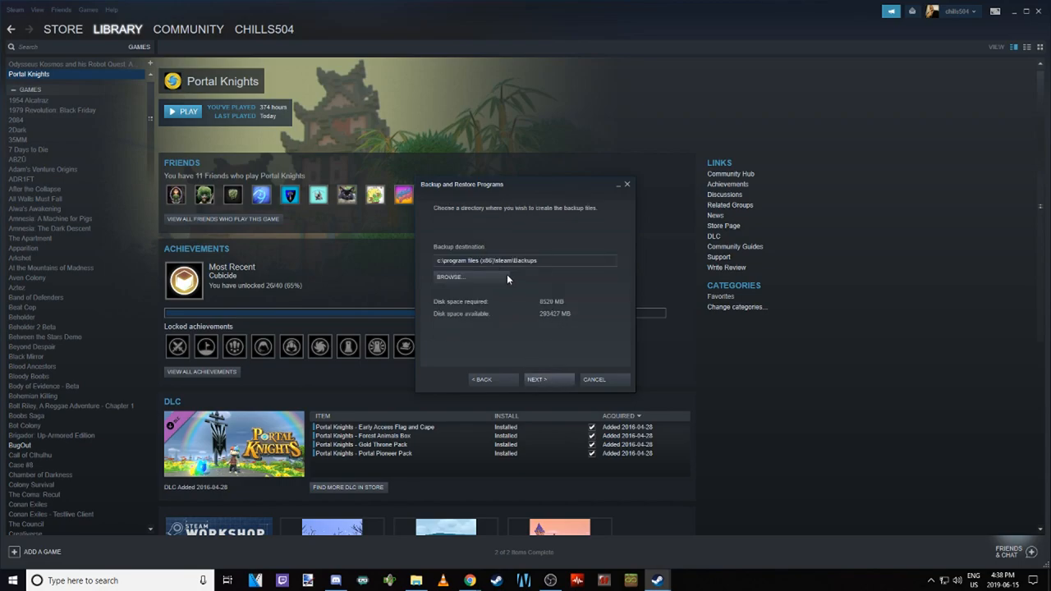
mouse_move(476, 288)
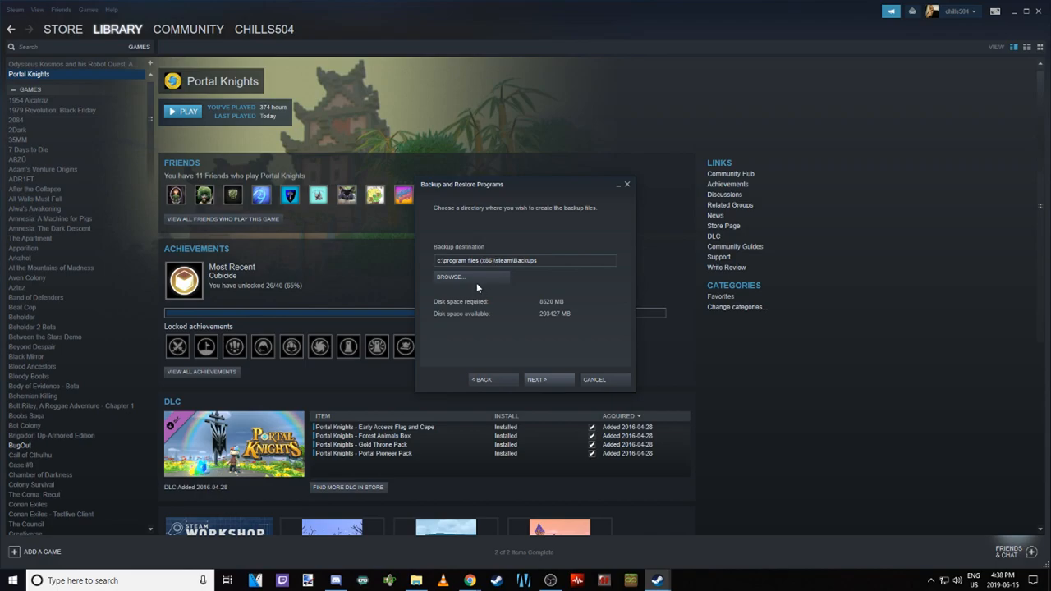
left_click(545, 379)
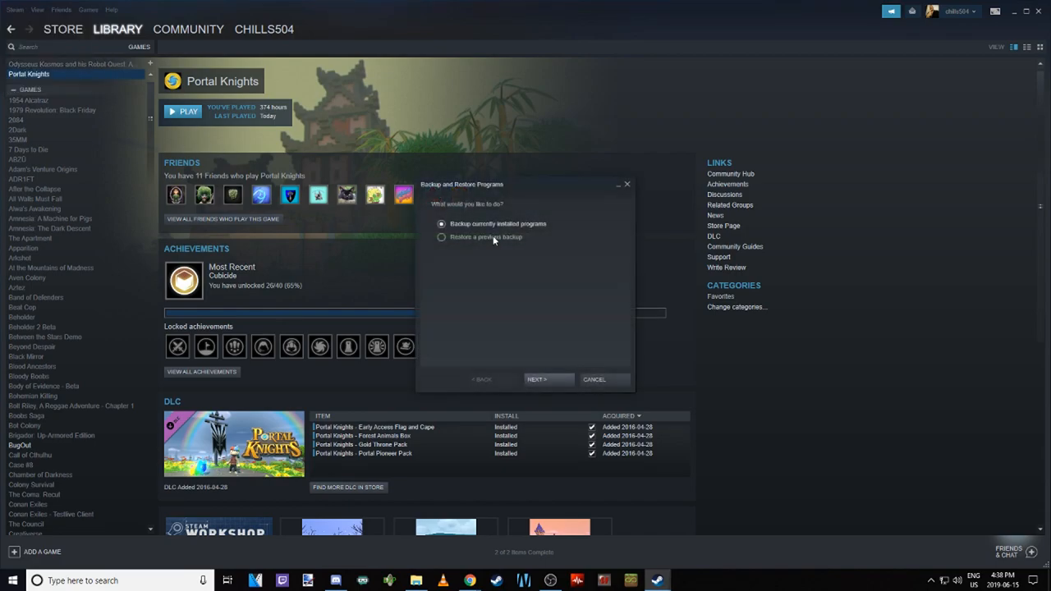
Choose Restore a previous backup and locate the 153 Save 1 backup folder to start restoring
left_click(442, 236)
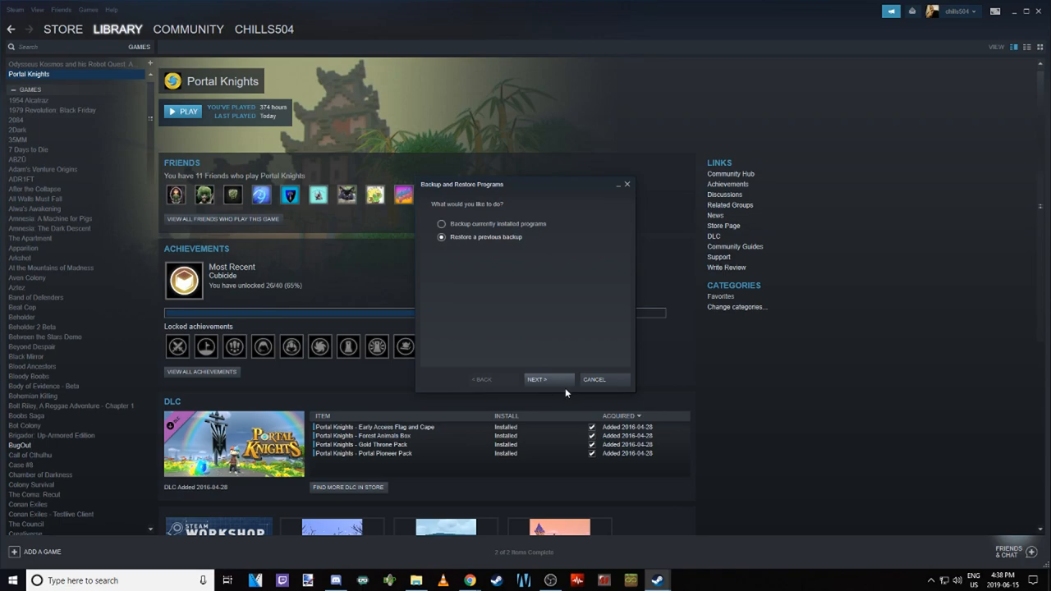
left_click(546, 379)
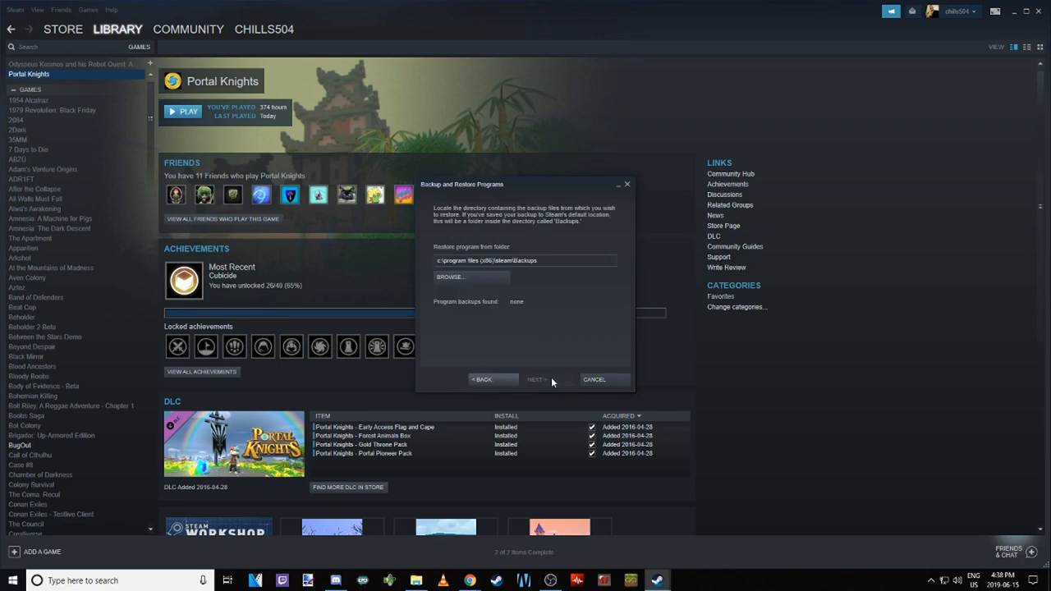
mouse_move(519, 264)
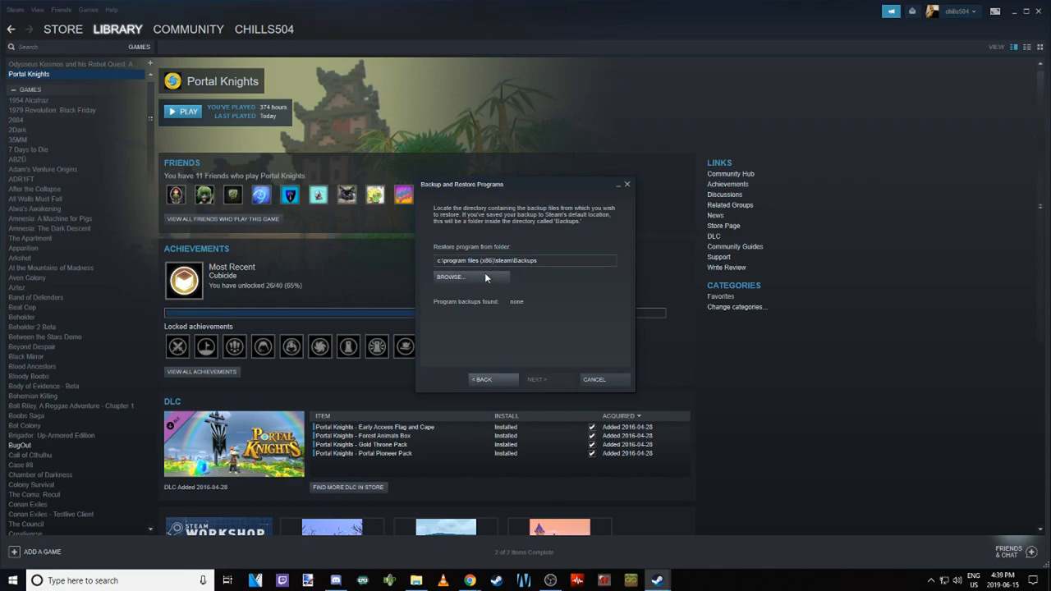
left_click(450, 275)
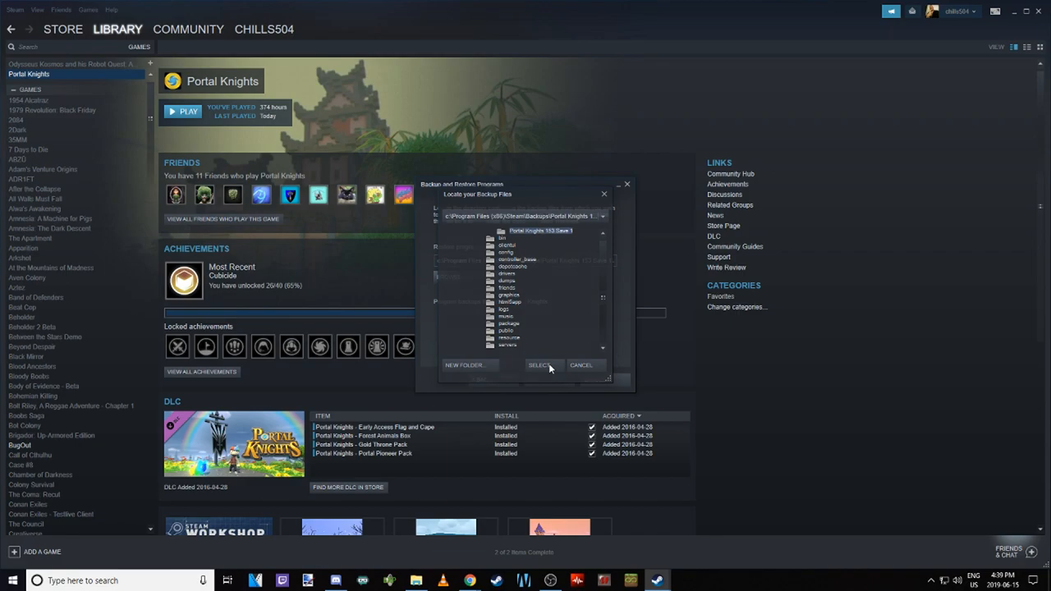
left_click(539, 364)
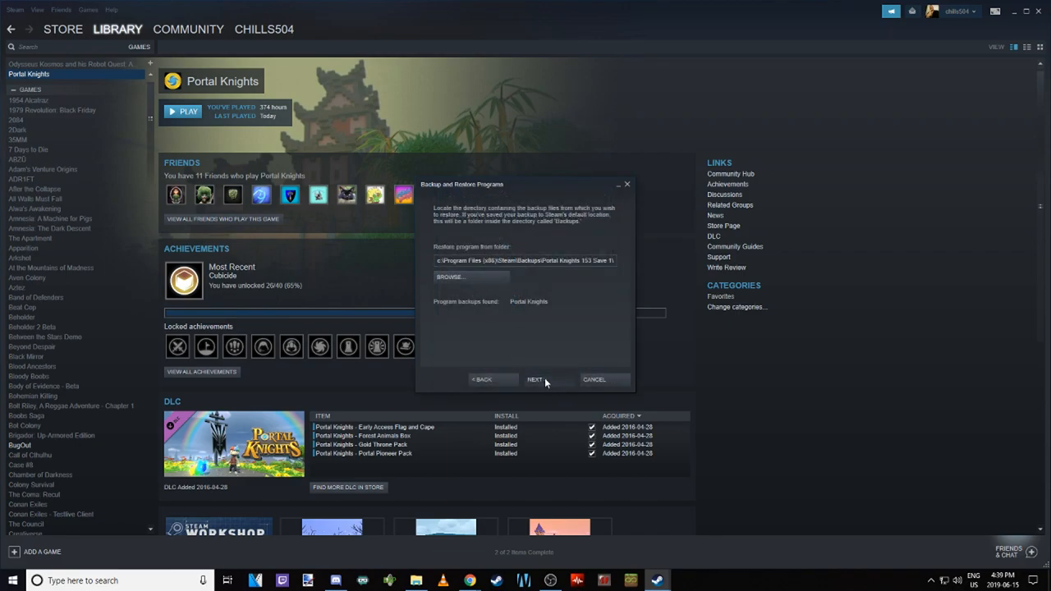
left_click(535, 379)
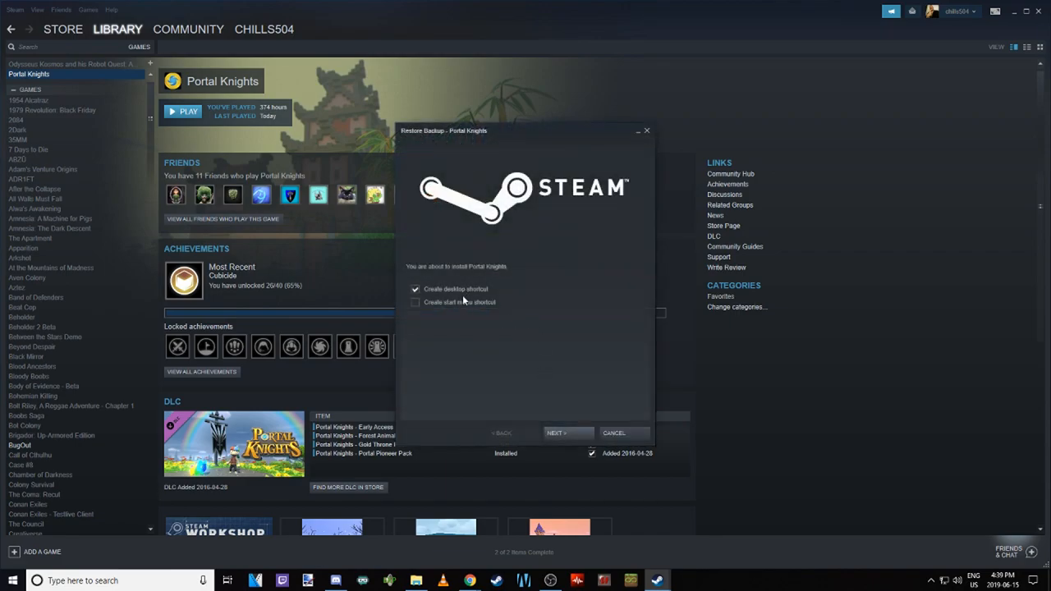
mouse_move(483, 276)
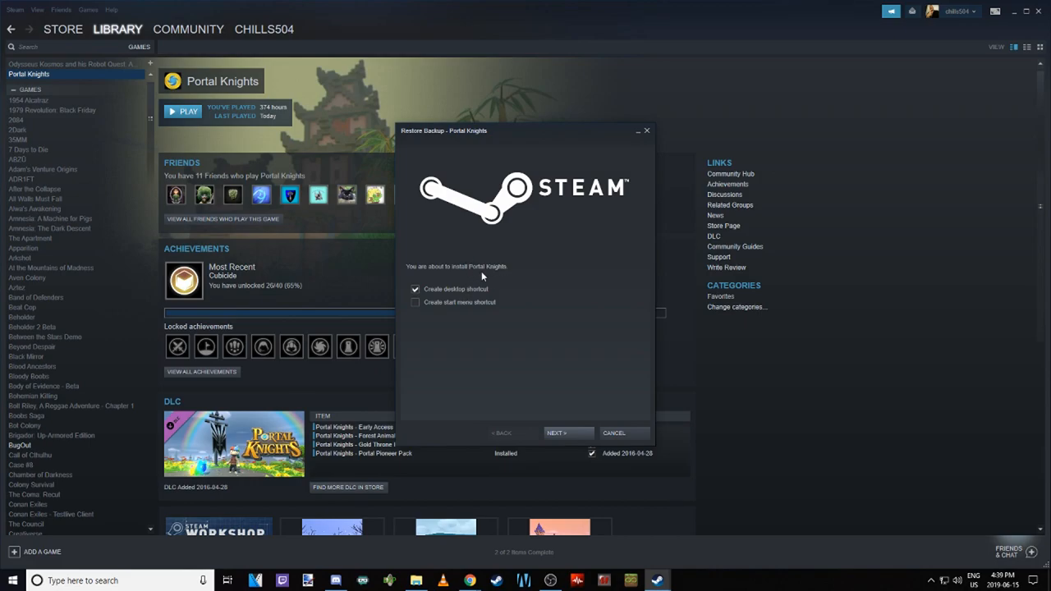
mouse_move(597, 360)
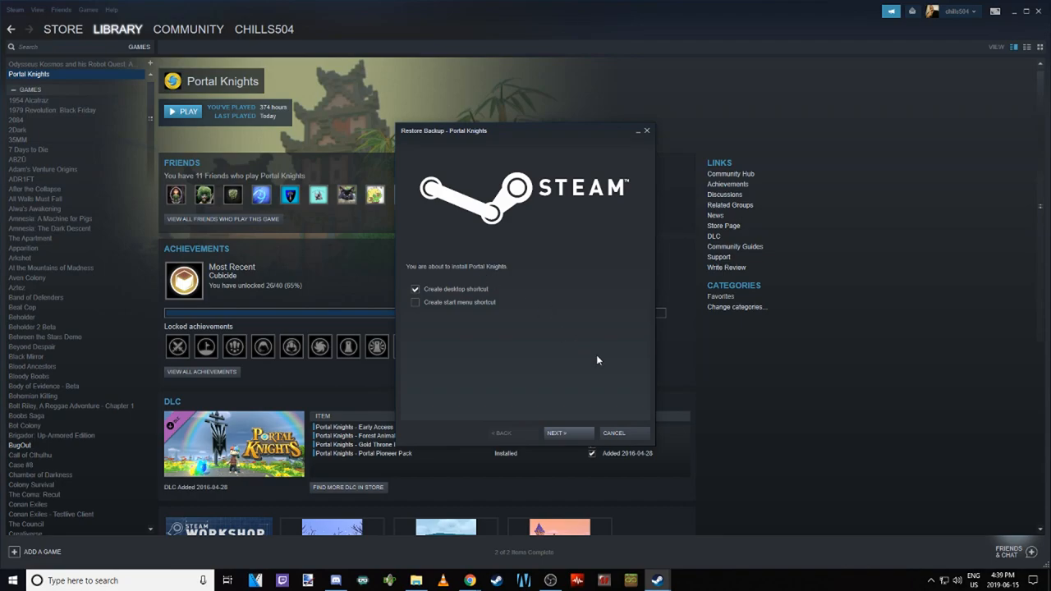
Cancel the Portal Knights restore and confirm cancelling its installation
left_click(615, 433)
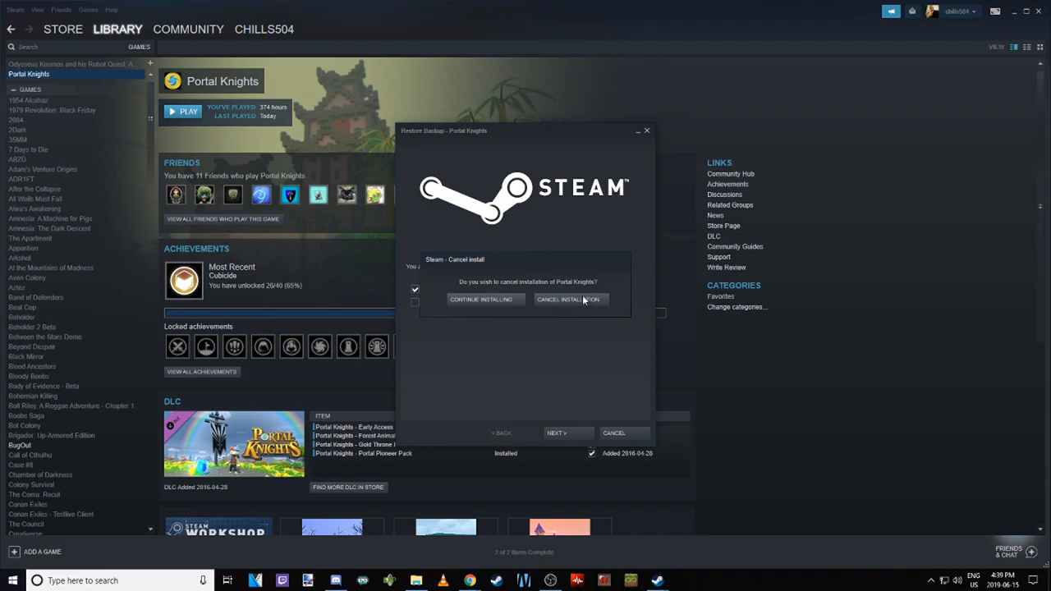
left_click(570, 299)
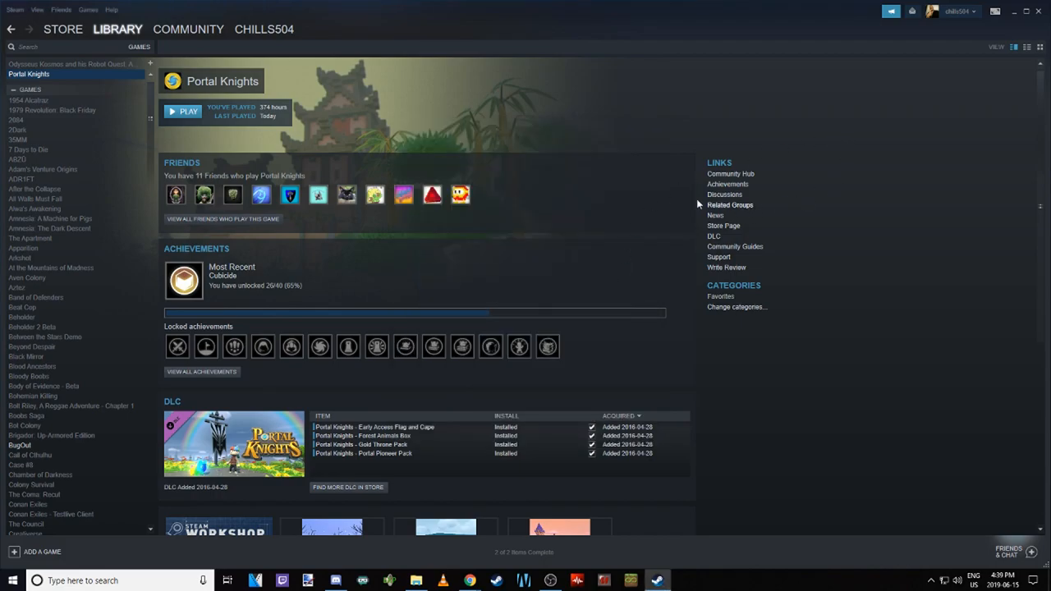
Review Portal Knights' Updates settings with Steam Cloud sync checked, then close Properties
left_click(118, 30)
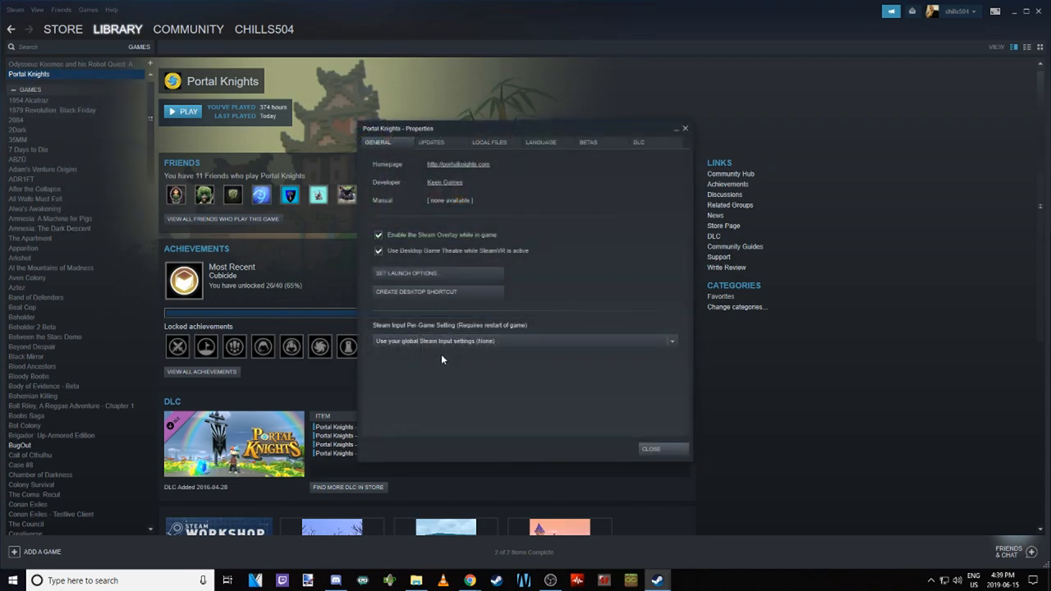
left_click(431, 141)
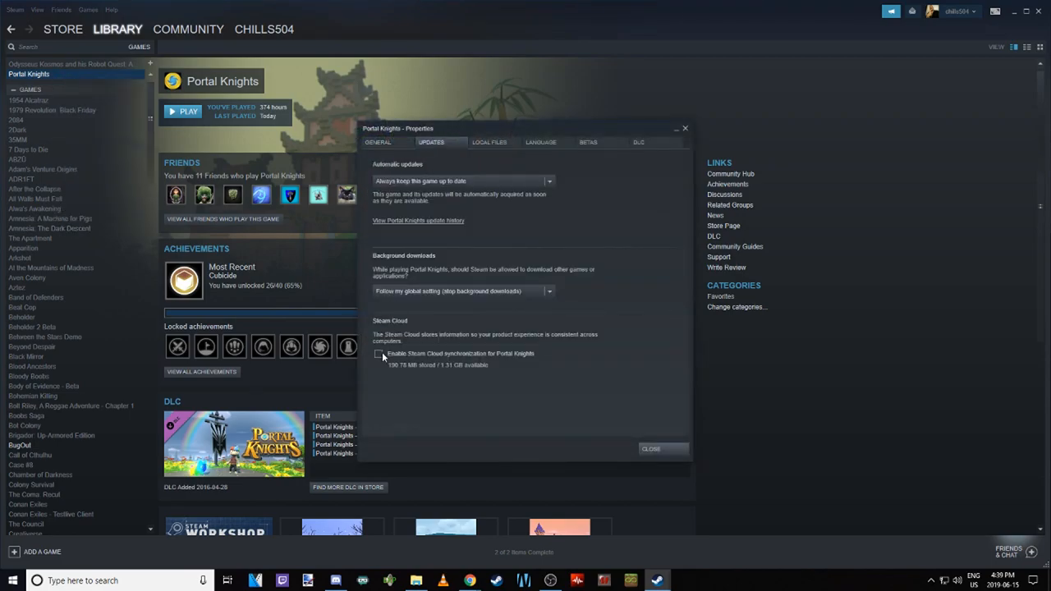
left_click(378, 353)
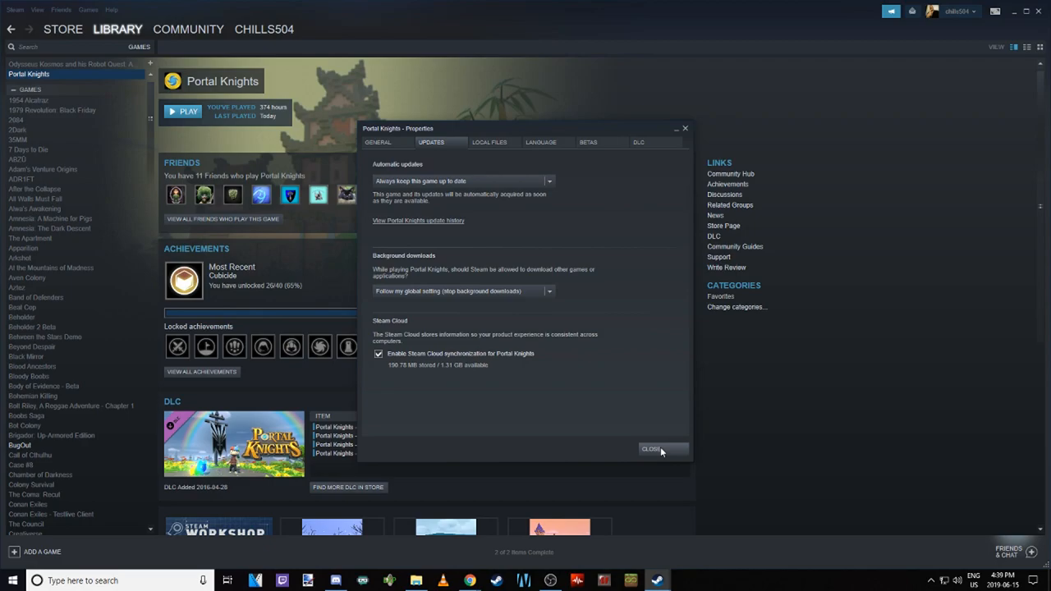
mouse_move(658, 456)
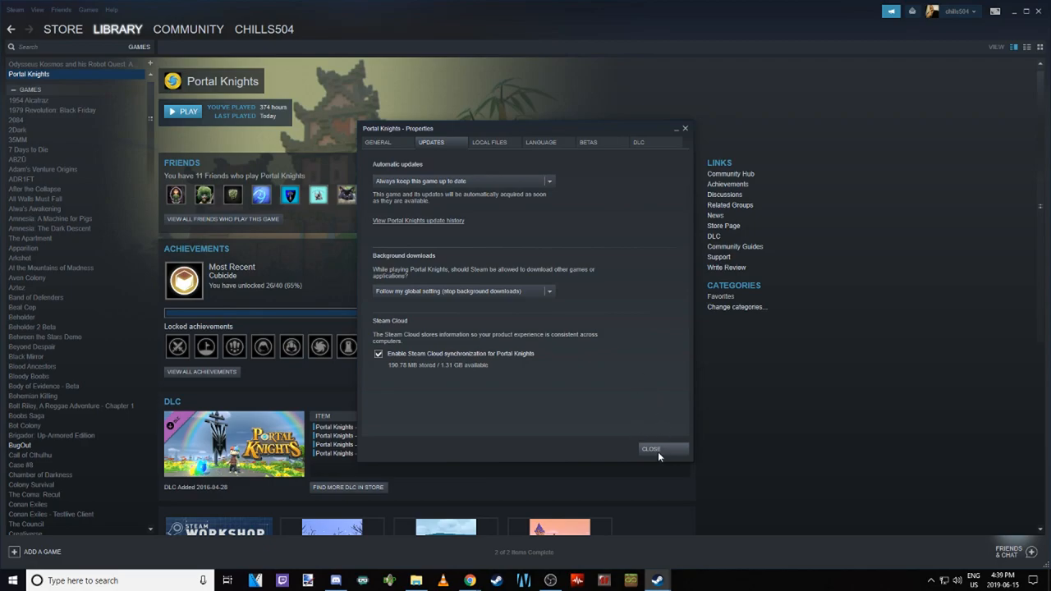
mouse_move(535, 383)
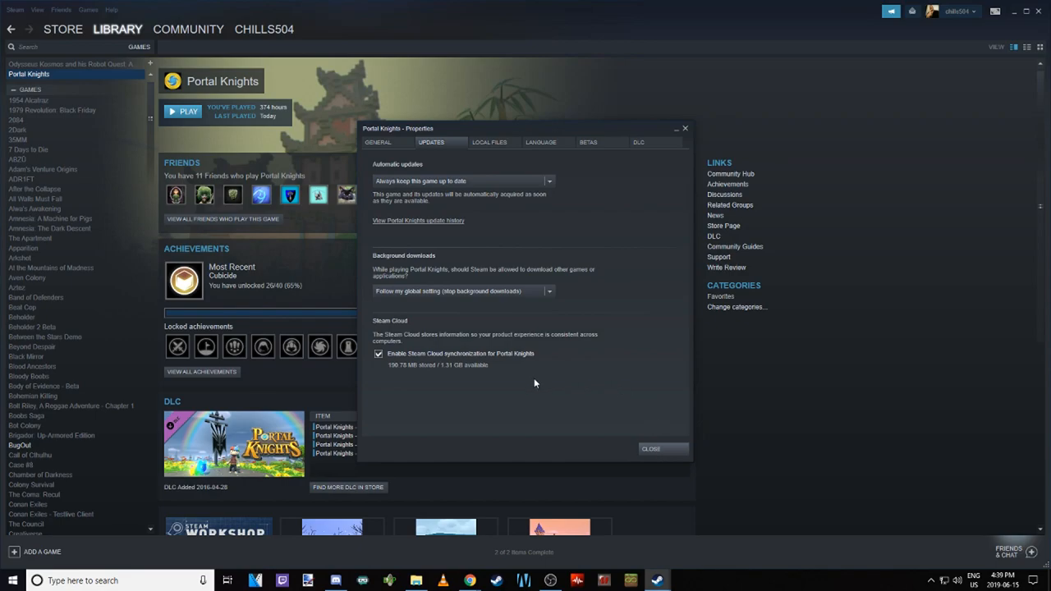
mouse_move(640, 322)
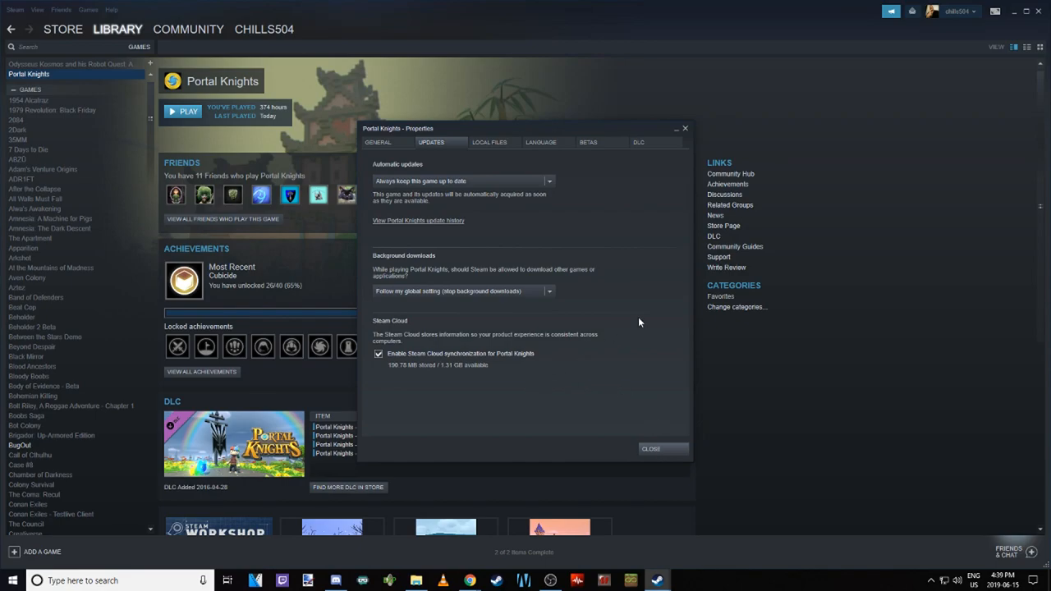
mouse_move(563, 389)
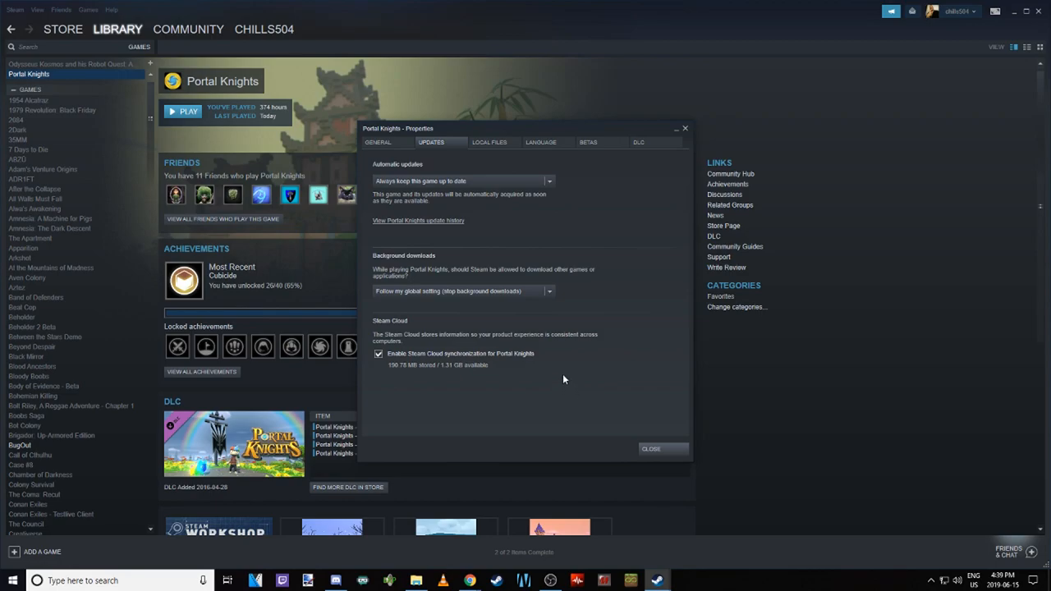
mouse_move(499, 279)
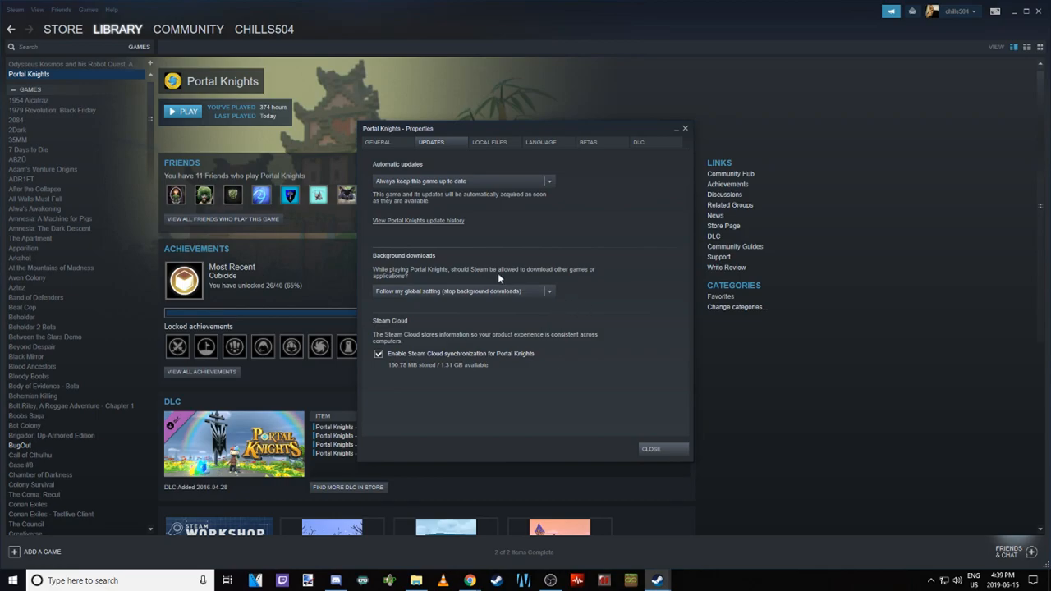
mouse_move(562, 276)
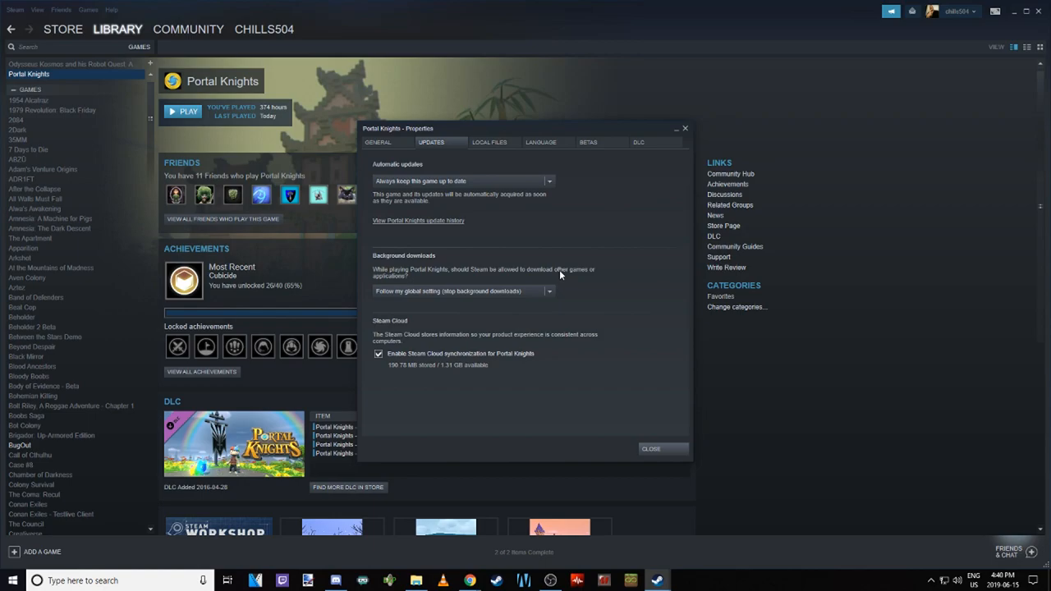
mouse_move(665, 451)
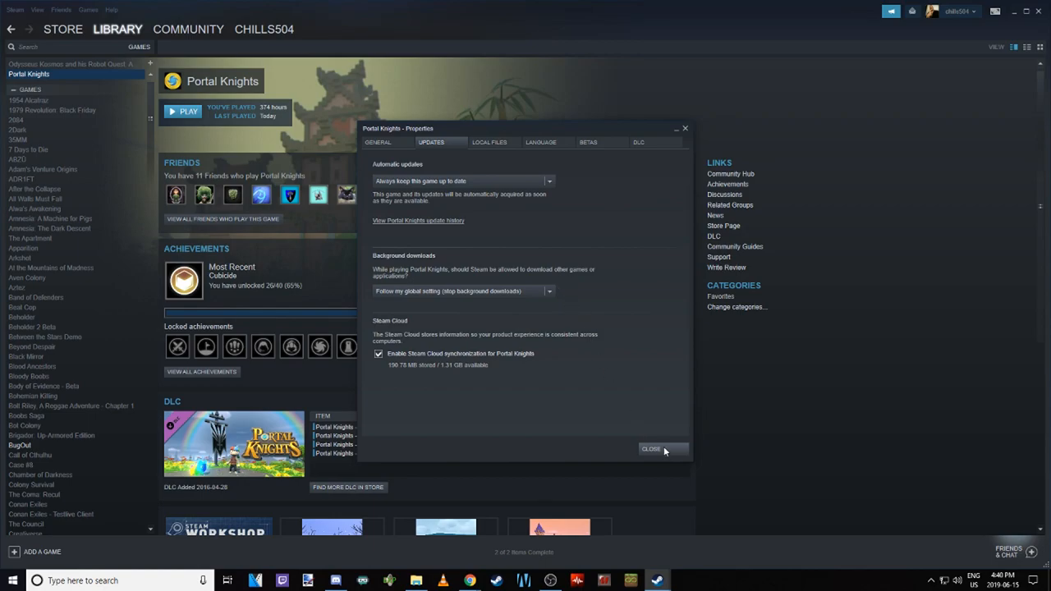
left_click(650, 450)
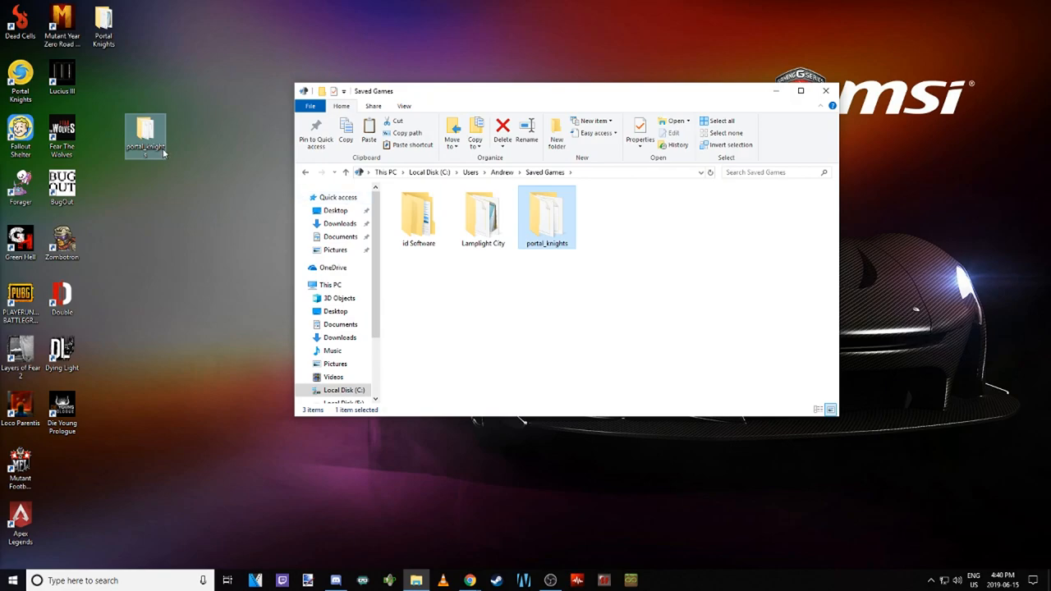
Drag the portal_knights save folder onto the desktop and return to the Steam library
left_click_drag(144, 134, 103, 79)
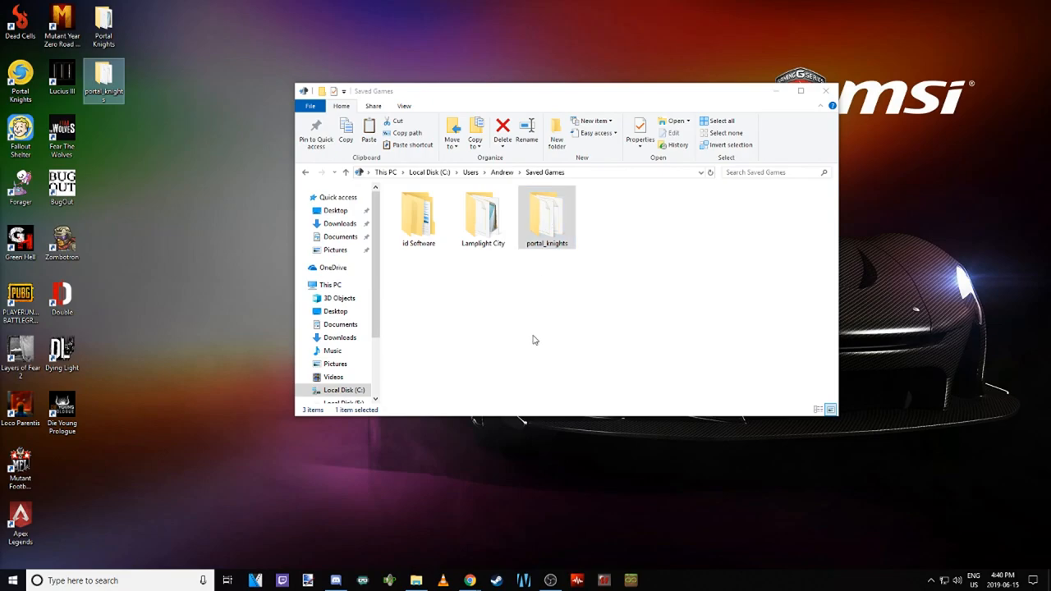
left_click(656, 581)
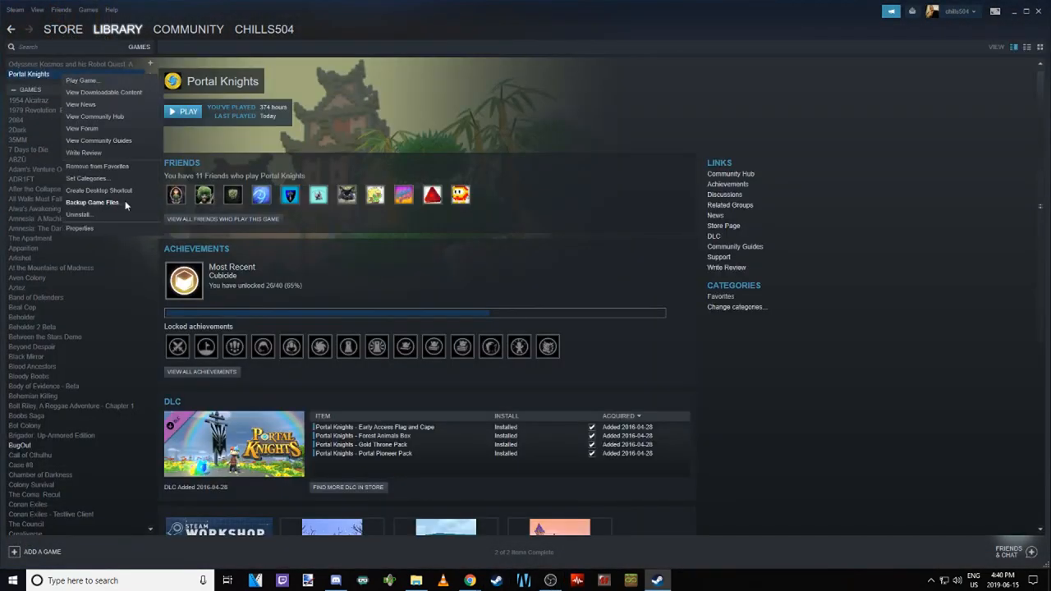
Uncheck Enable Steam Cloud synchronization for Portal Knights in its Updates properties
left_click(79, 227)
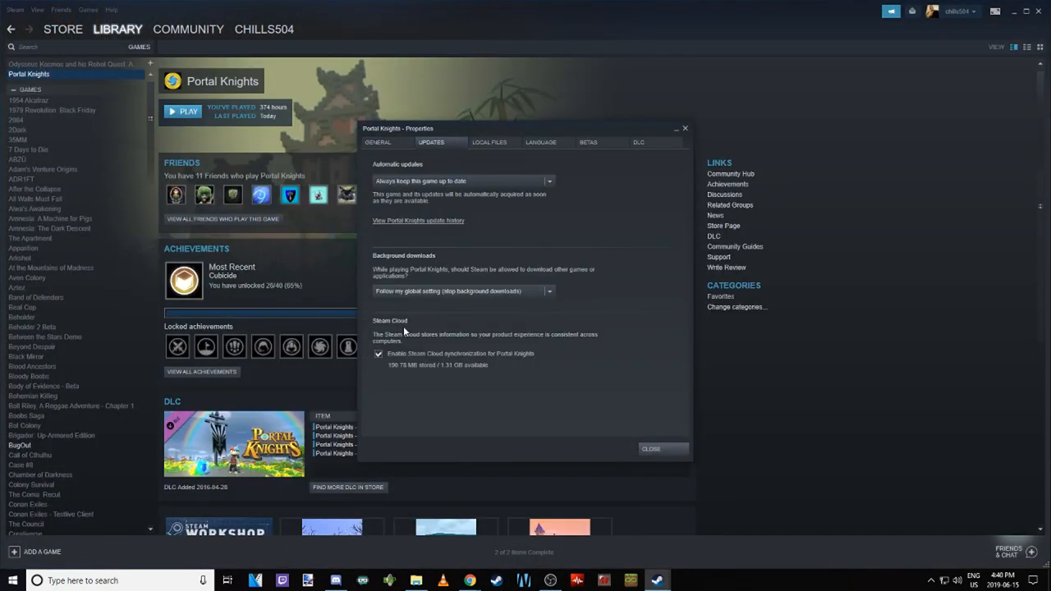
left_click(378, 354)
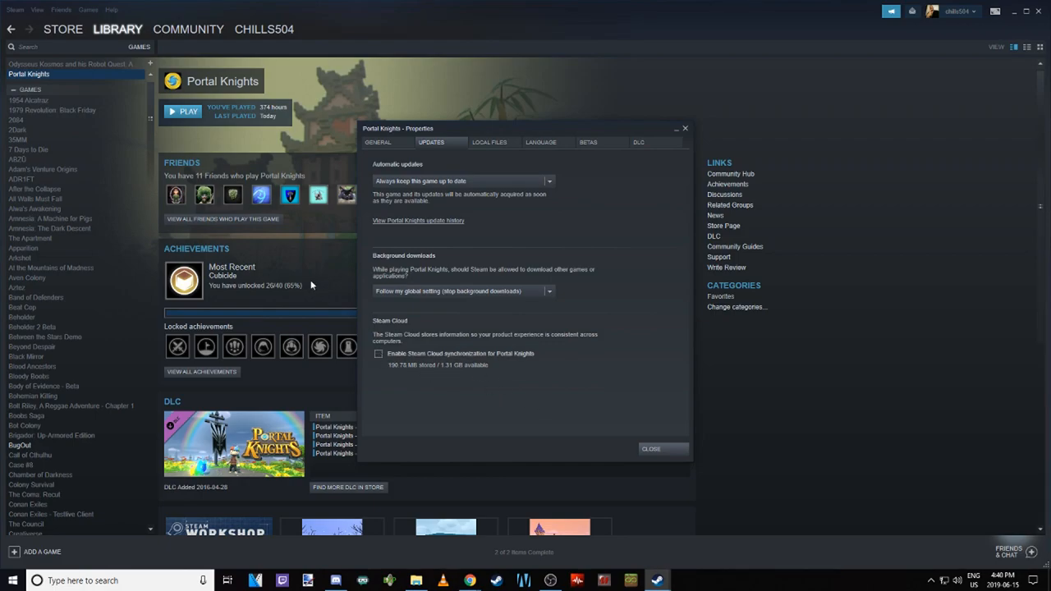
mouse_move(563, 345)
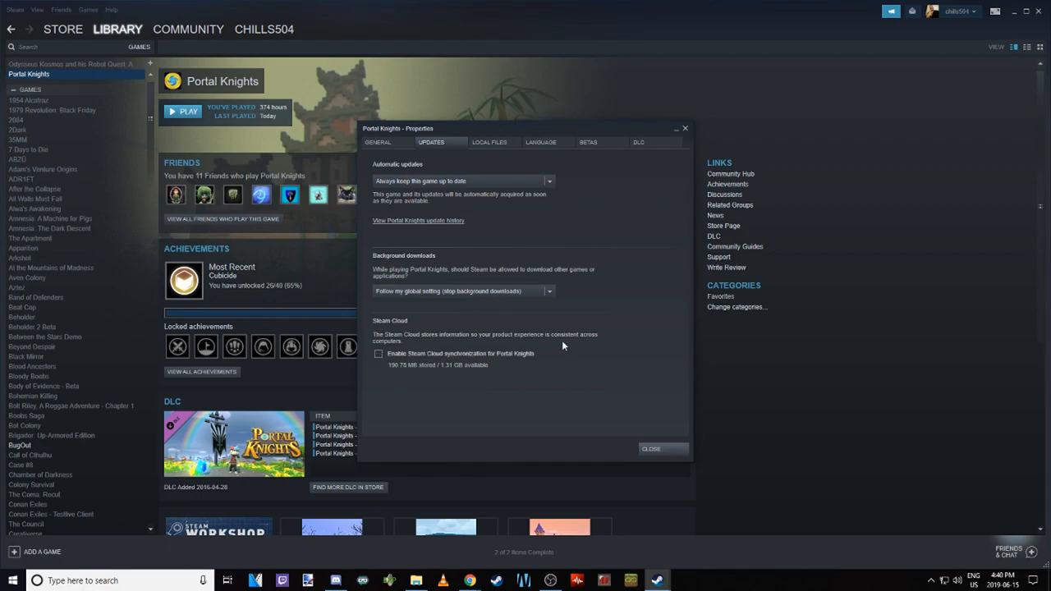
mouse_move(550, 340)
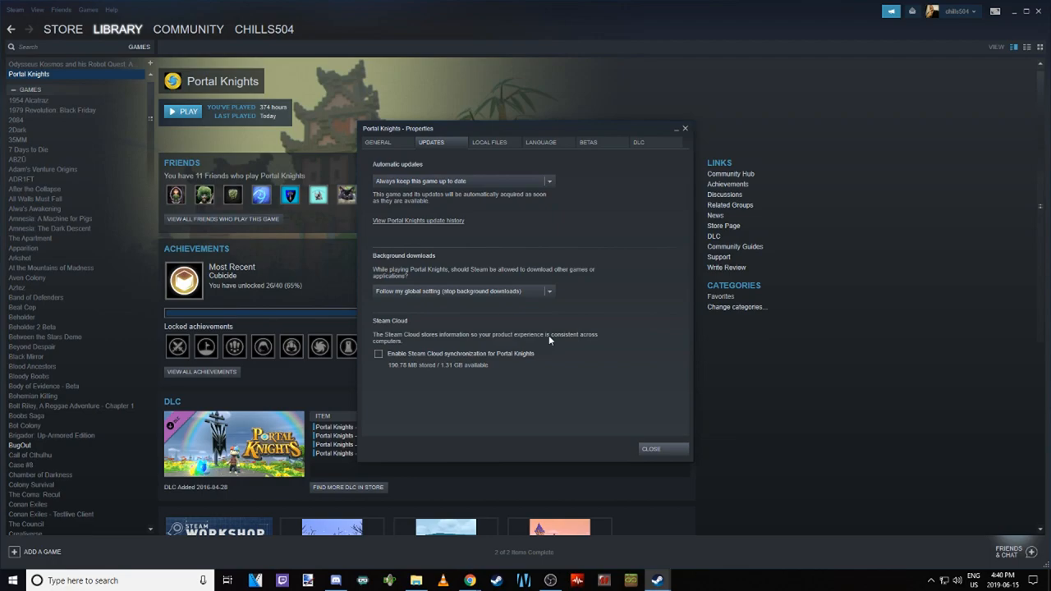
mouse_move(399, 359)
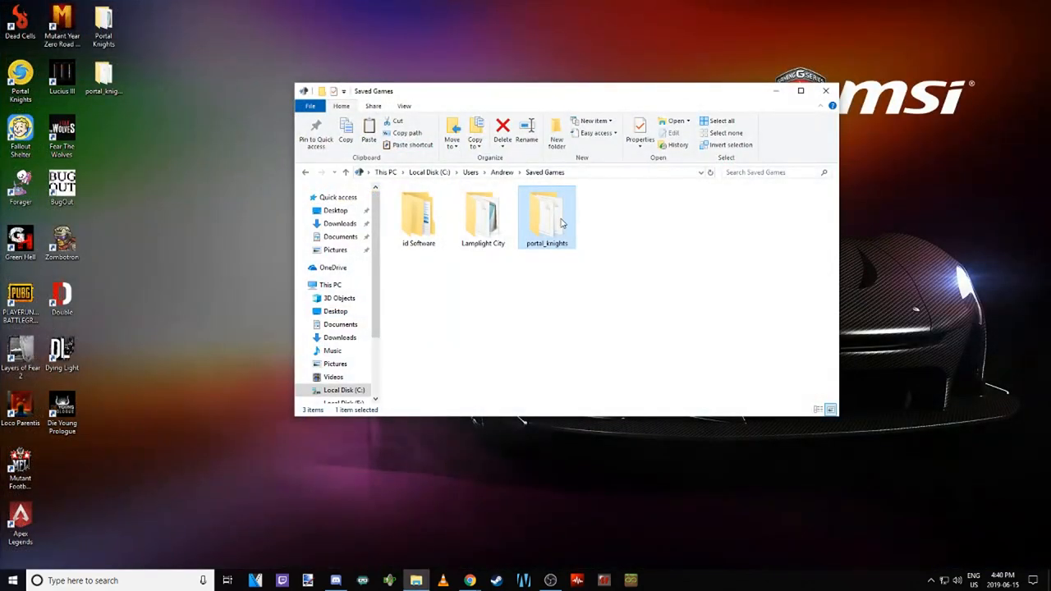
mouse_move(164, 197)
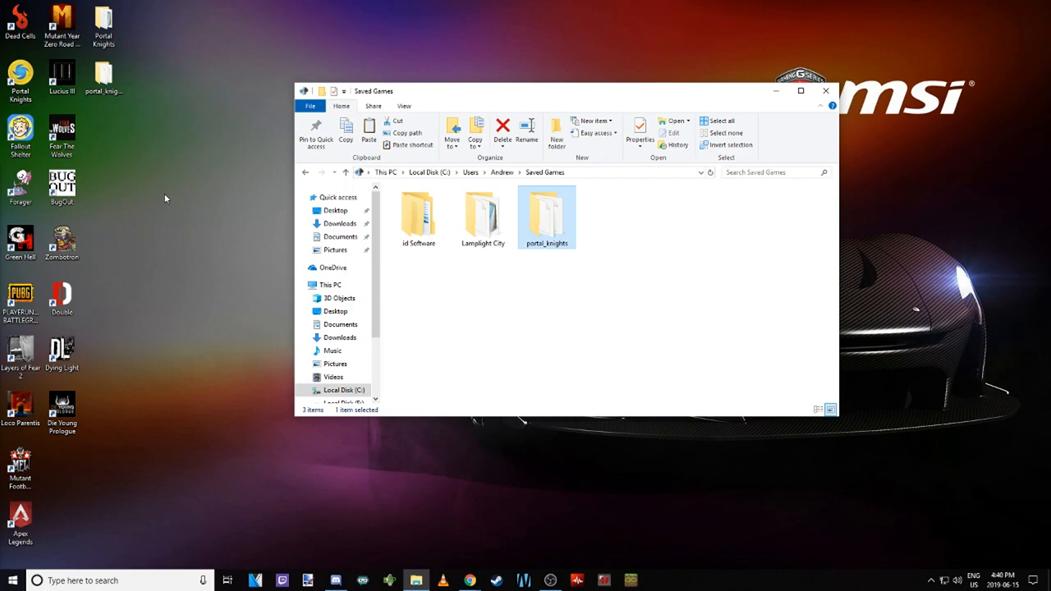
mouse_move(469, 307)
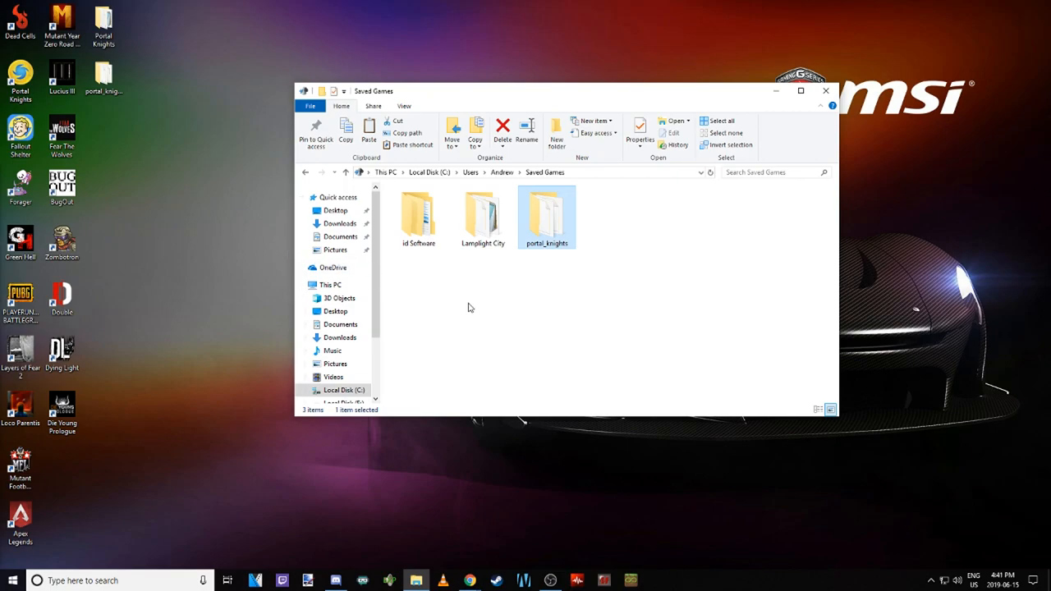
mouse_move(699, 299)
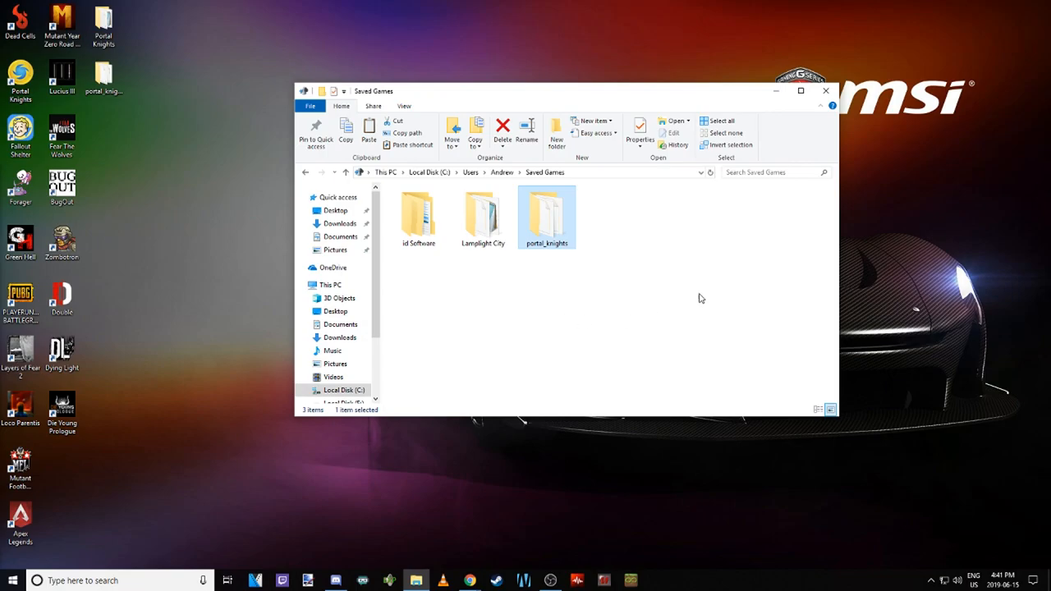